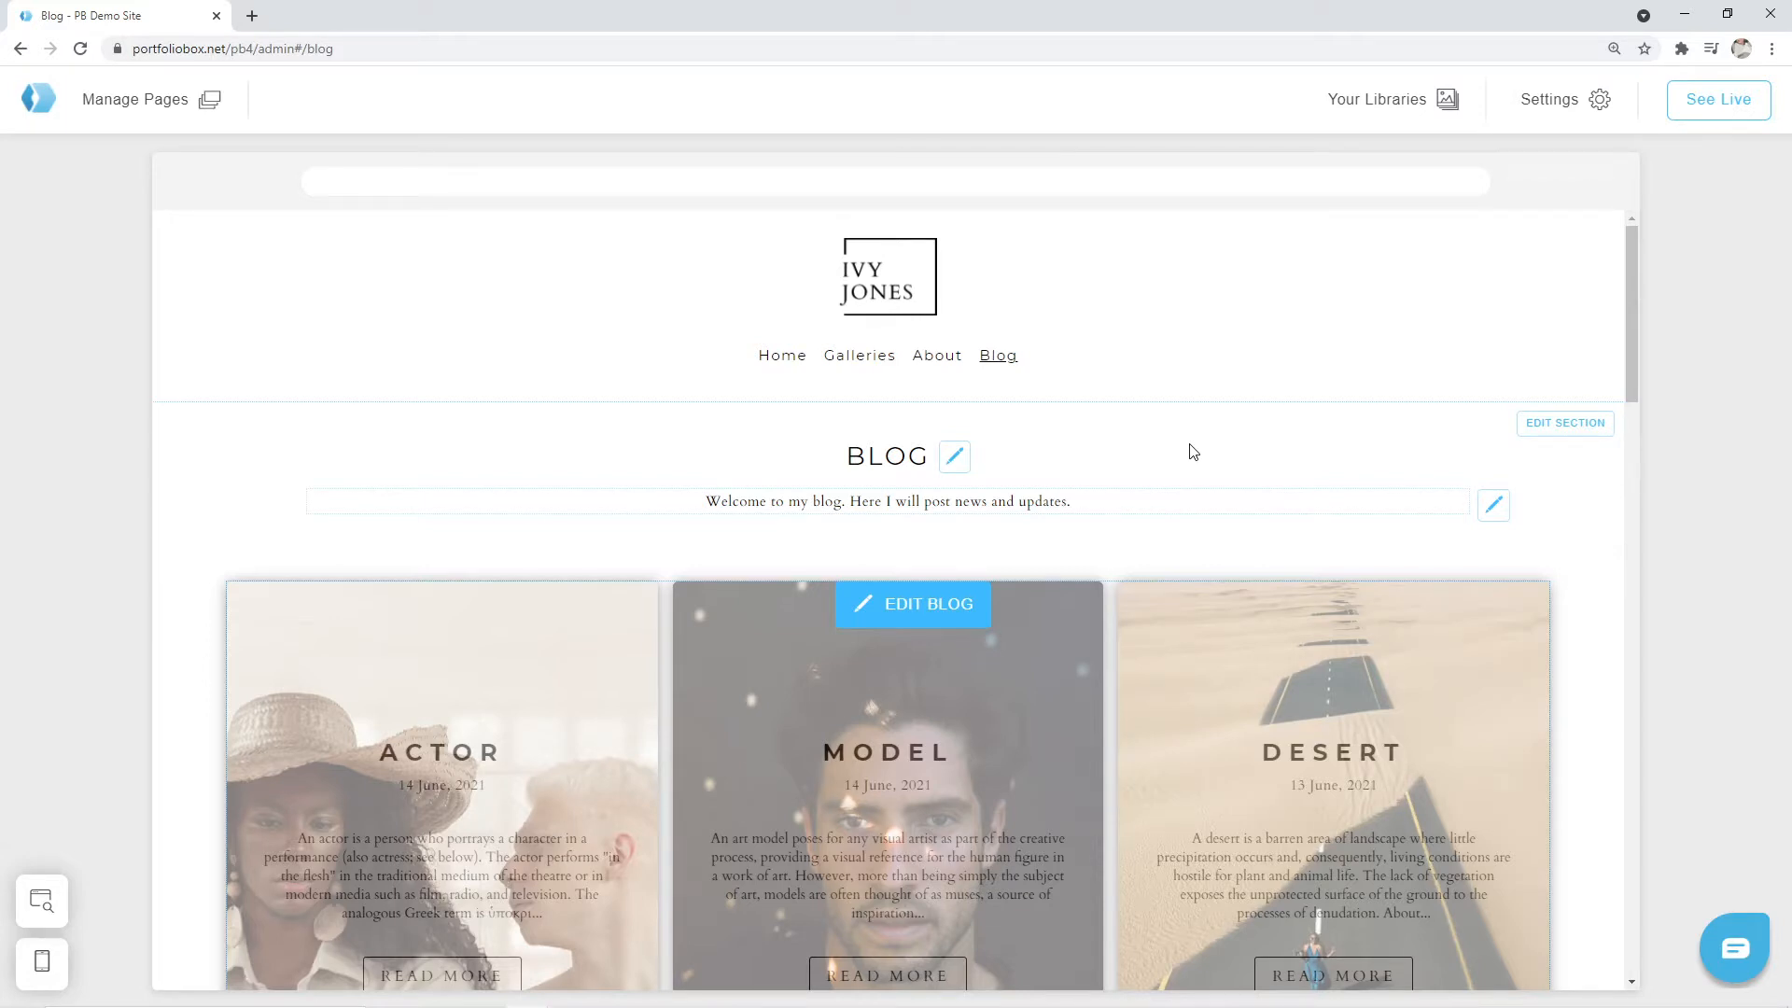
{"action": "mouse_move", "coordinate": [1268, 432]}
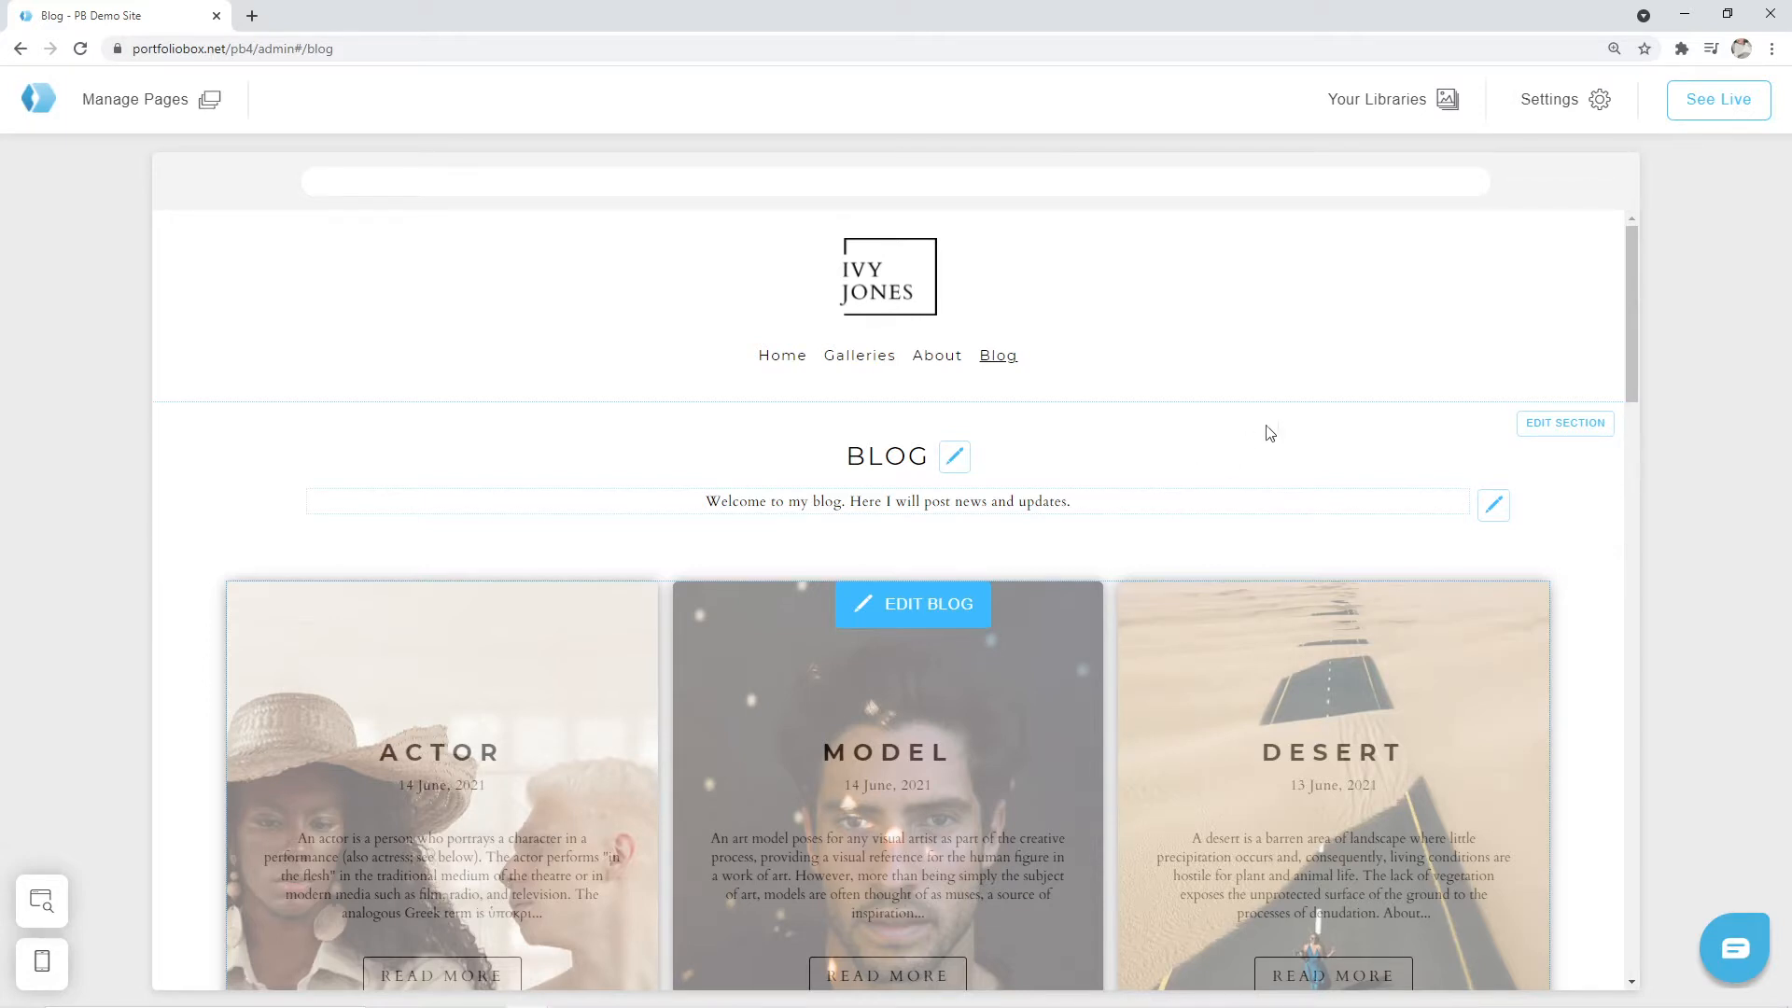
Step: Scroll the blog editor down past the Testing a New Tripod post to the page bottom
{"action": "scroll", "scroll_direction": "down", "scroll_amount": 3}
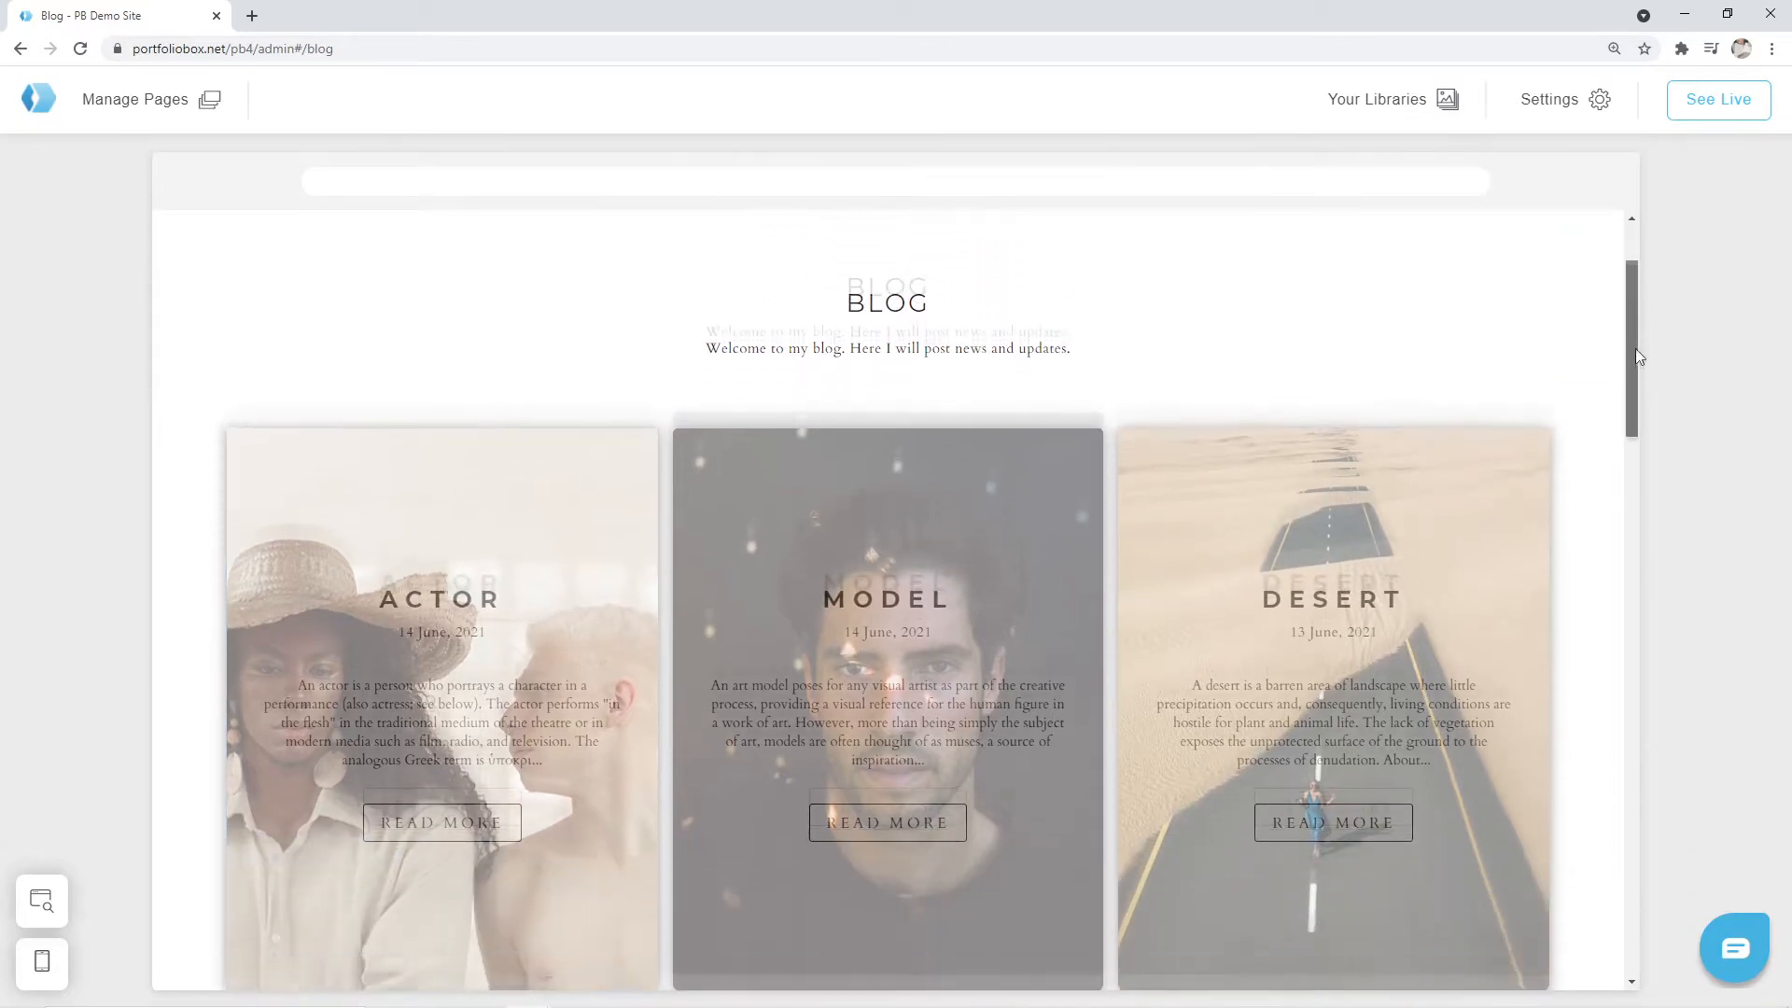
{"action": "scroll", "scroll_direction": "down", "scroll_amount": 3}
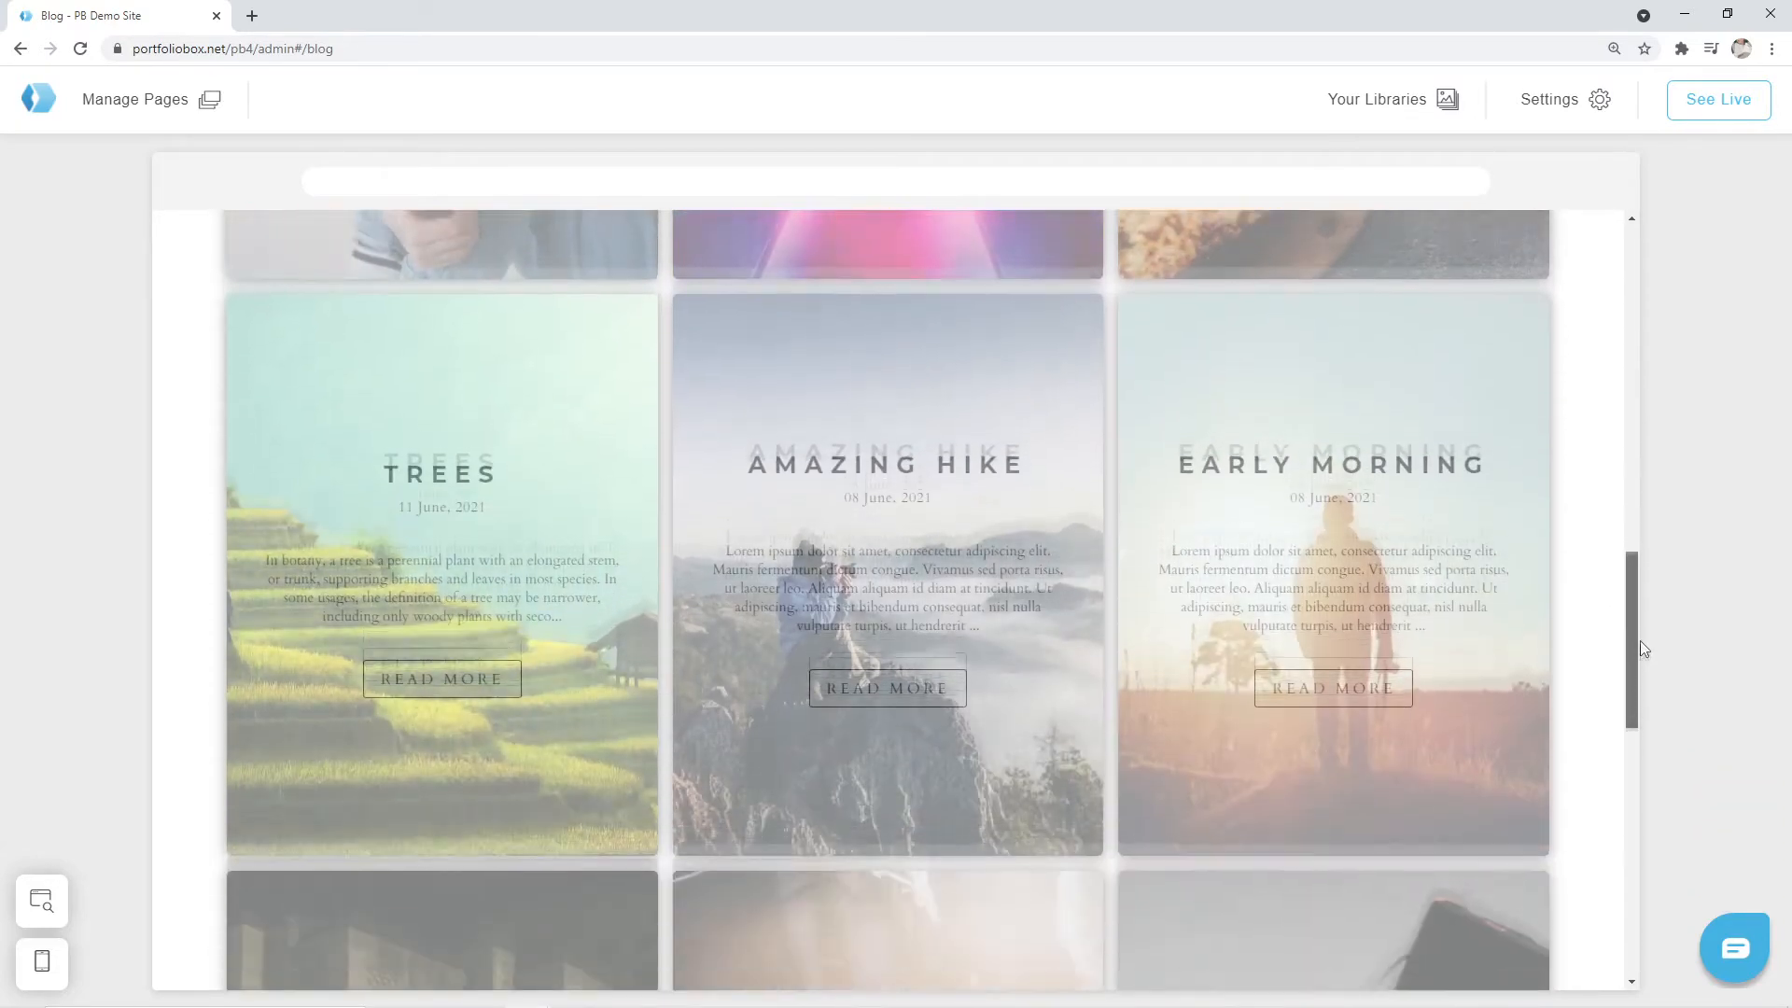
{"action": "scroll", "scroll_direction": "down", "scroll_amount": 3}
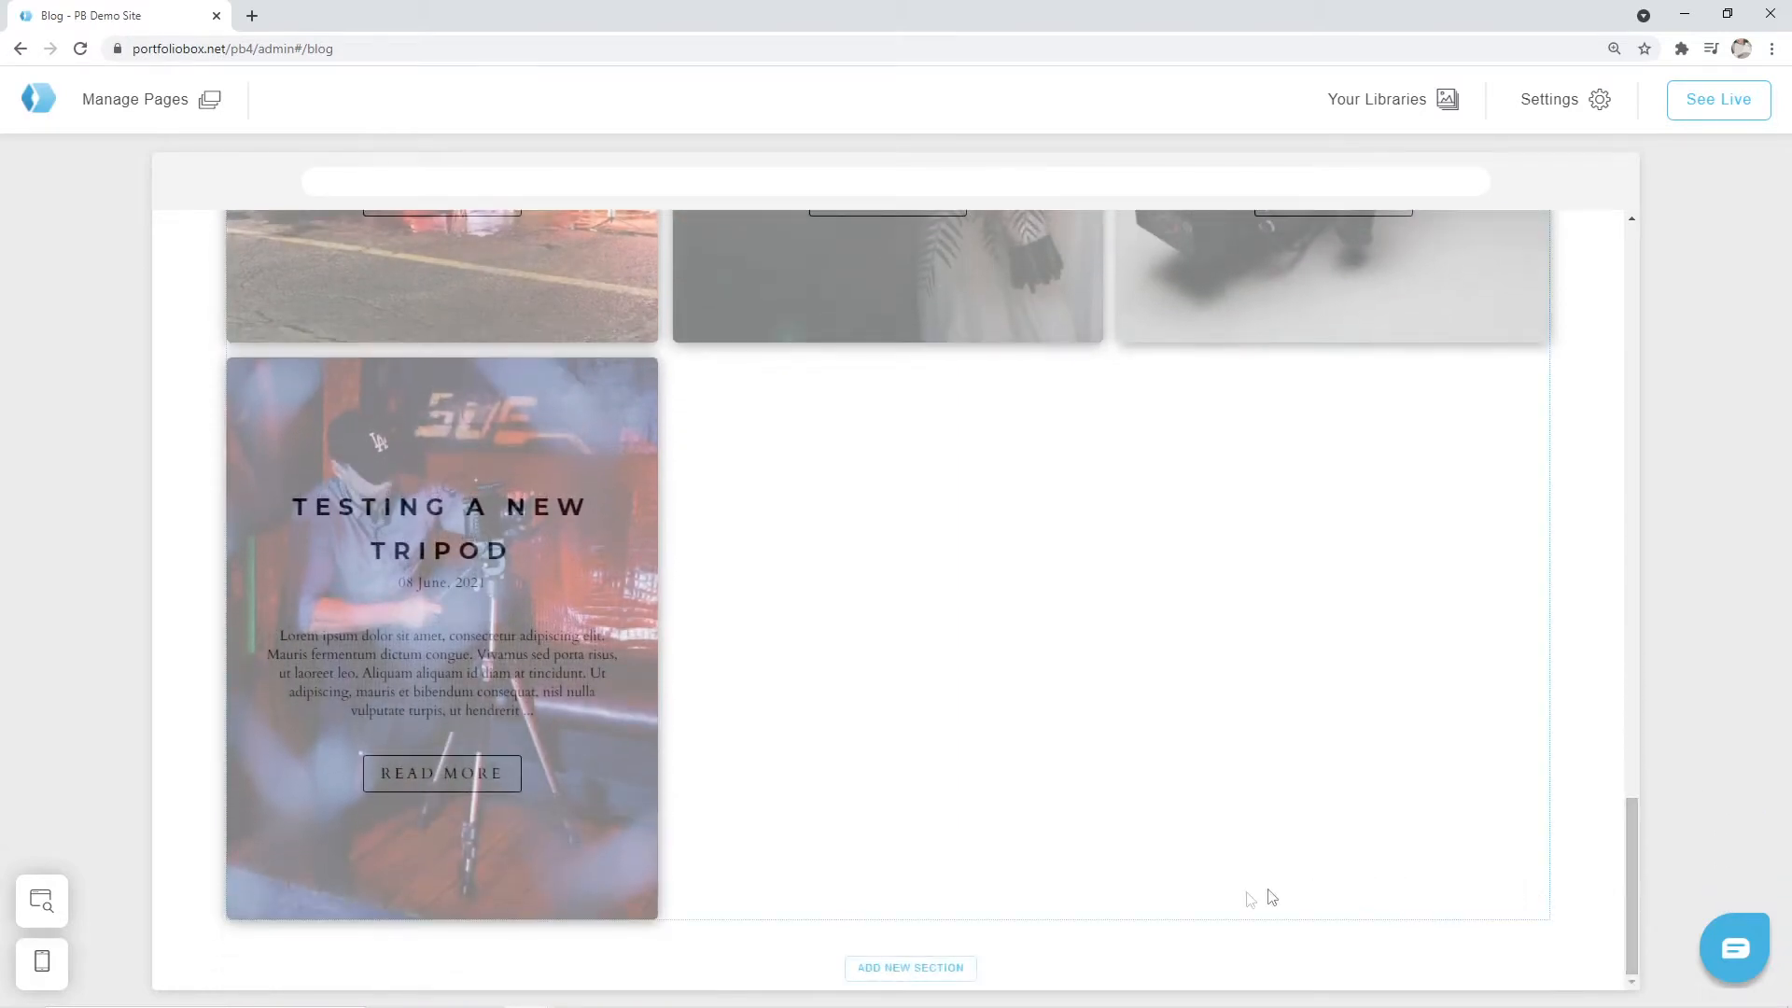
{"action": "mouse_move", "coordinate": [910, 967]}
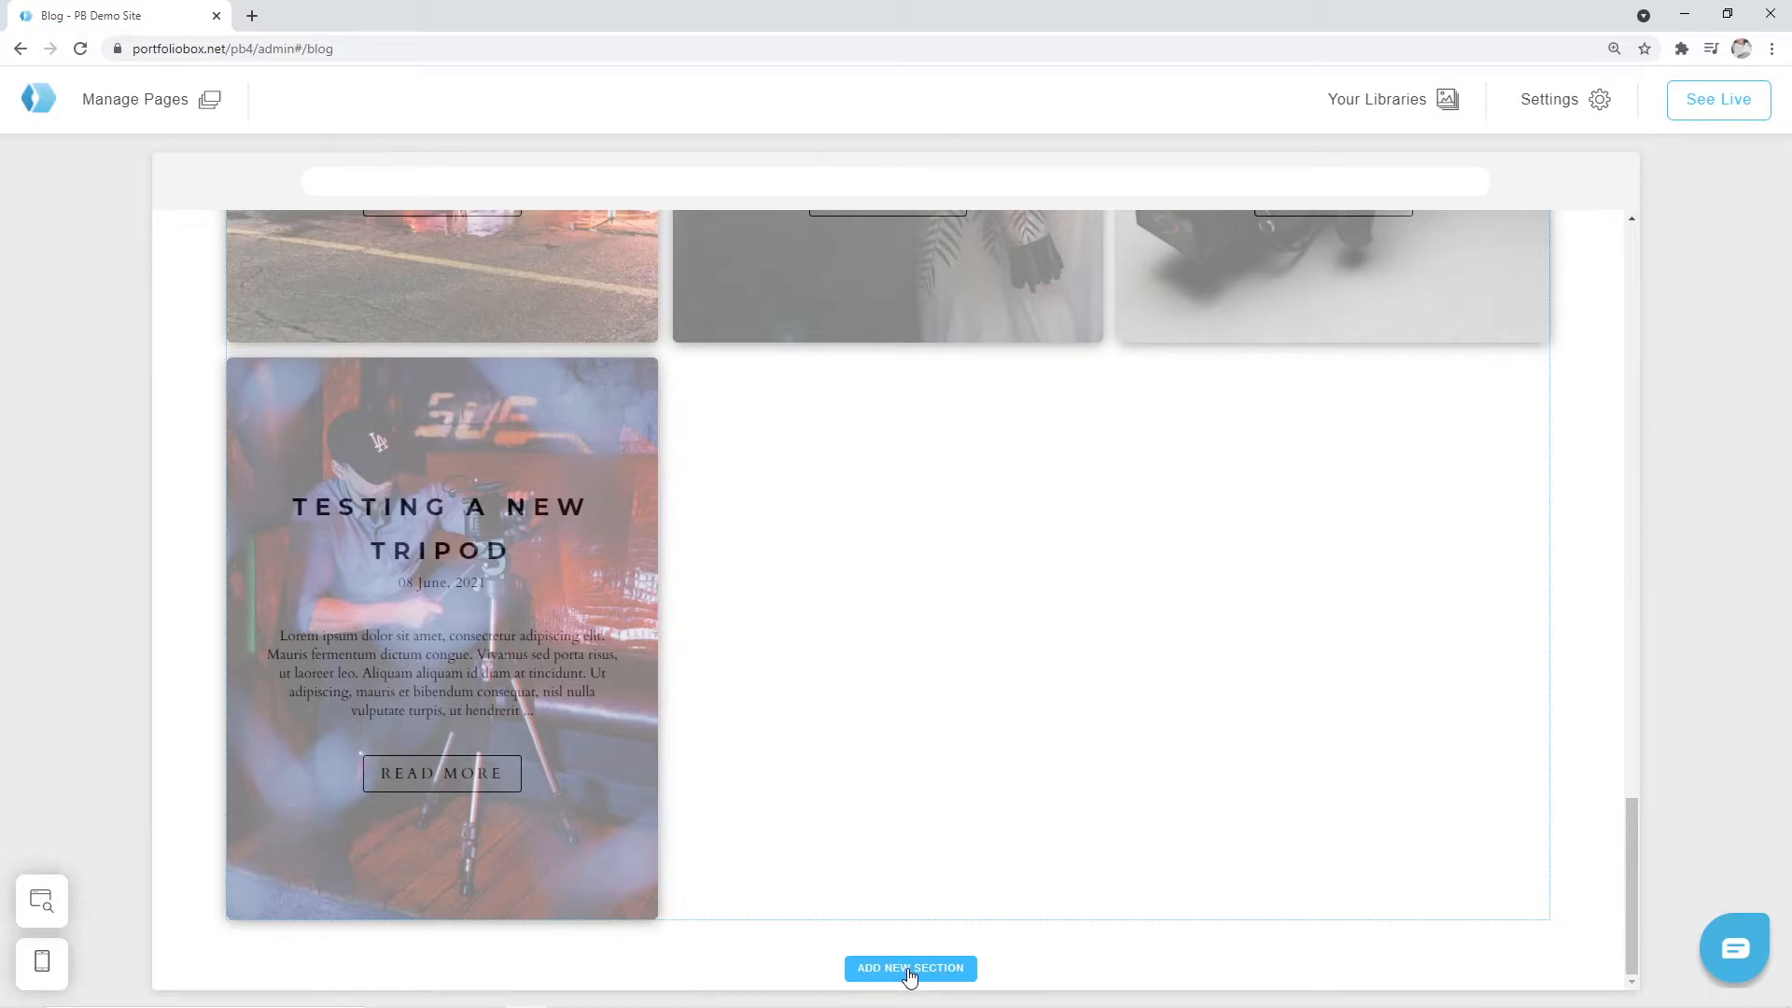
Step: Start a new section below the posts and choose Cover as its content type
{"action": "left_click", "coordinate": [908, 968]}
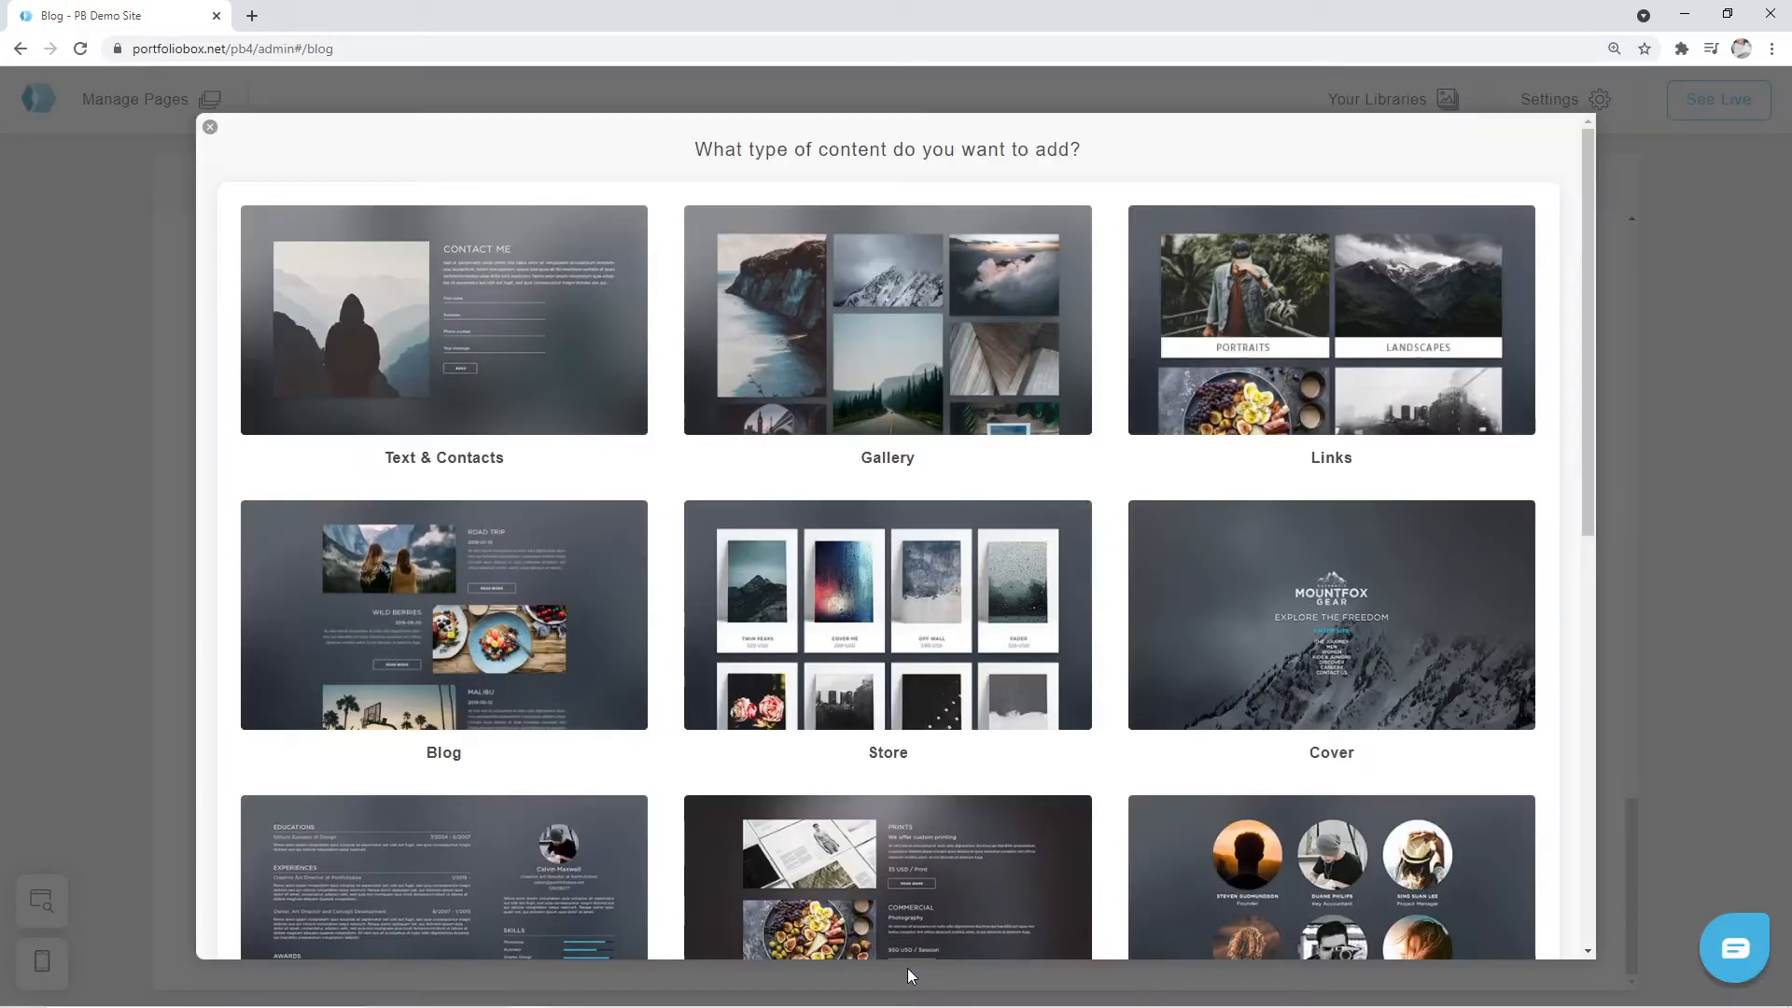
{"action": "mouse_move", "coordinate": [478, 661]}
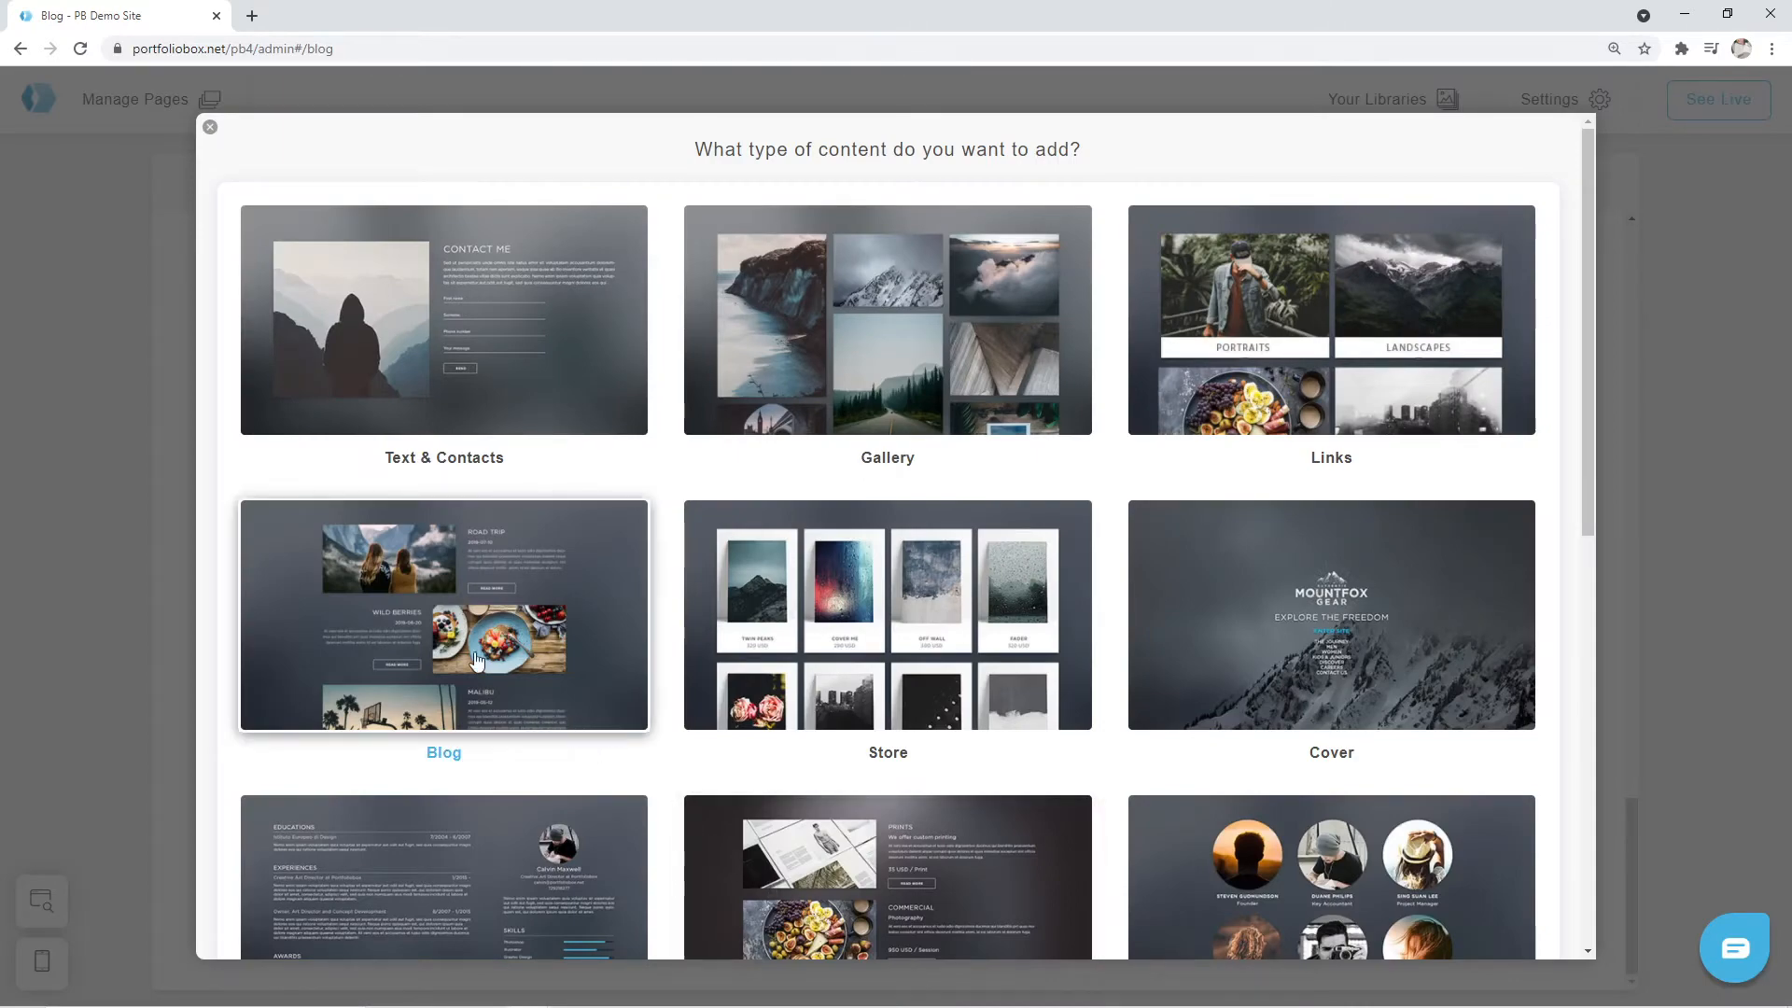
{"action": "scroll", "scroll_direction": "down", "scroll_amount": 3}
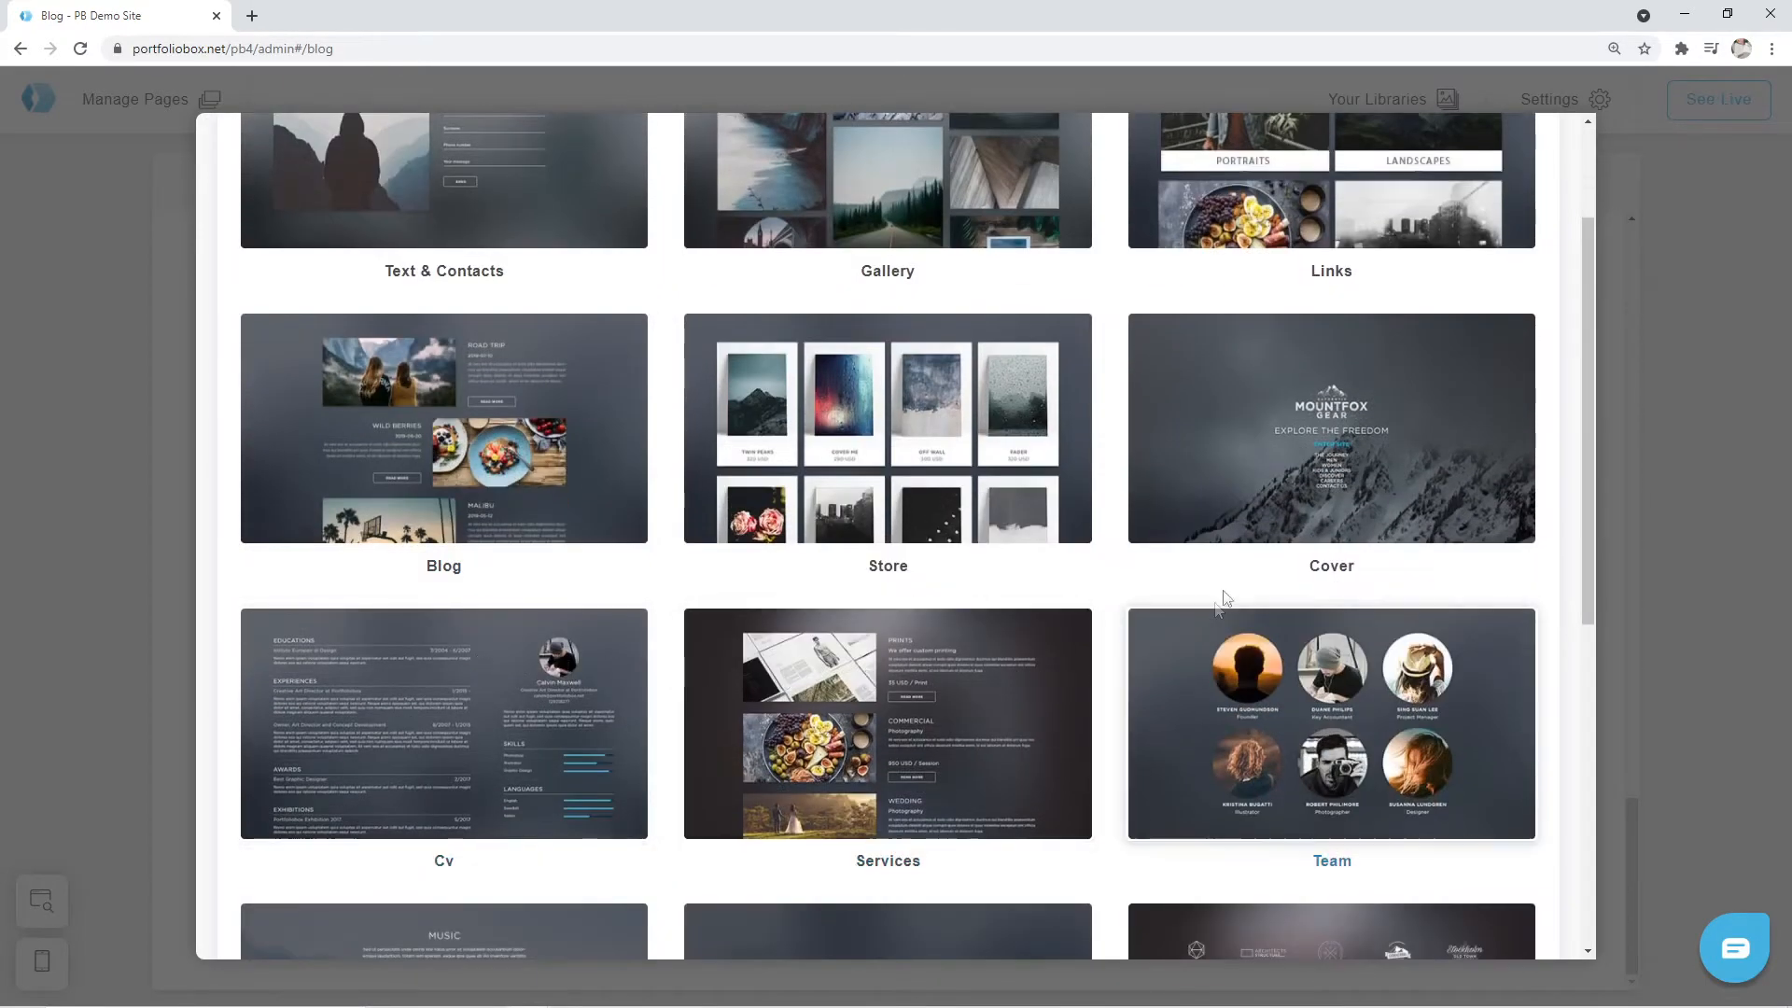
{"action": "mouse_move", "coordinate": [1354, 464]}
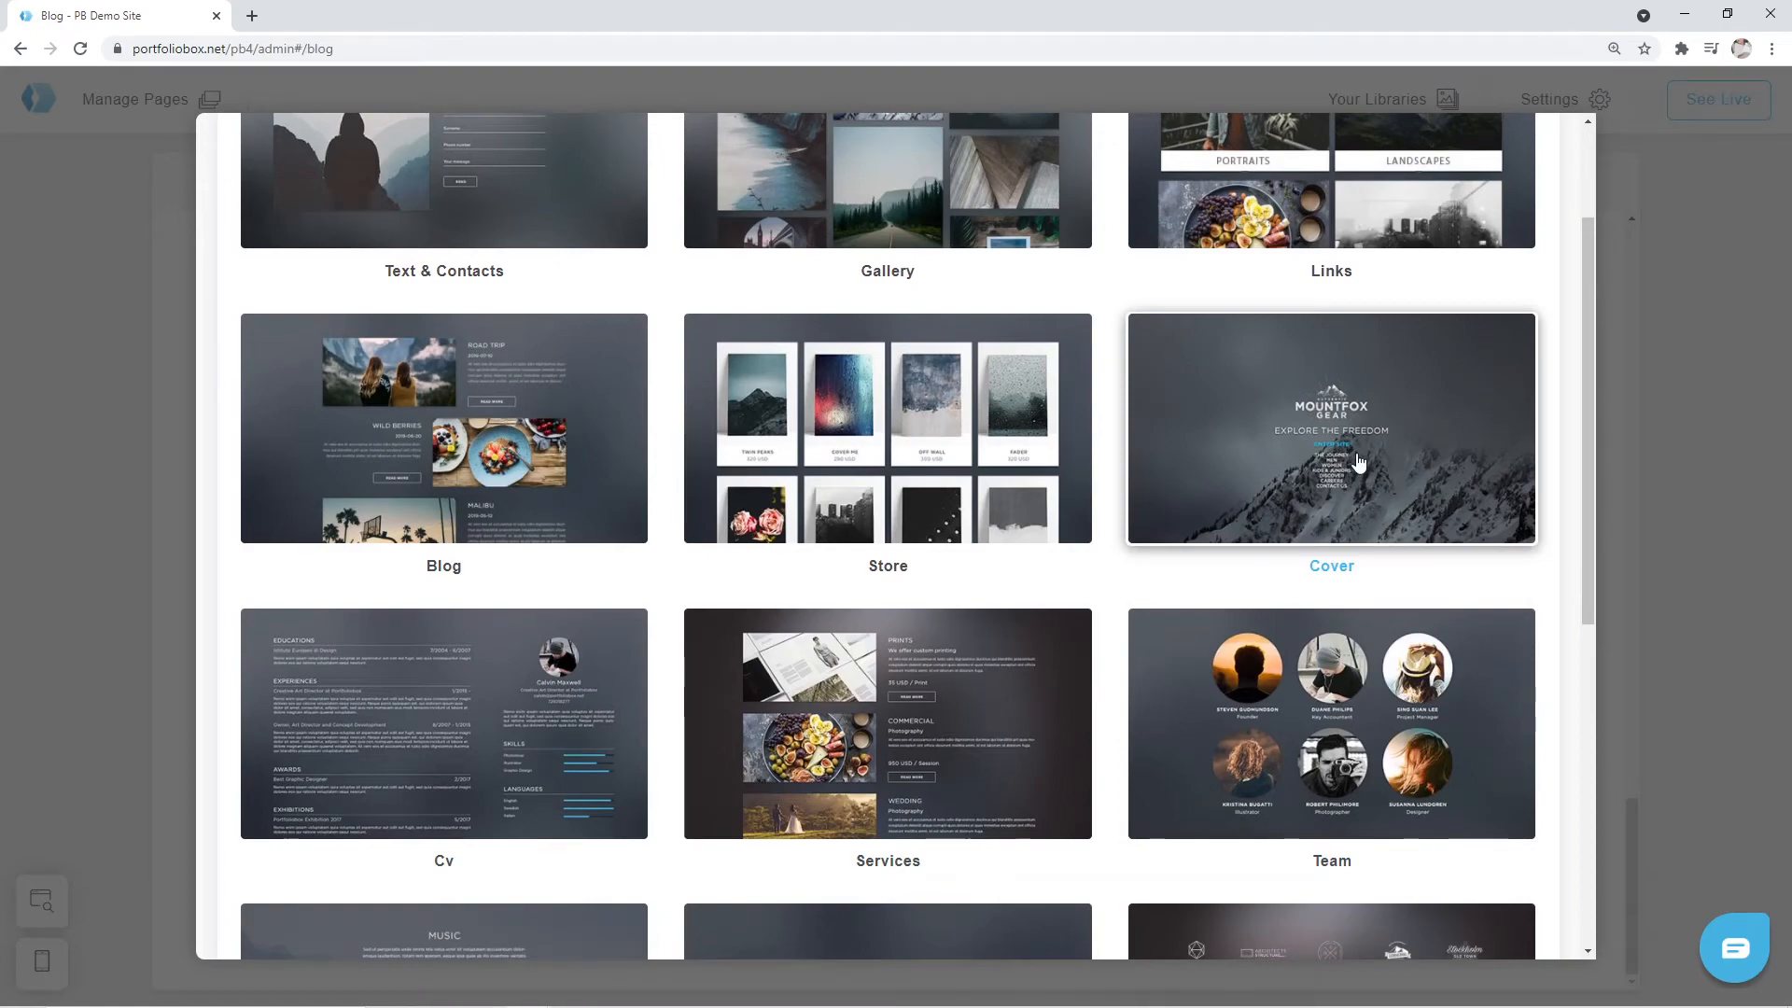
{"action": "left_click", "coordinate": [1329, 429]}
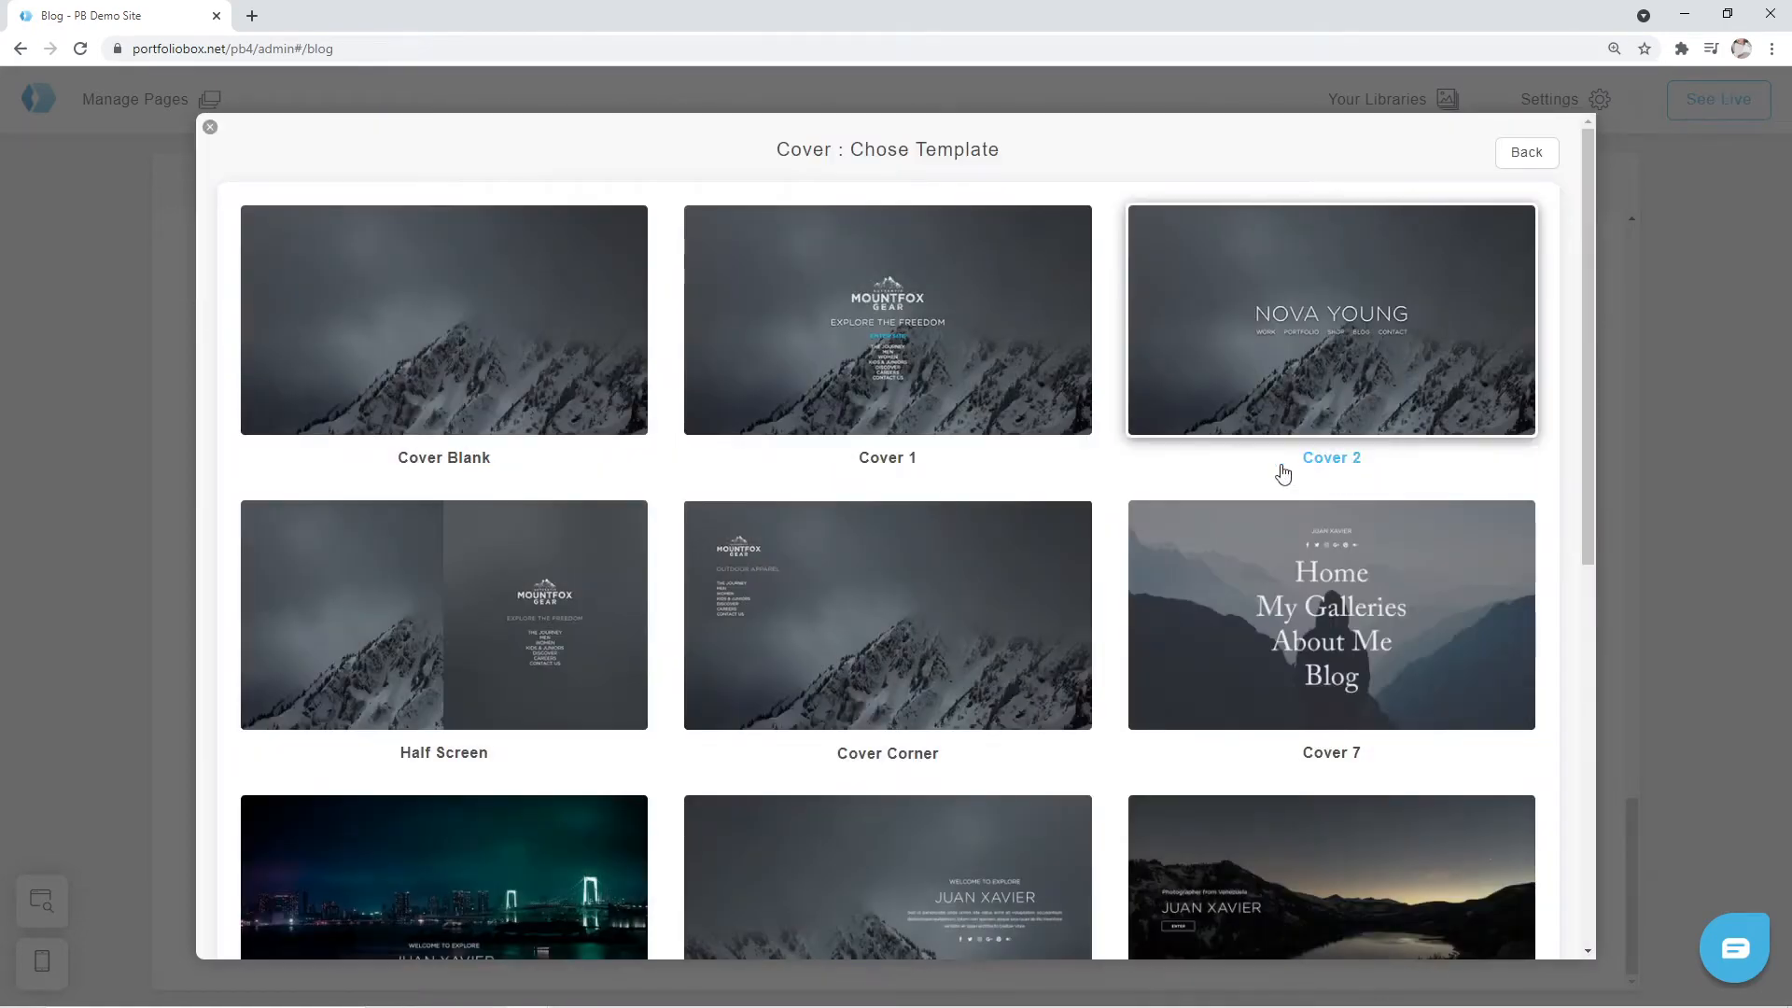
{"action": "mouse_move", "coordinate": [1325, 337]}
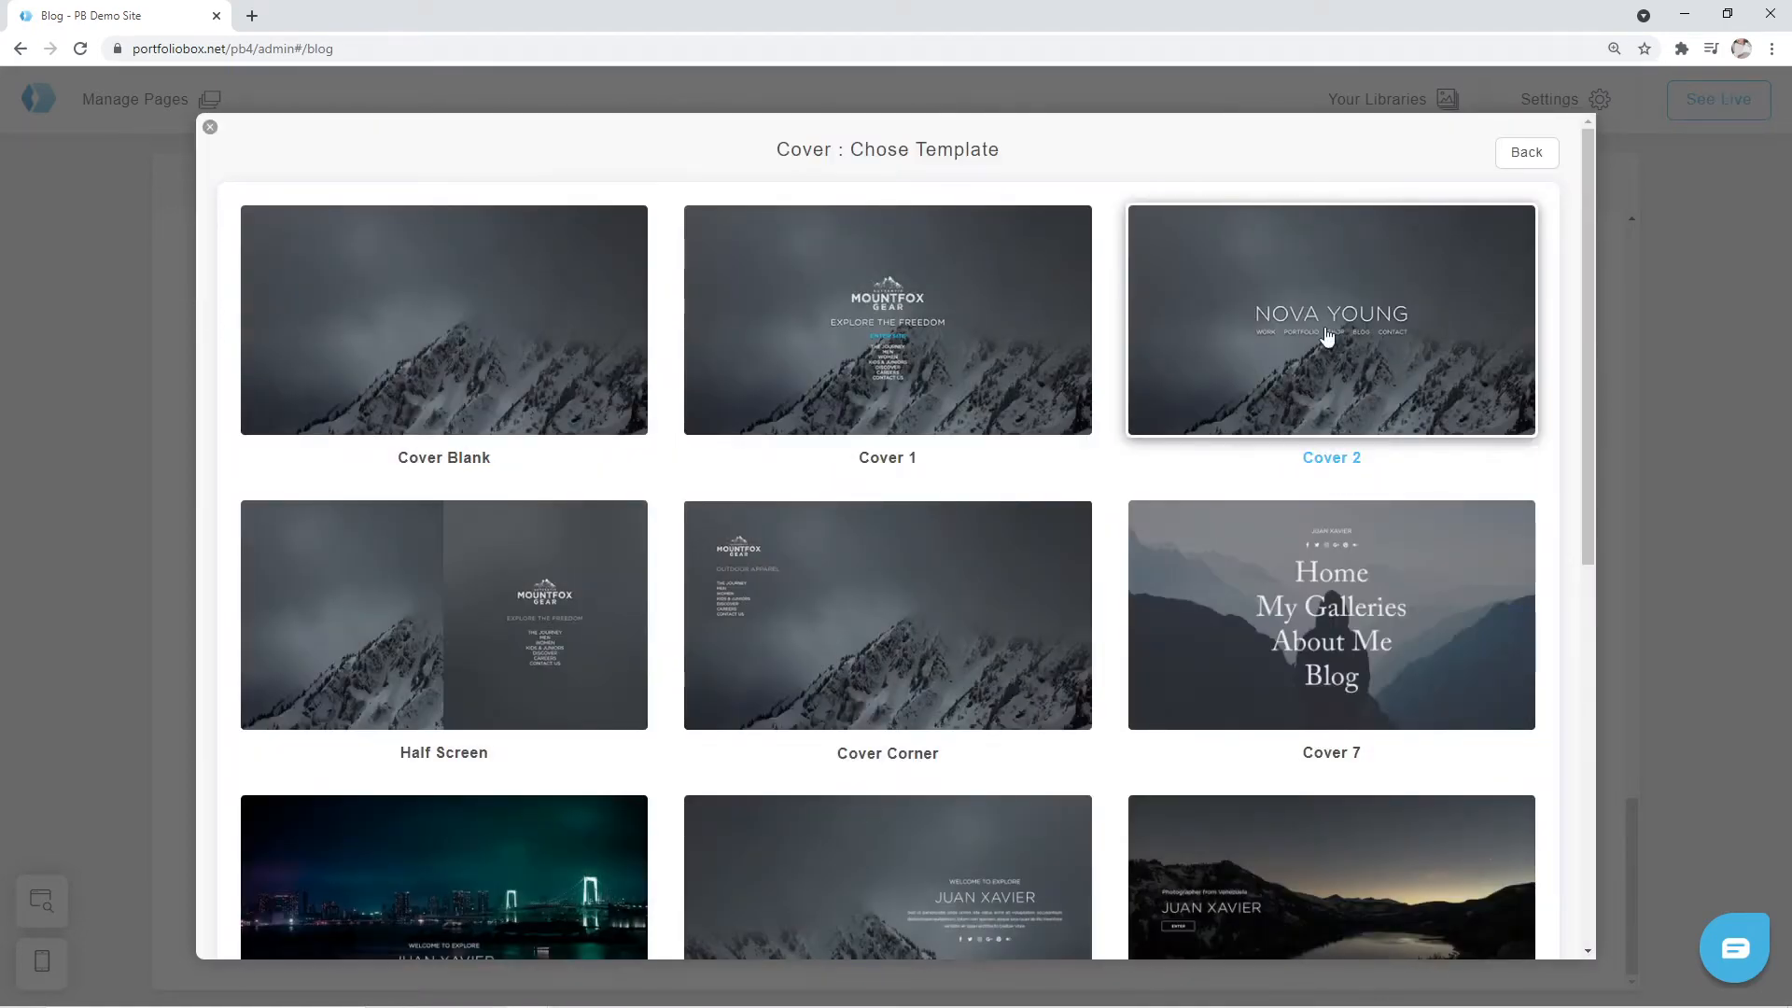
Step: Add the Cover 2 template and bring up Reorder Sections to move it above SectionNews
{"action": "left_click", "coordinate": [1330, 319]}
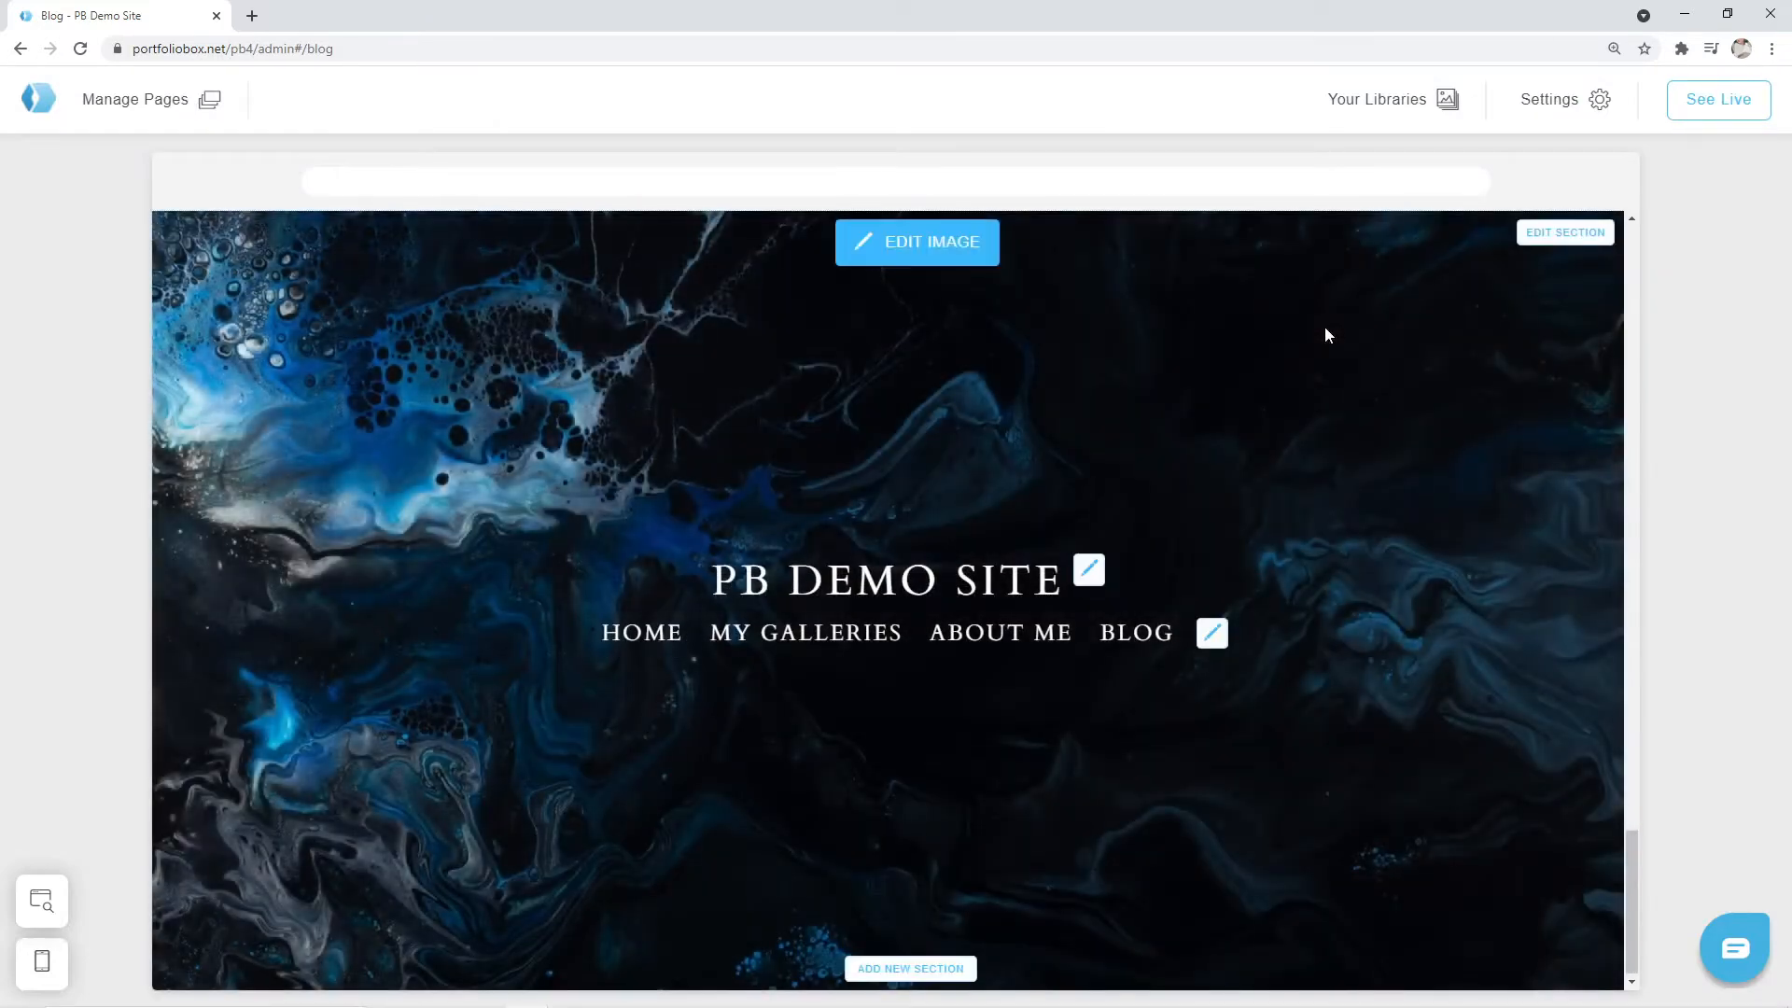
{"action": "mouse_move", "coordinate": [1450, 300]}
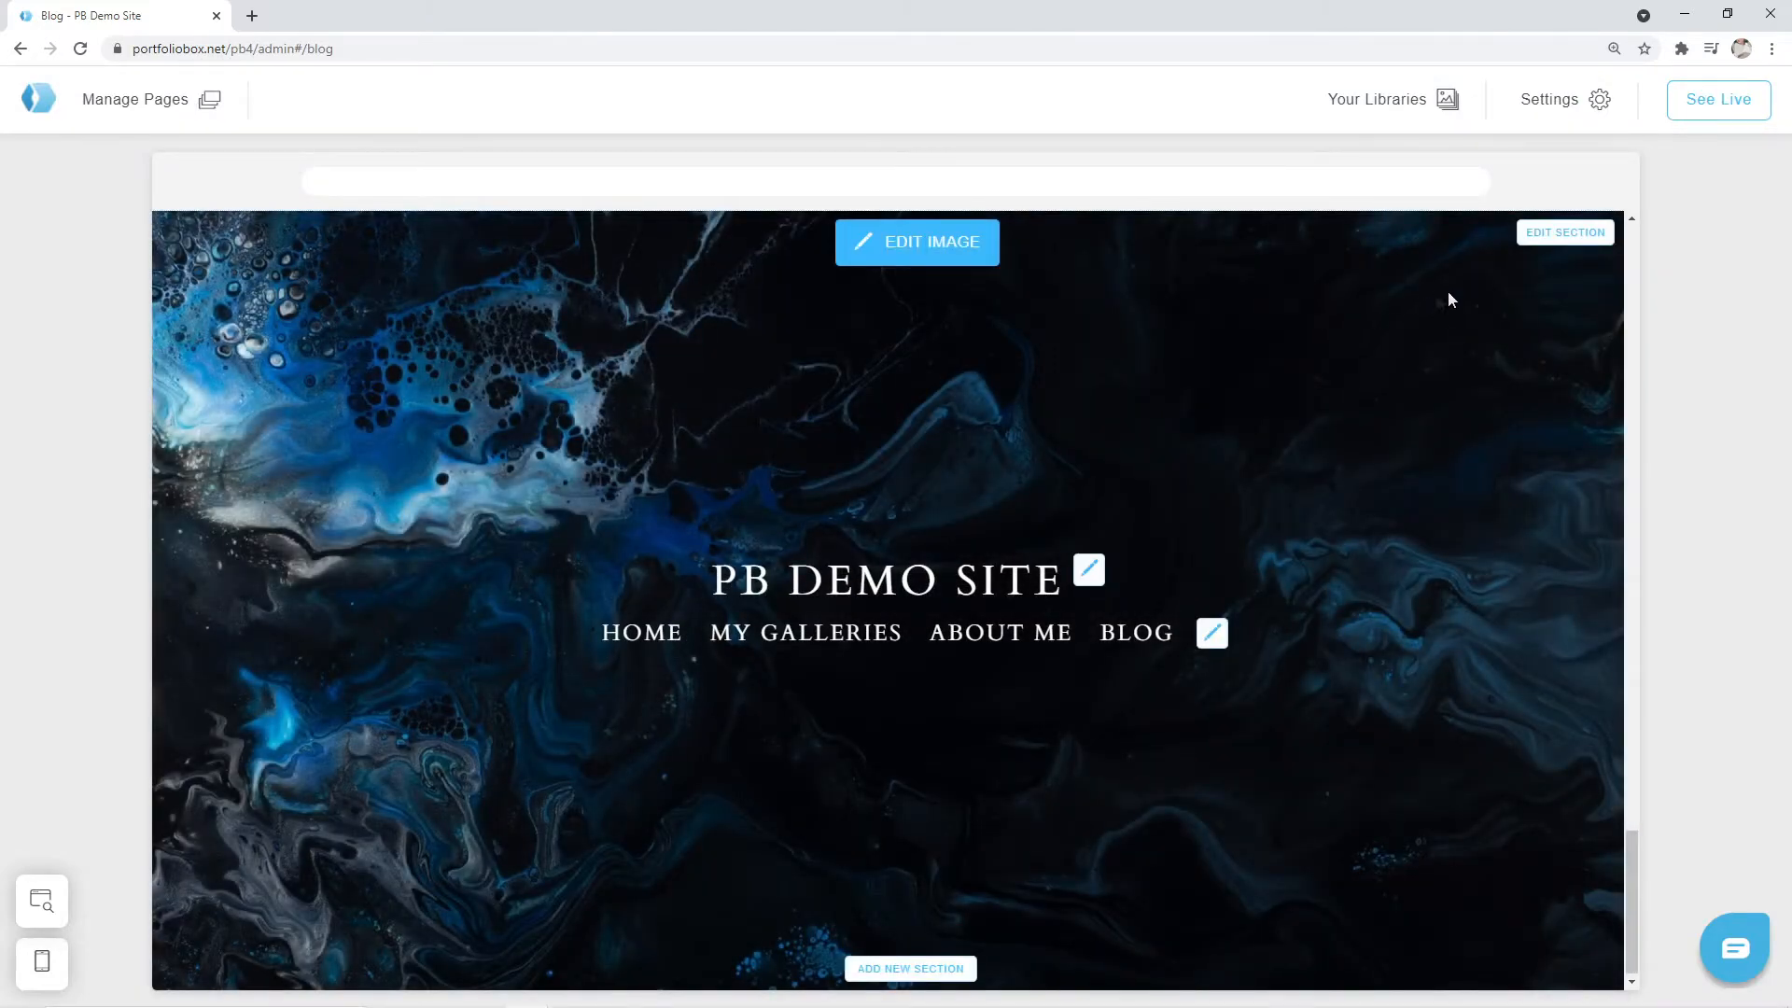
{"action": "mouse_move", "coordinate": [1566, 233]}
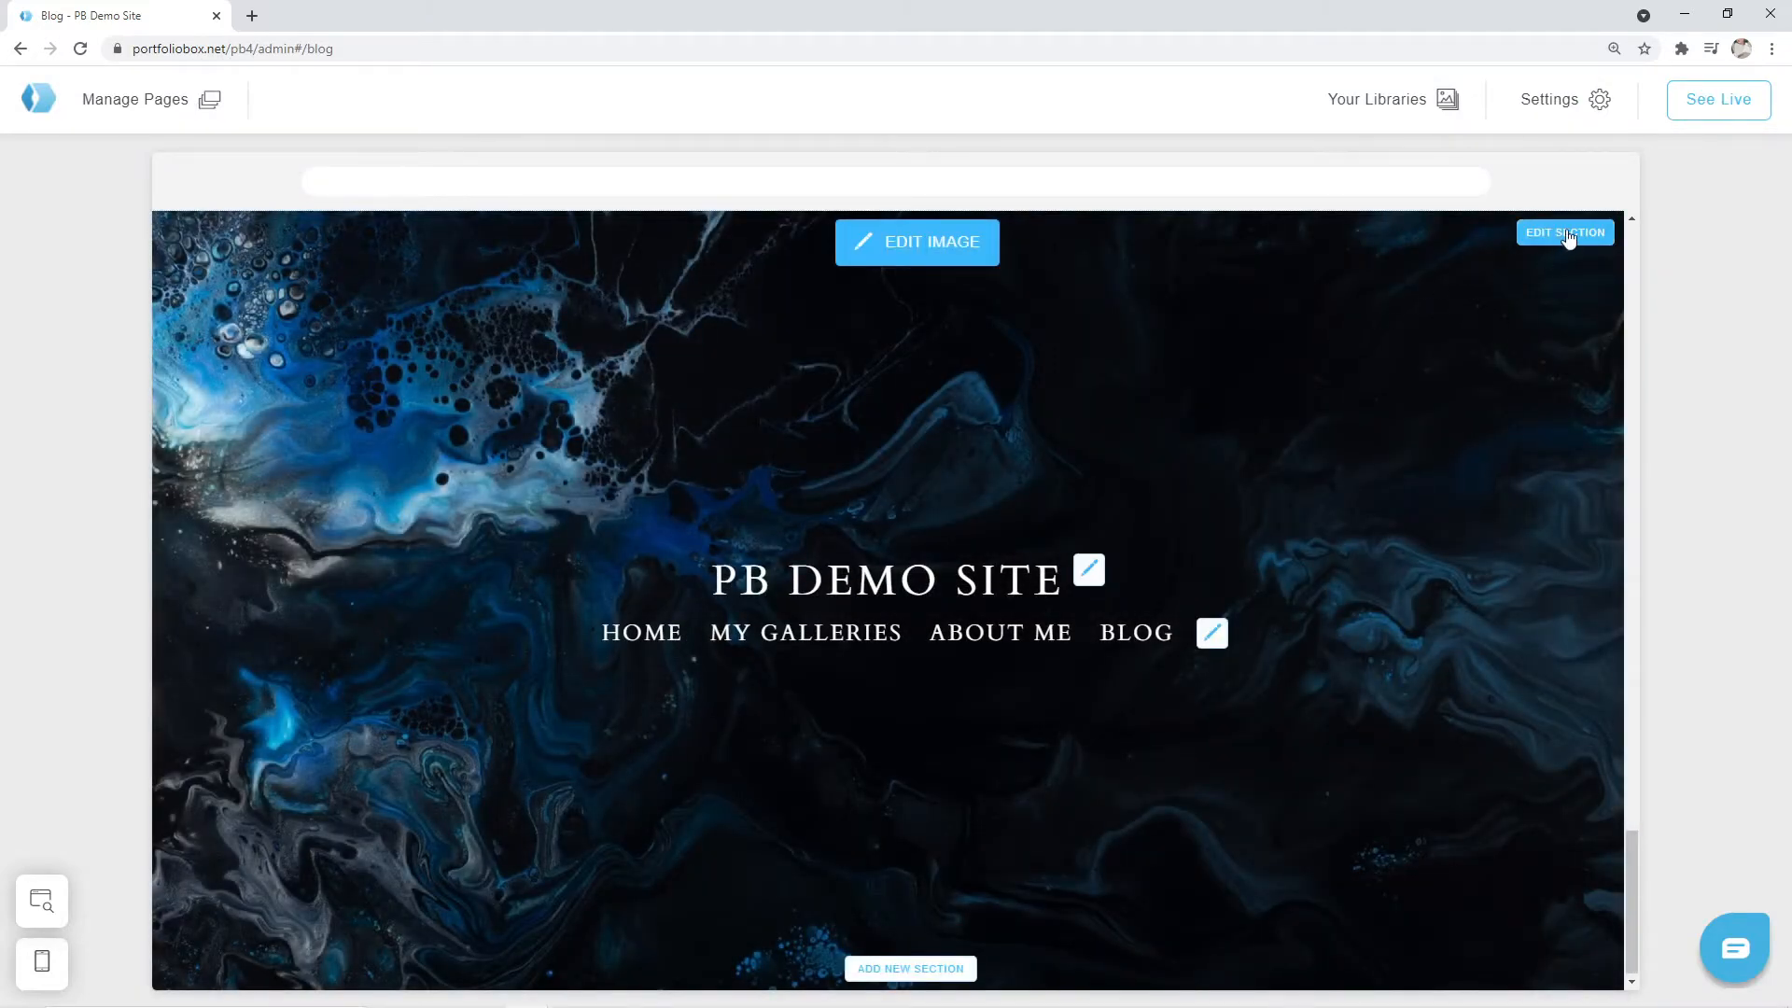
{"action": "left_click", "coordinate": [1564, 233]}
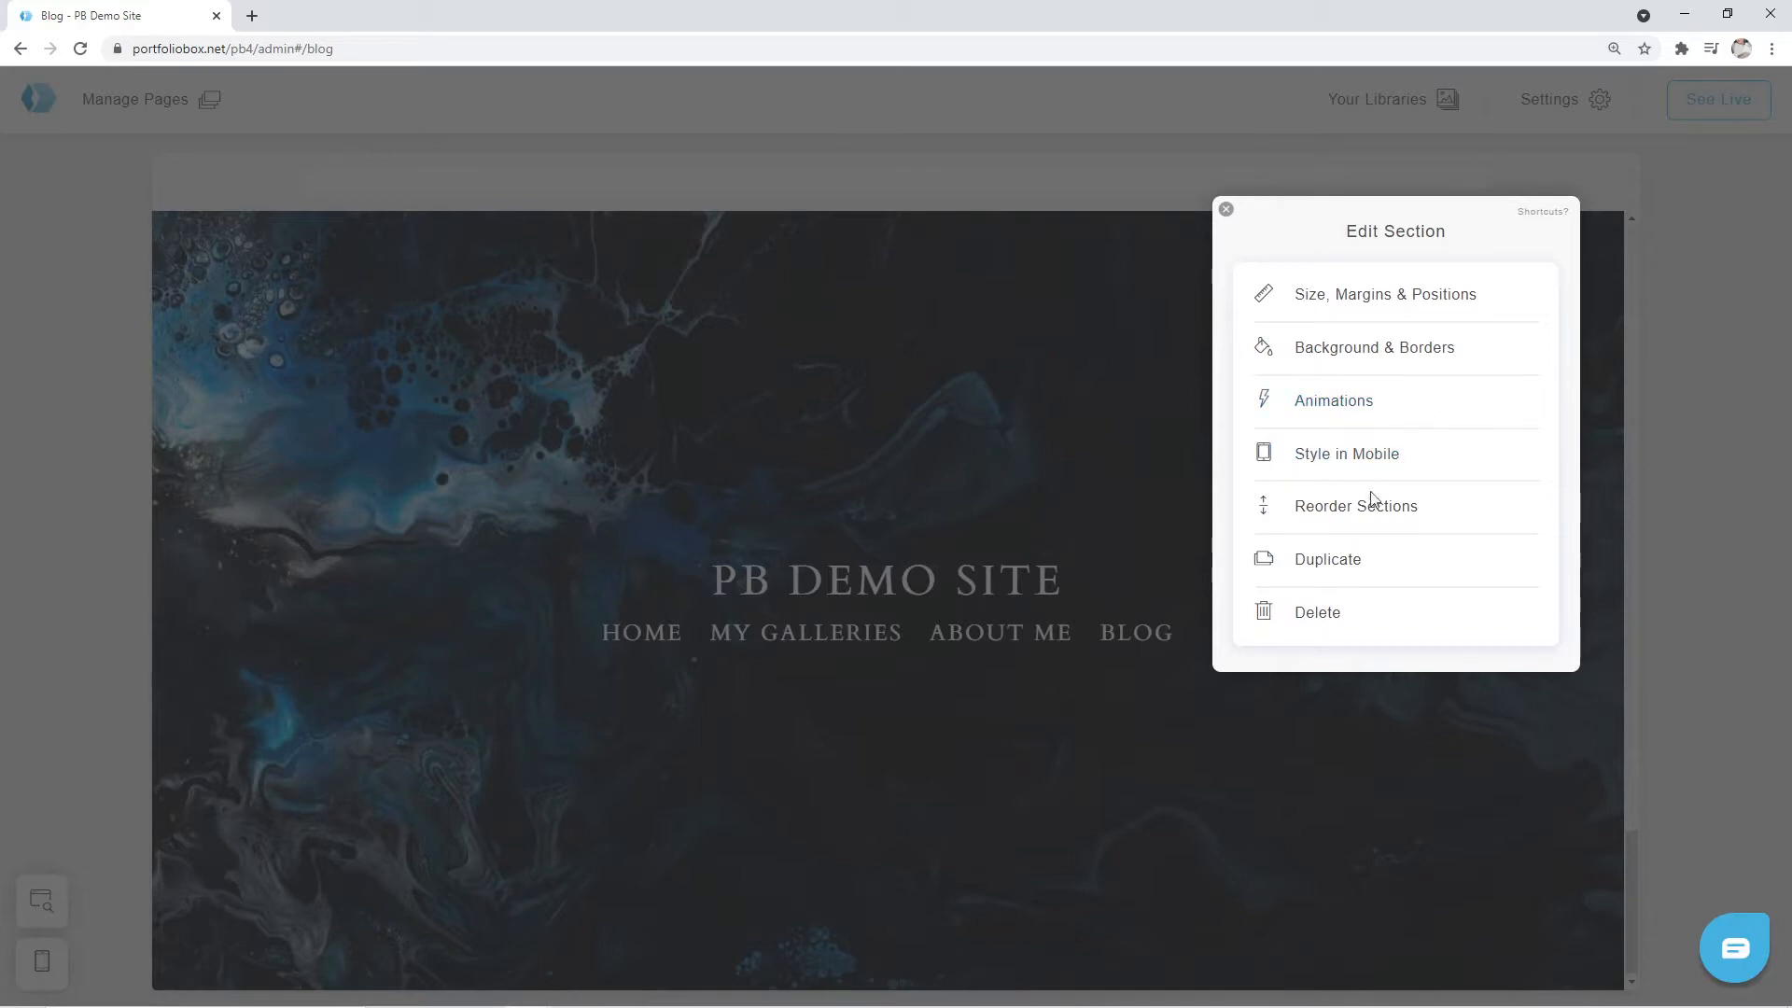
{"action": "left_click", "coordinate": [1355, 505]}
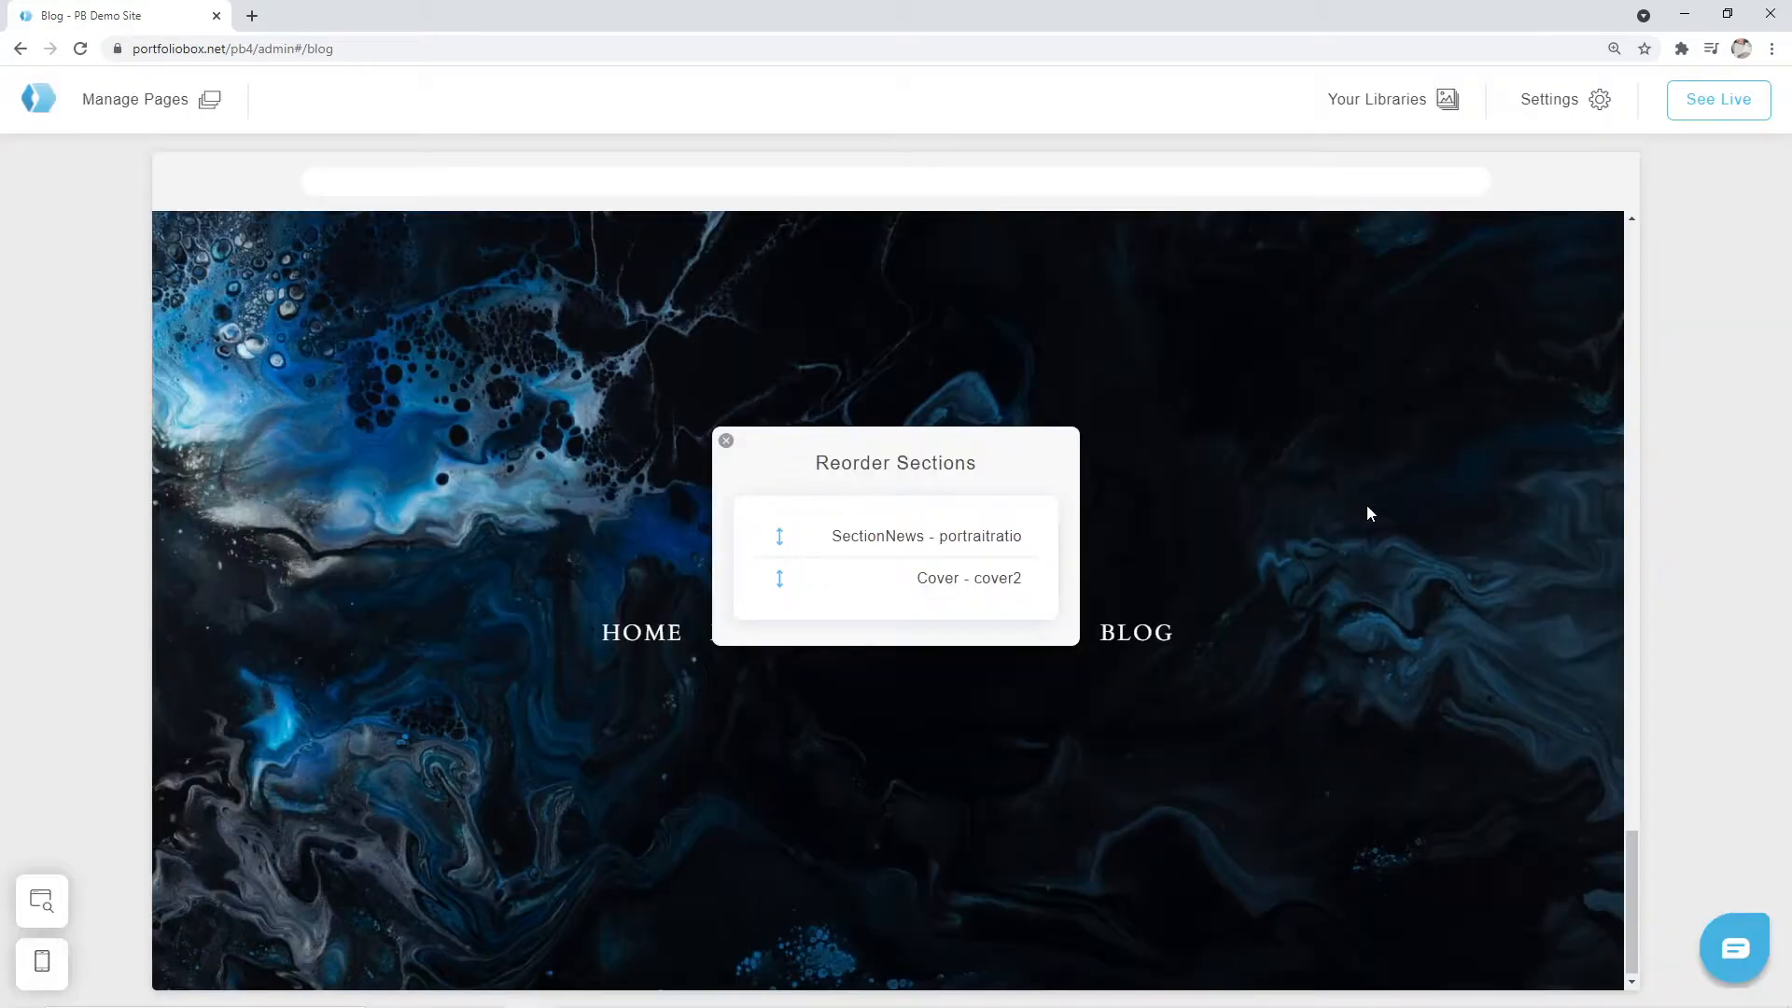
{"action": "mouse_move", "coordinate": [779, 585]}
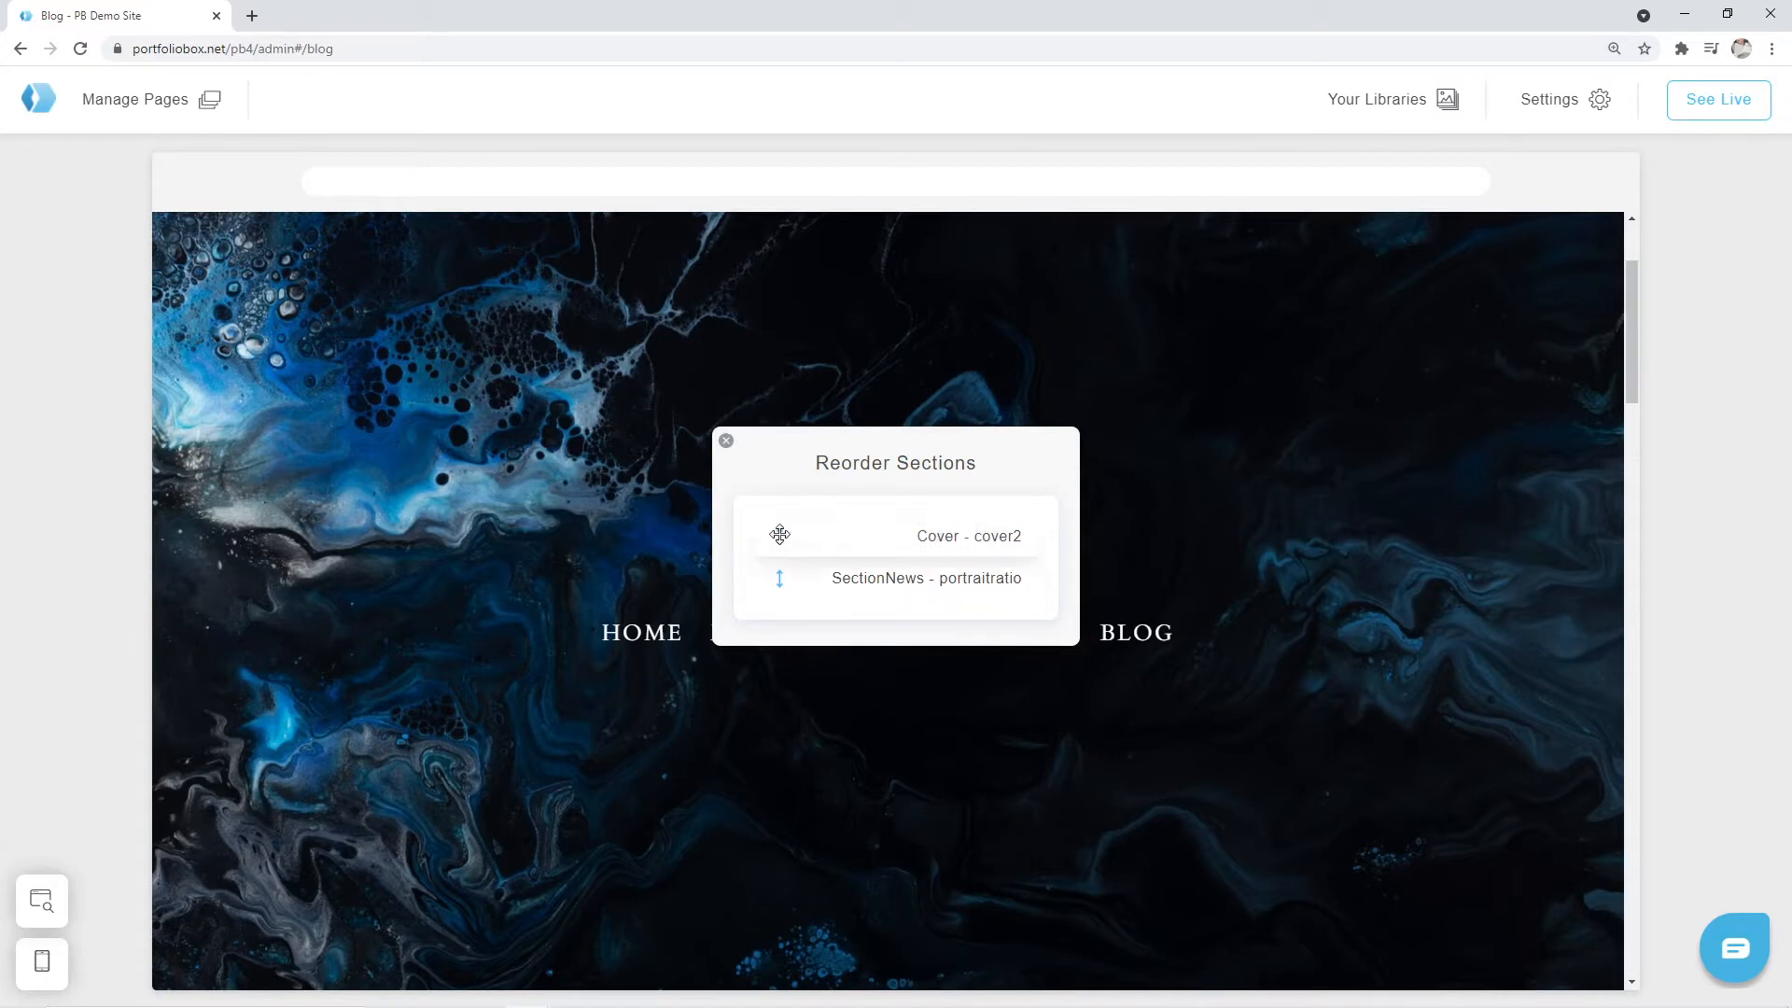
{"action": "mouse_move", "coordinate": [1150, 527]}
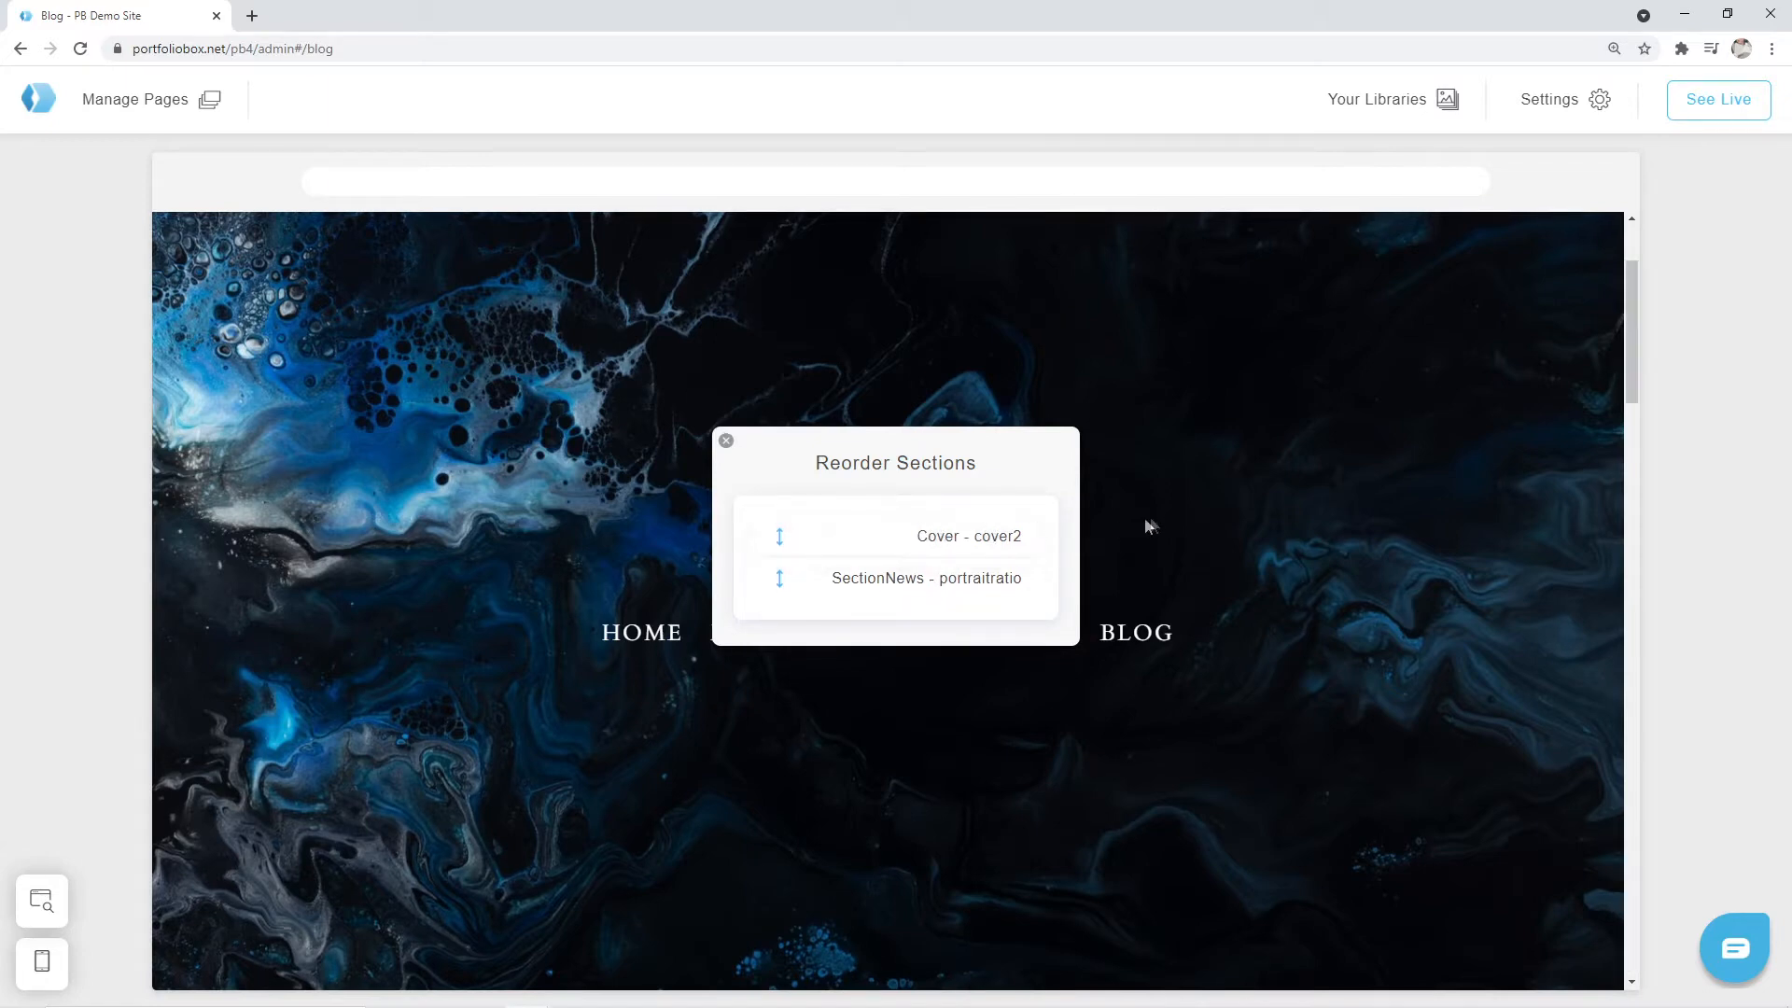
Step: Close the reorder list and delete the cover's menu links, keeping only PB DEMO SITE
{"action": "left_click", "coordinate": [726, 440]}
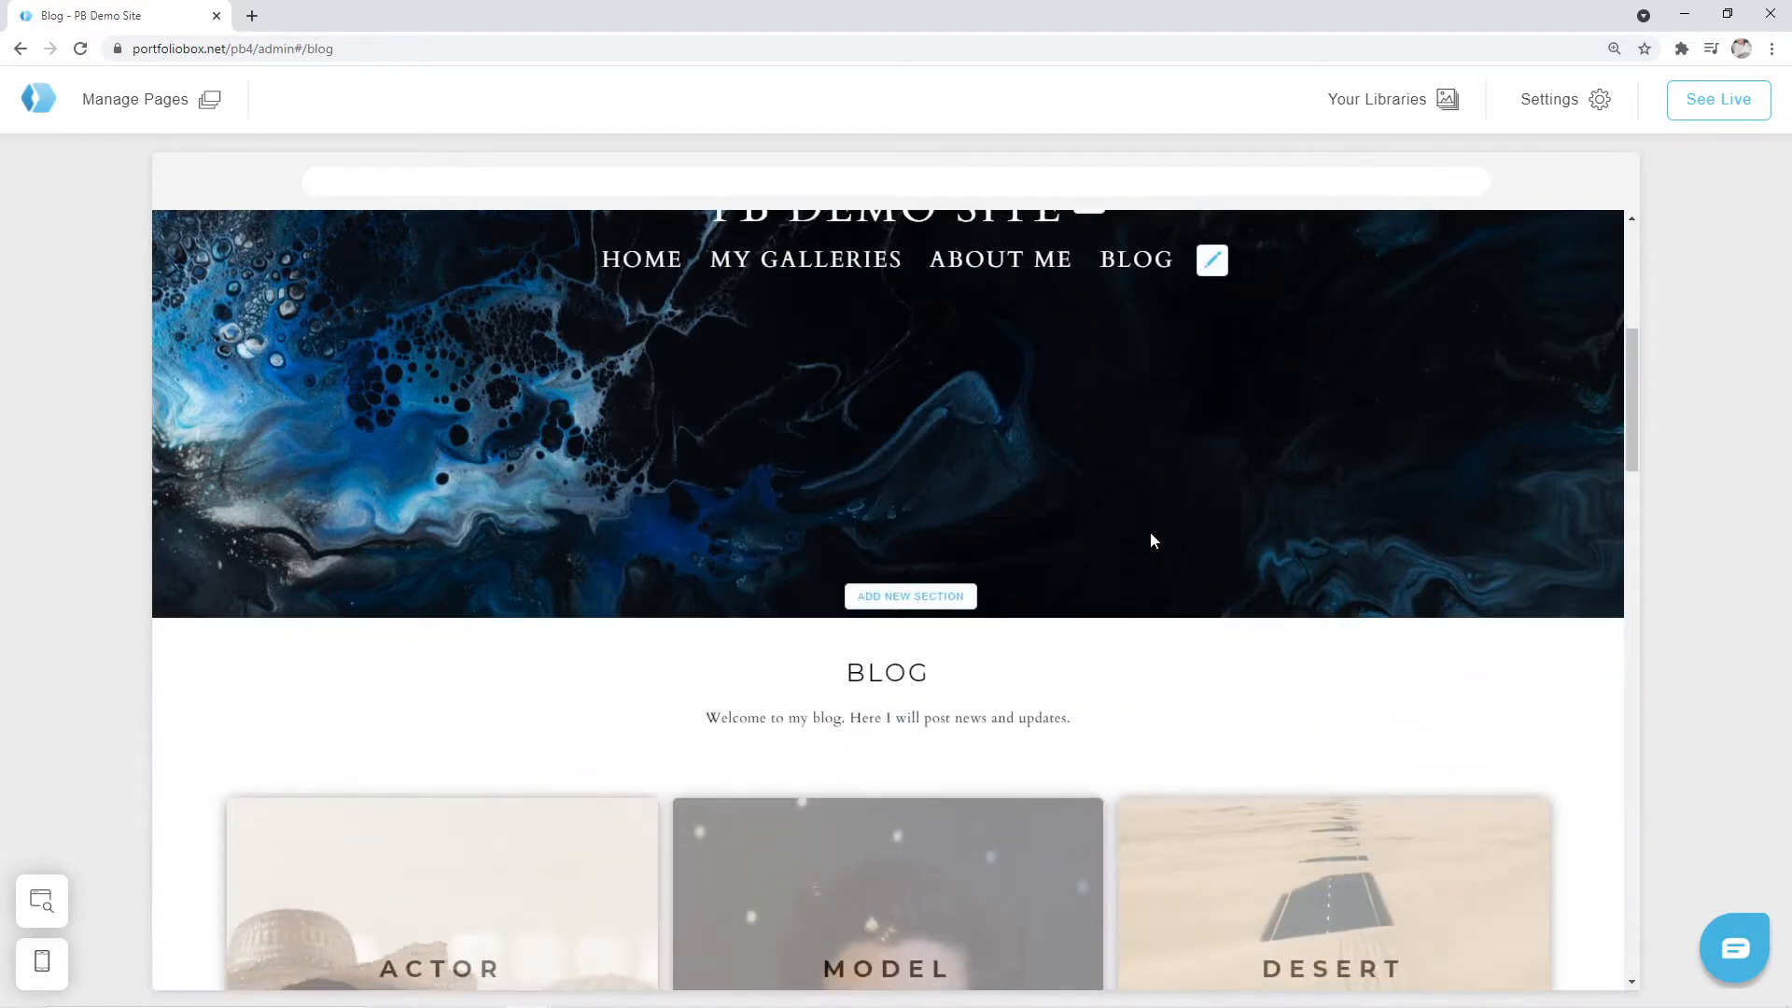
{"action": "scroll", "scroll_direction": "up", "scroll_amount": 3}
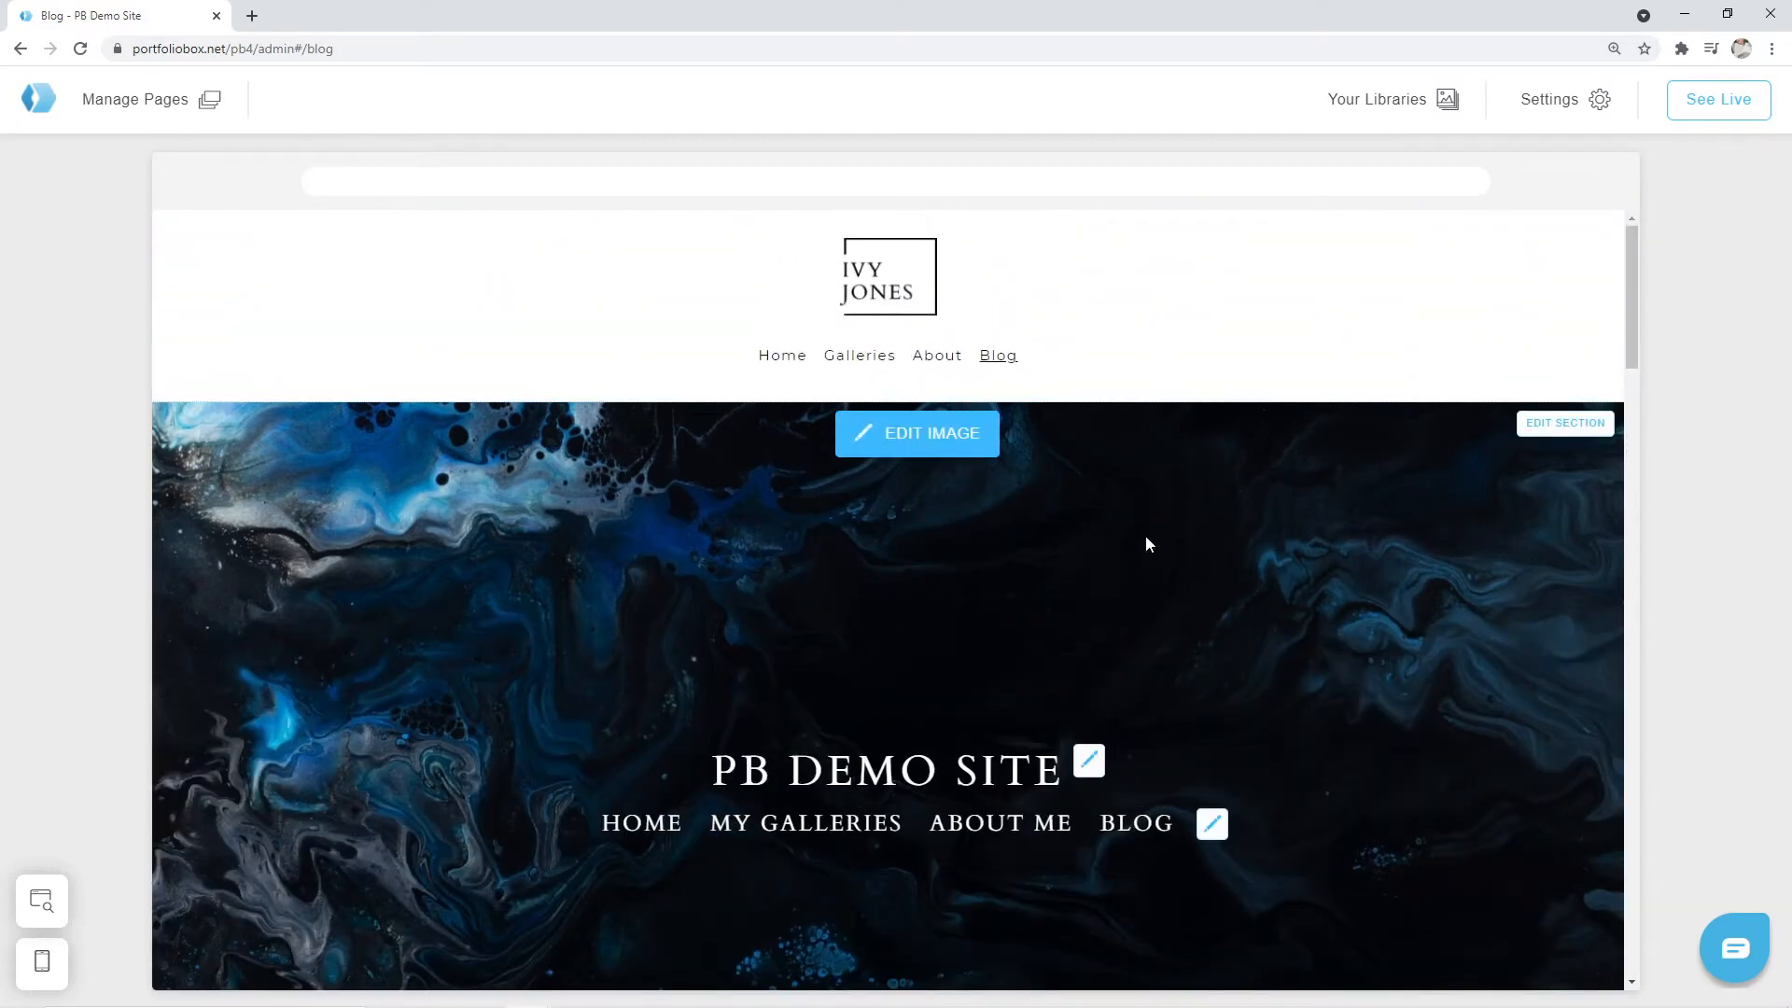
{"action": "scroll", "scroll_direction": "down", "scroll_amount": 3}
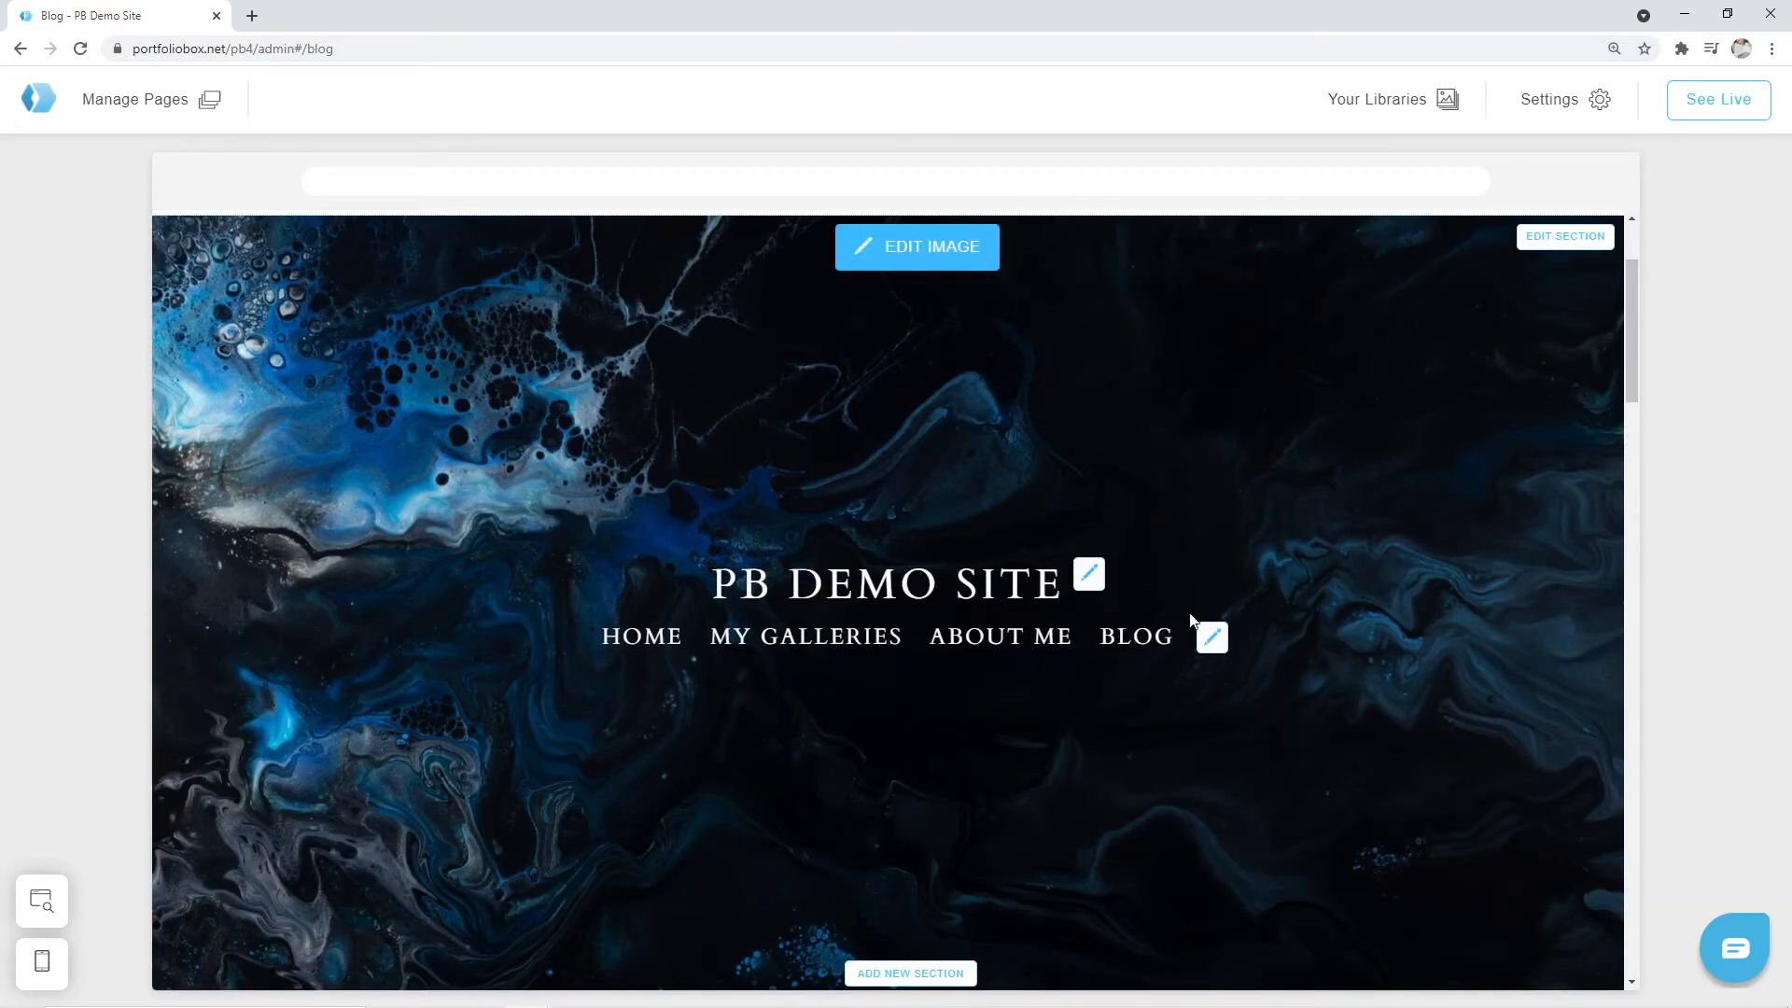
{"action": "left_click", "coordinate": [1210, 636]}
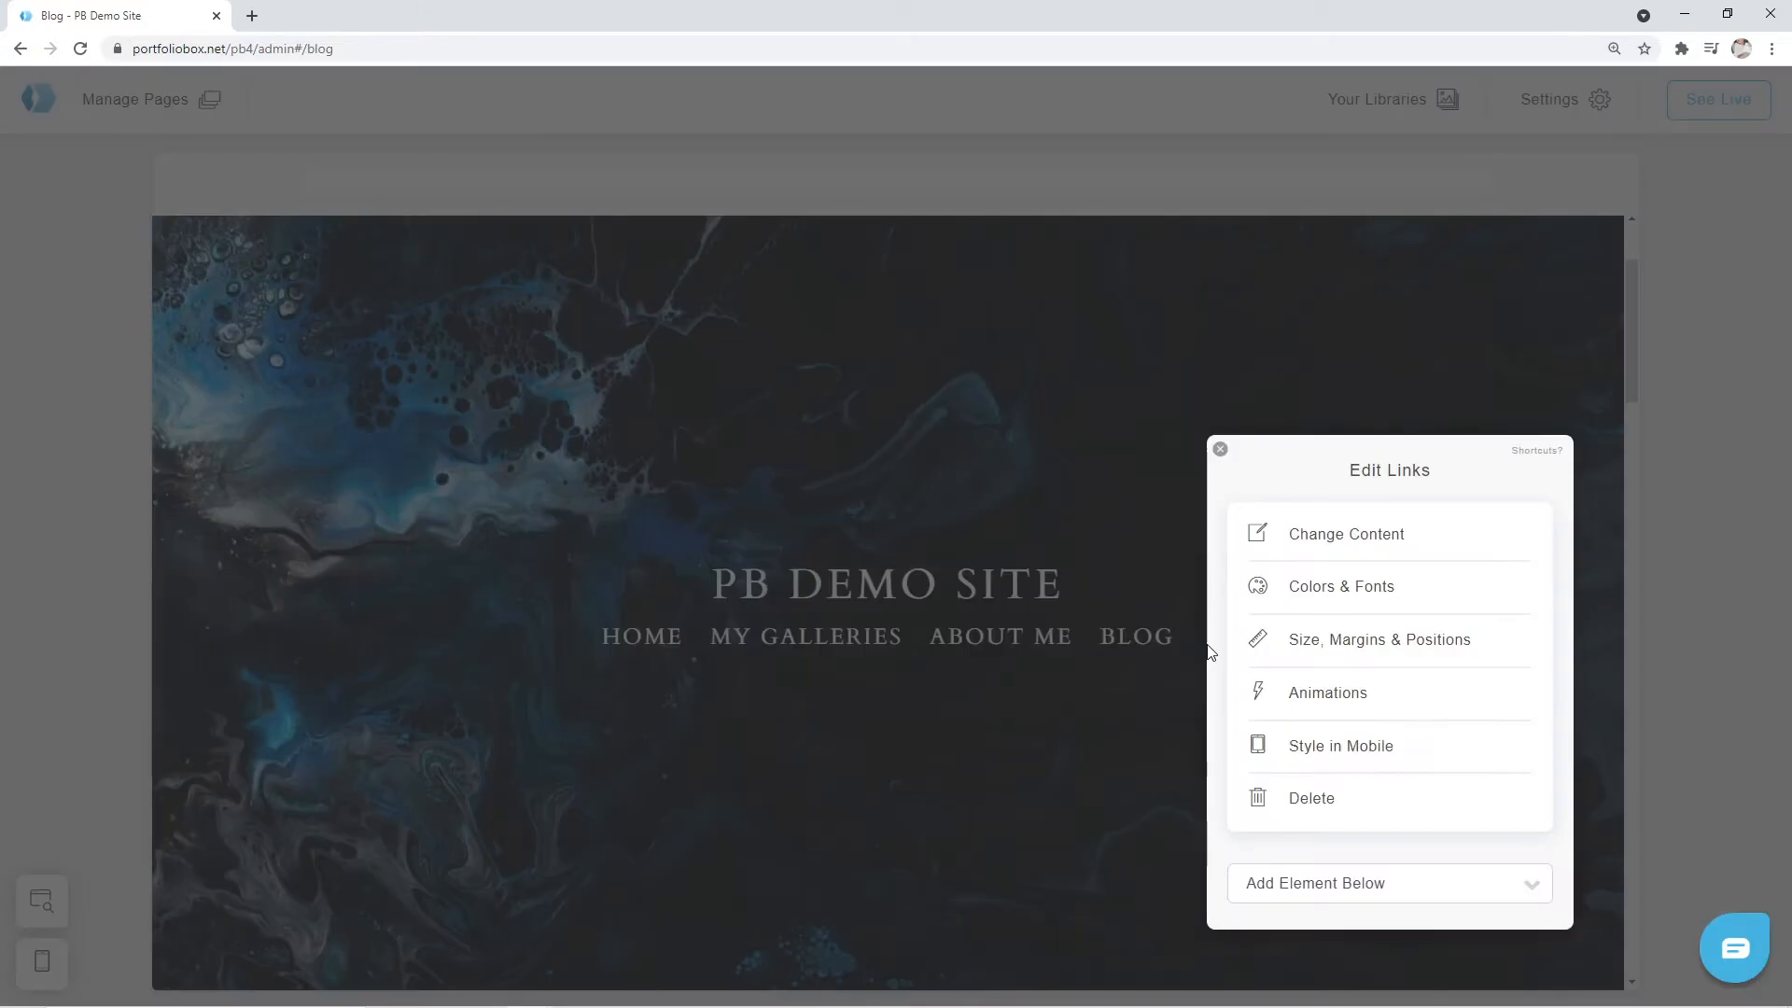
{"action": "left_click", "coordinate": [1310, 798]}
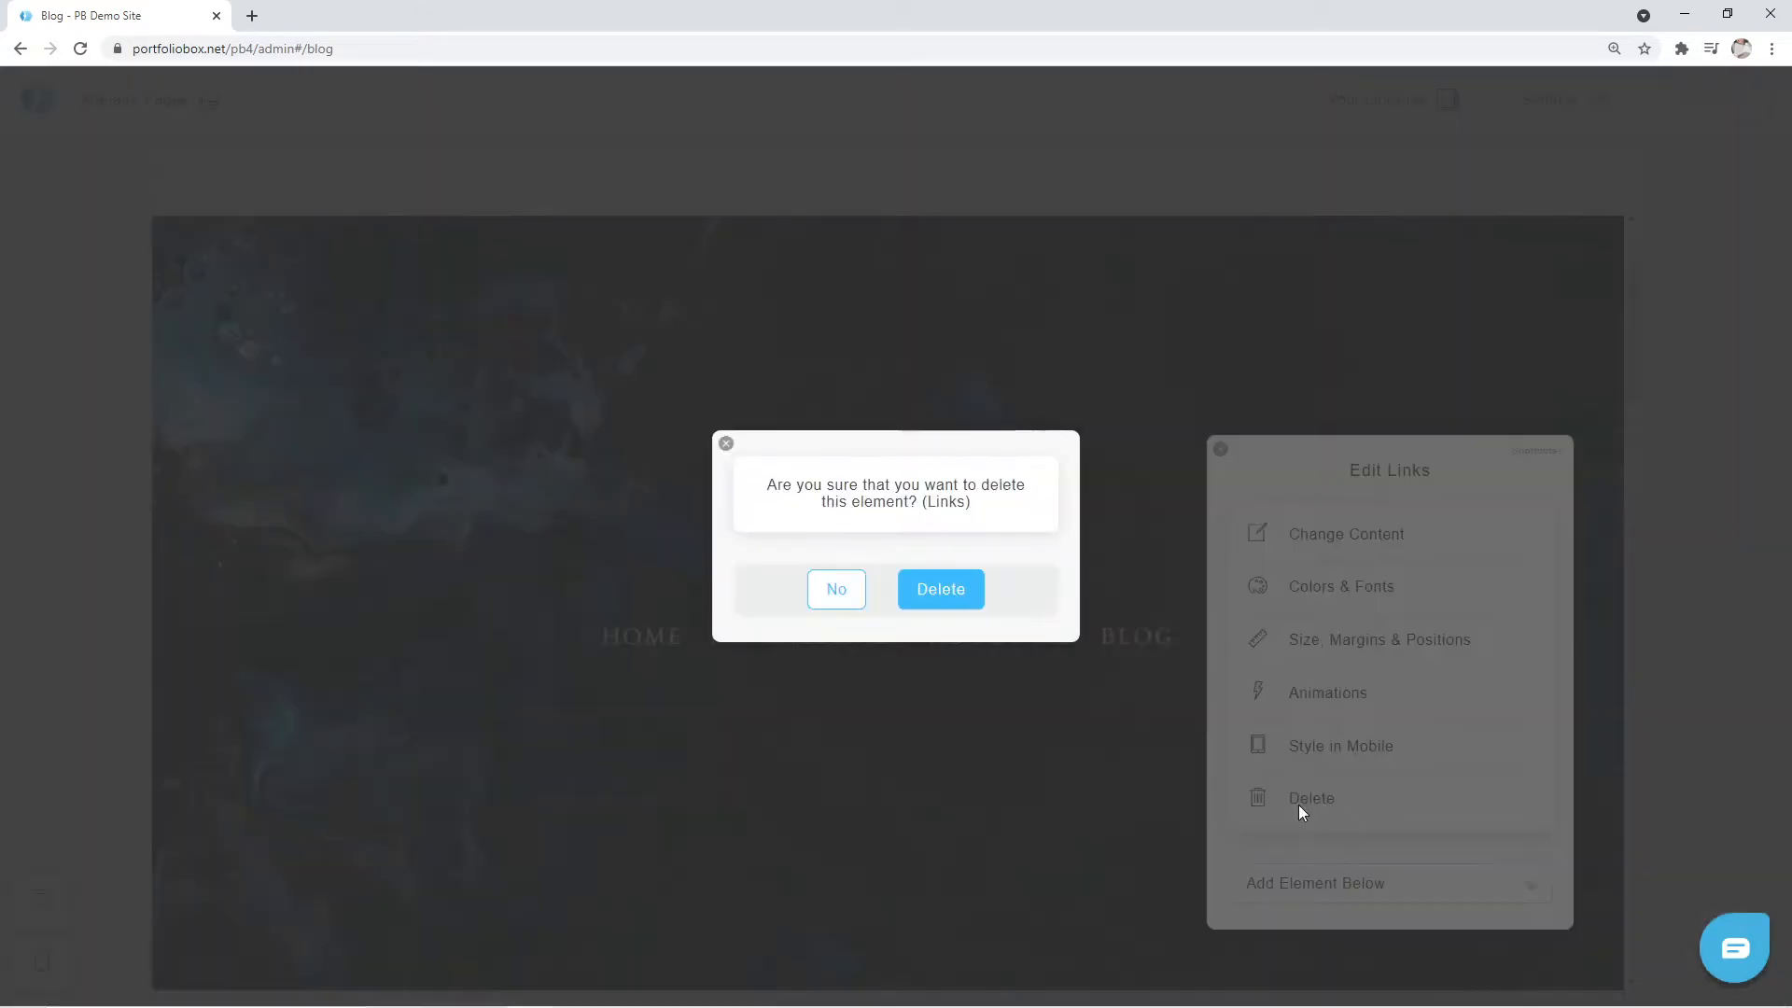
{"action": "left_click", "coordinate": [940, 589]}
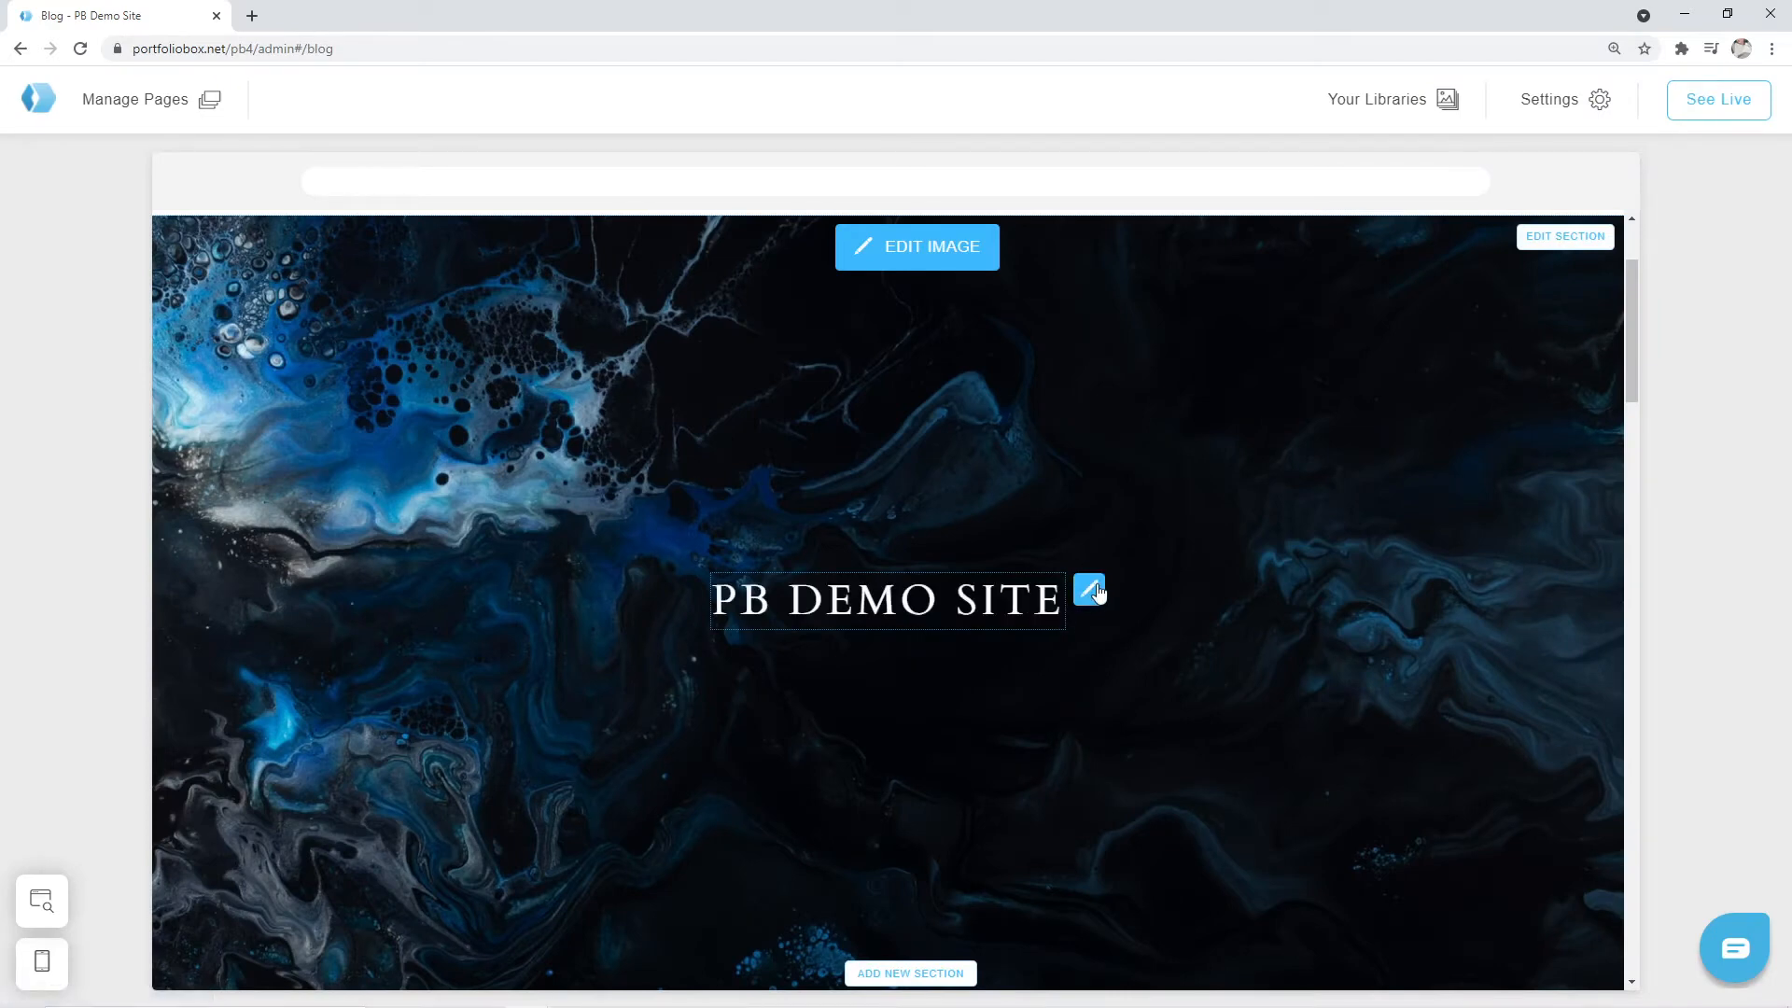
Step: Change the PB DEMO SITE cover title to 'Welcome to my blog'
{"action": "left_click", "coordinate": [1089, 593]}
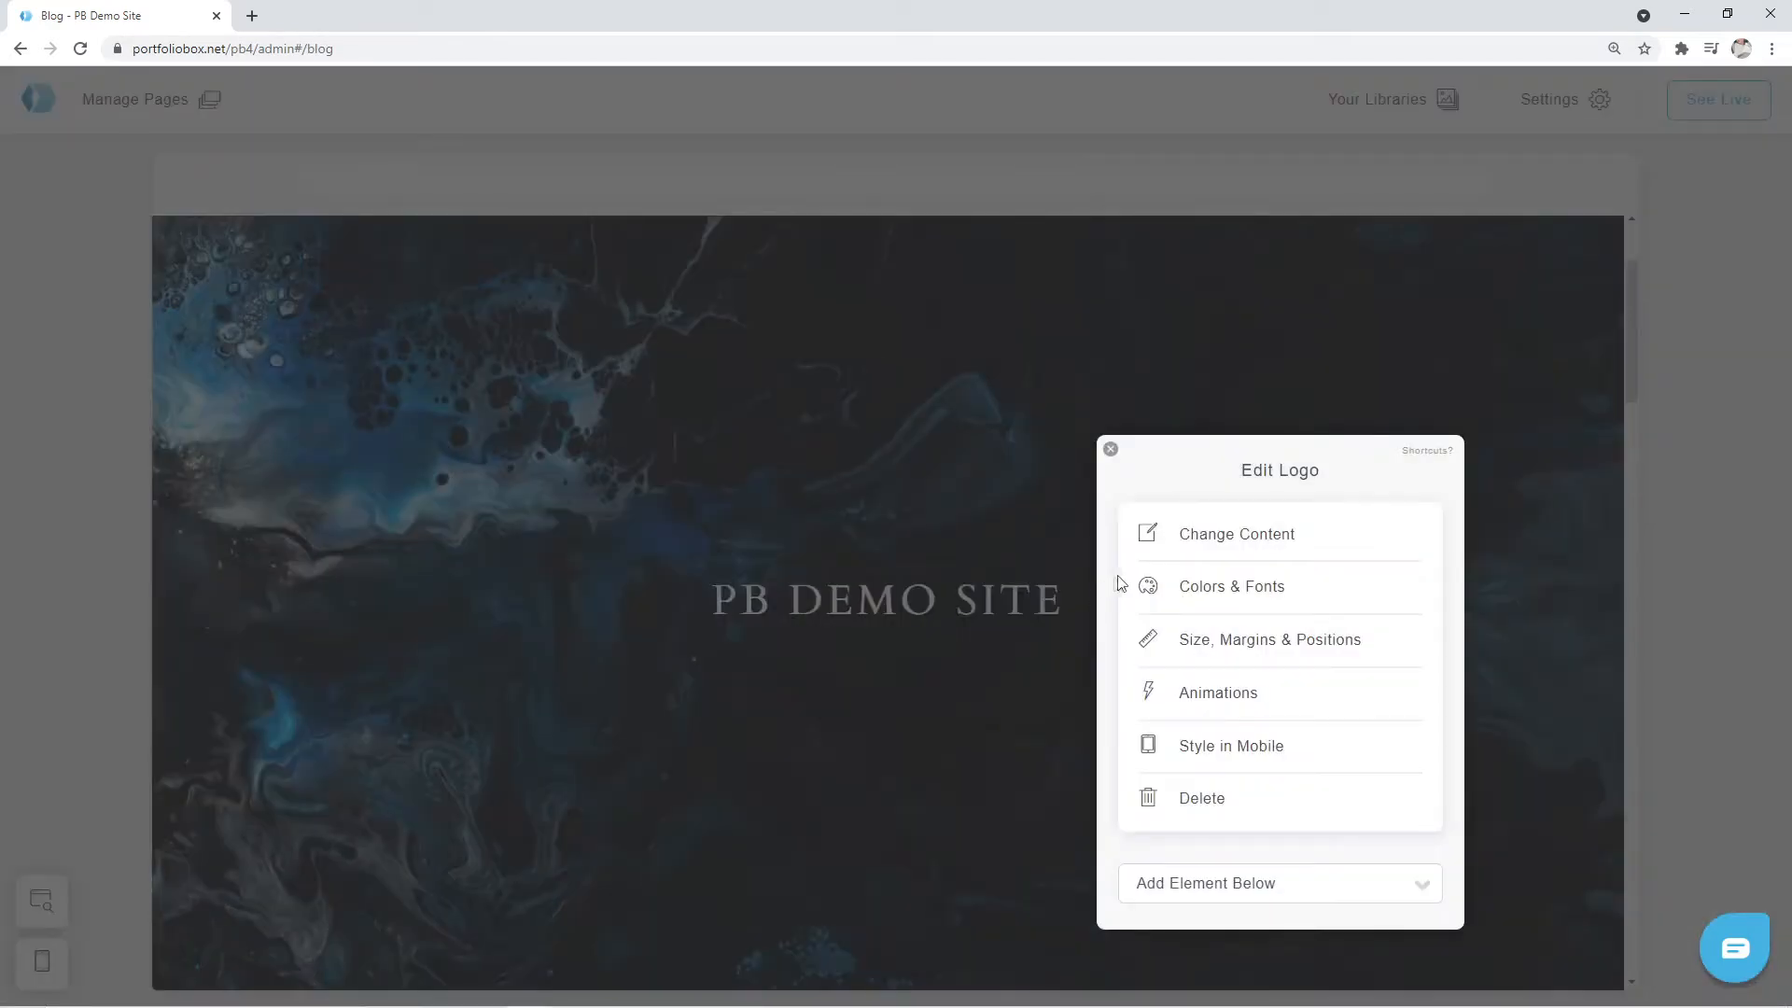
{"action": "mouse_move", "coordinate": [1220, 542]}
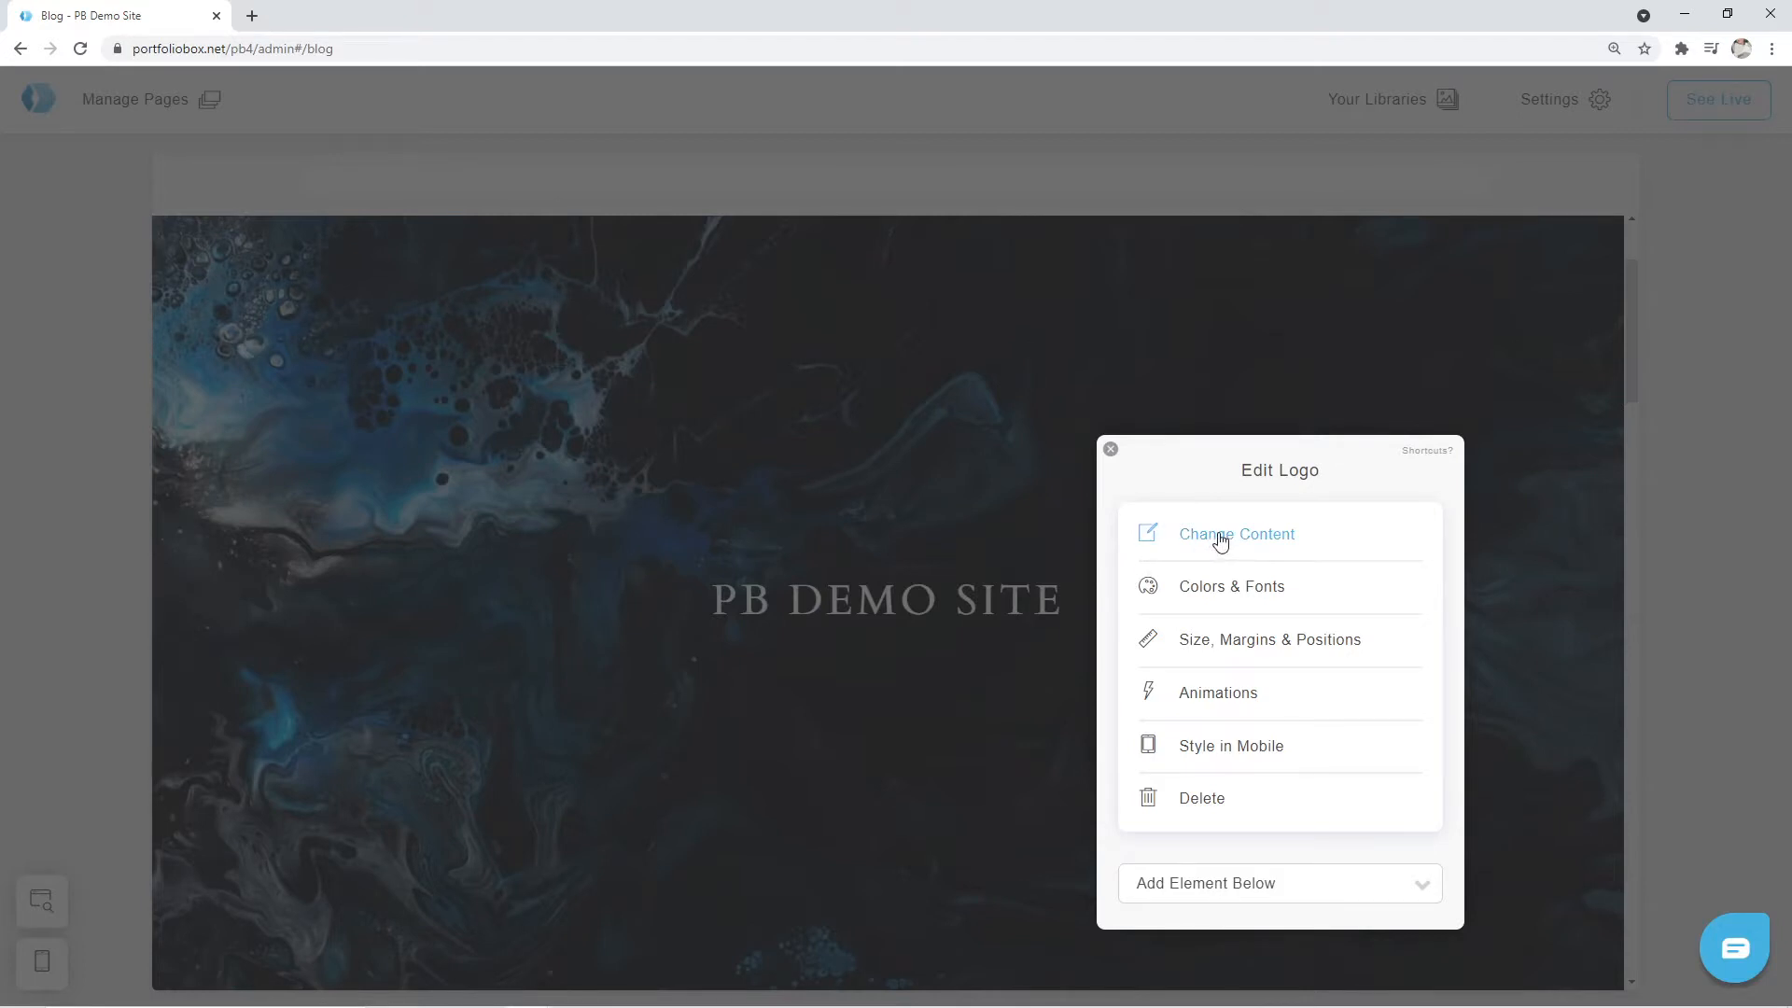
{"action": "left_click", "coordinate": [1235, 534]}
{"action": "type", "text": "Wel"}
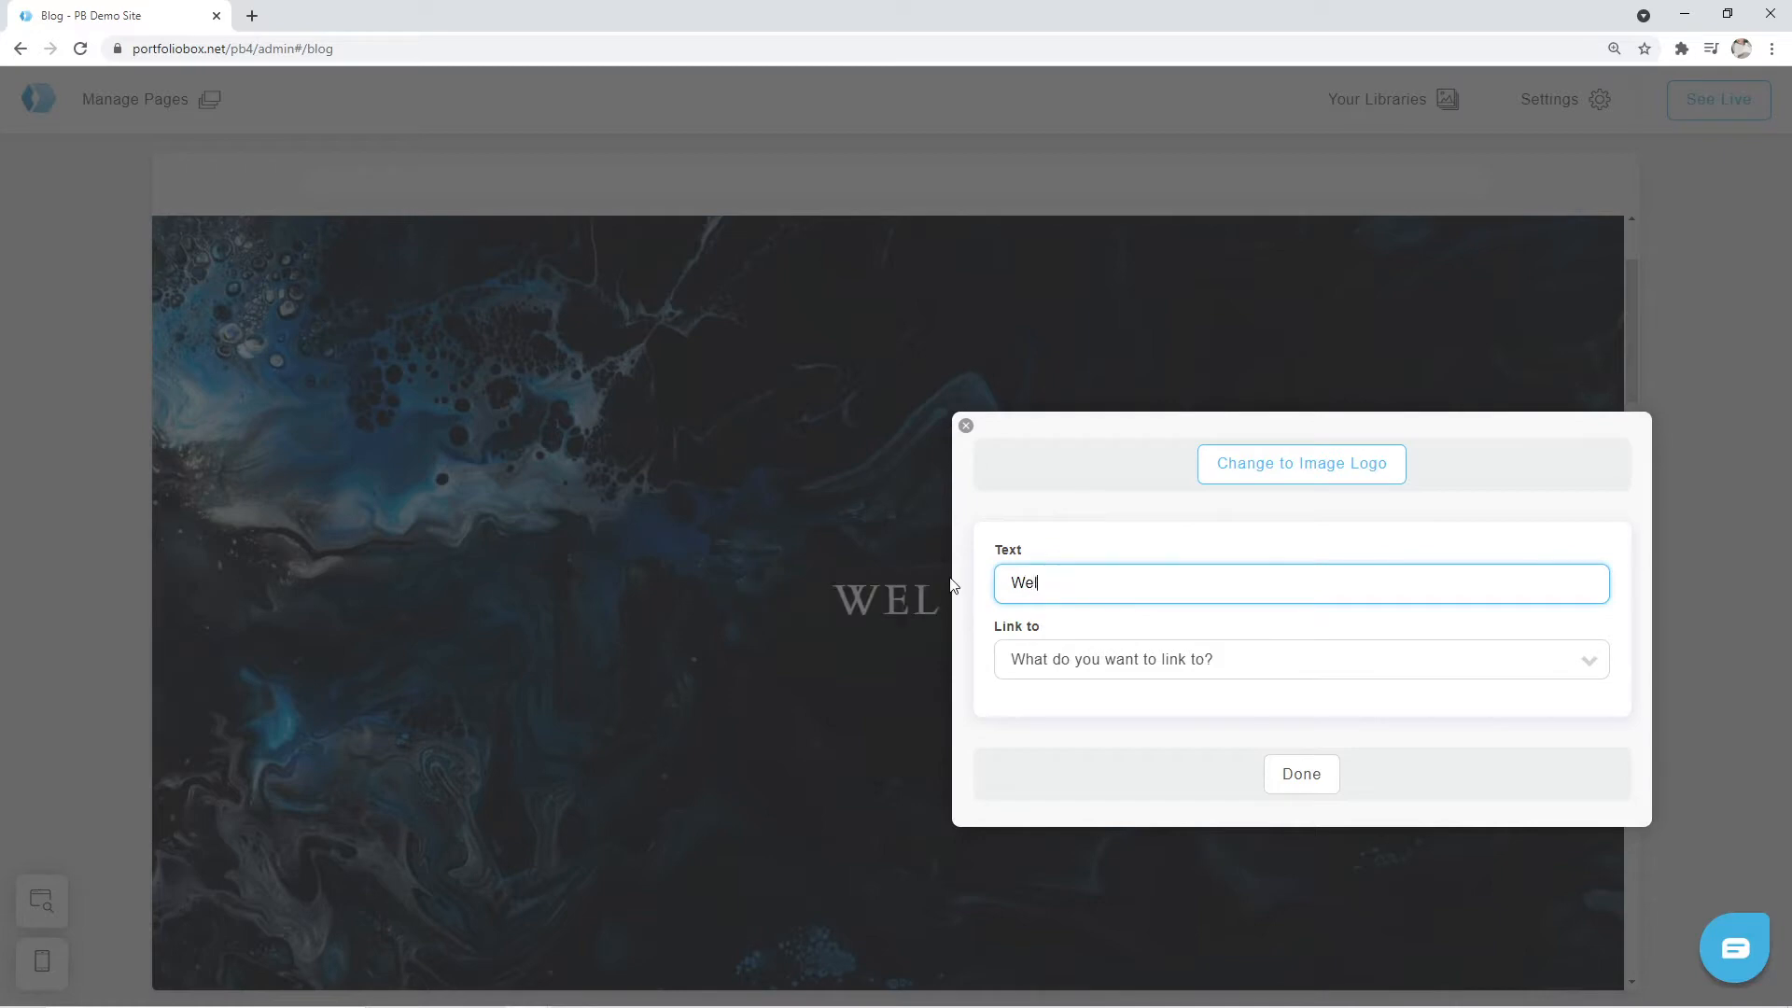
{"action": "type", "text": "come to my blog"}
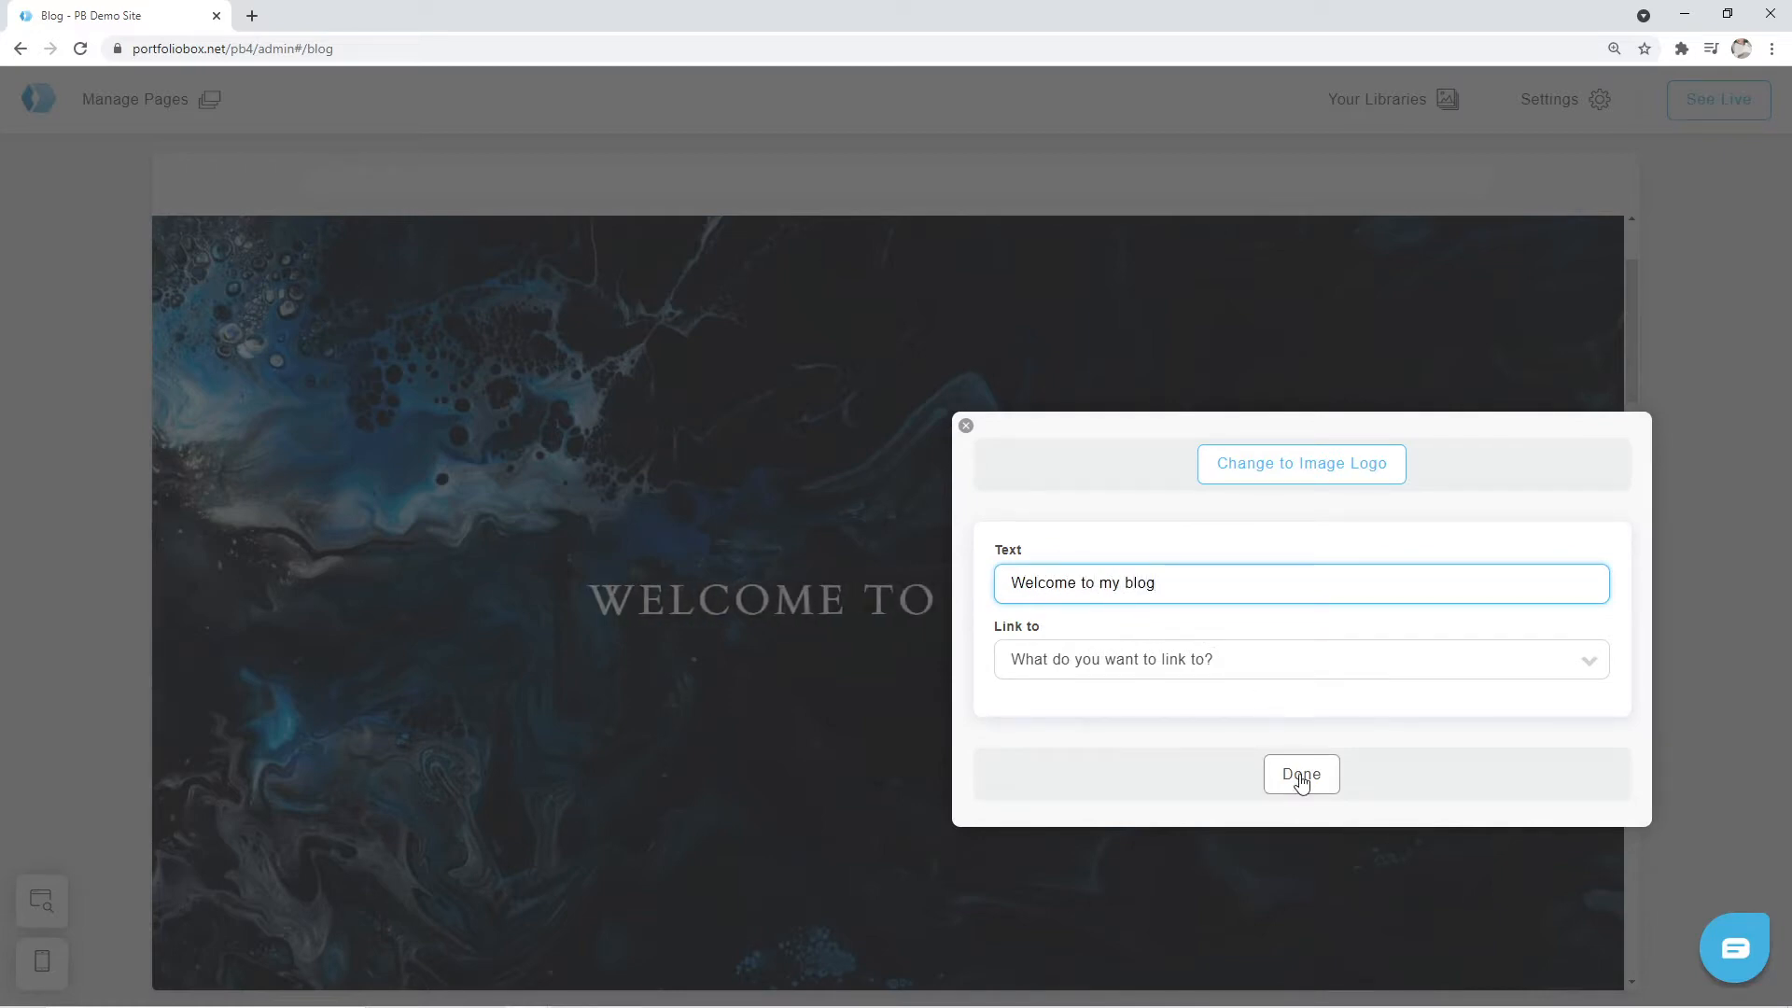
{"action": "left_click", "coordinate": [1300, 774]}
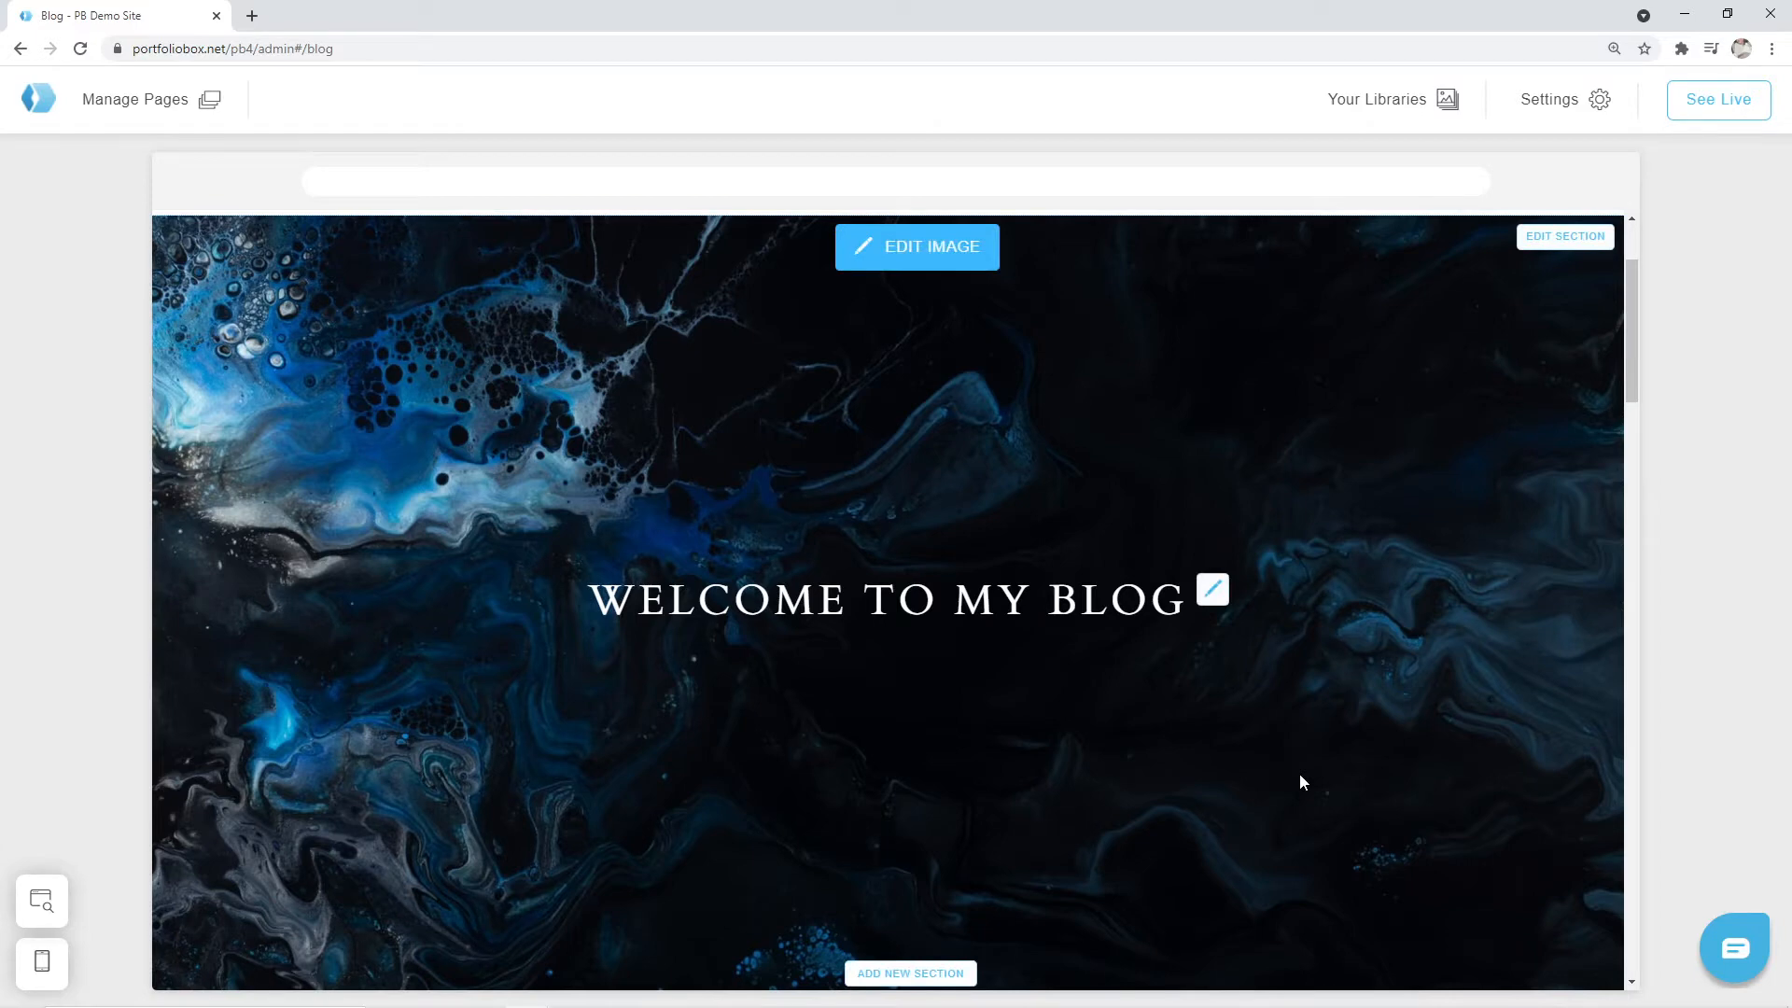
{"action": "mouse_move", "coordinate": [1282, 774]}
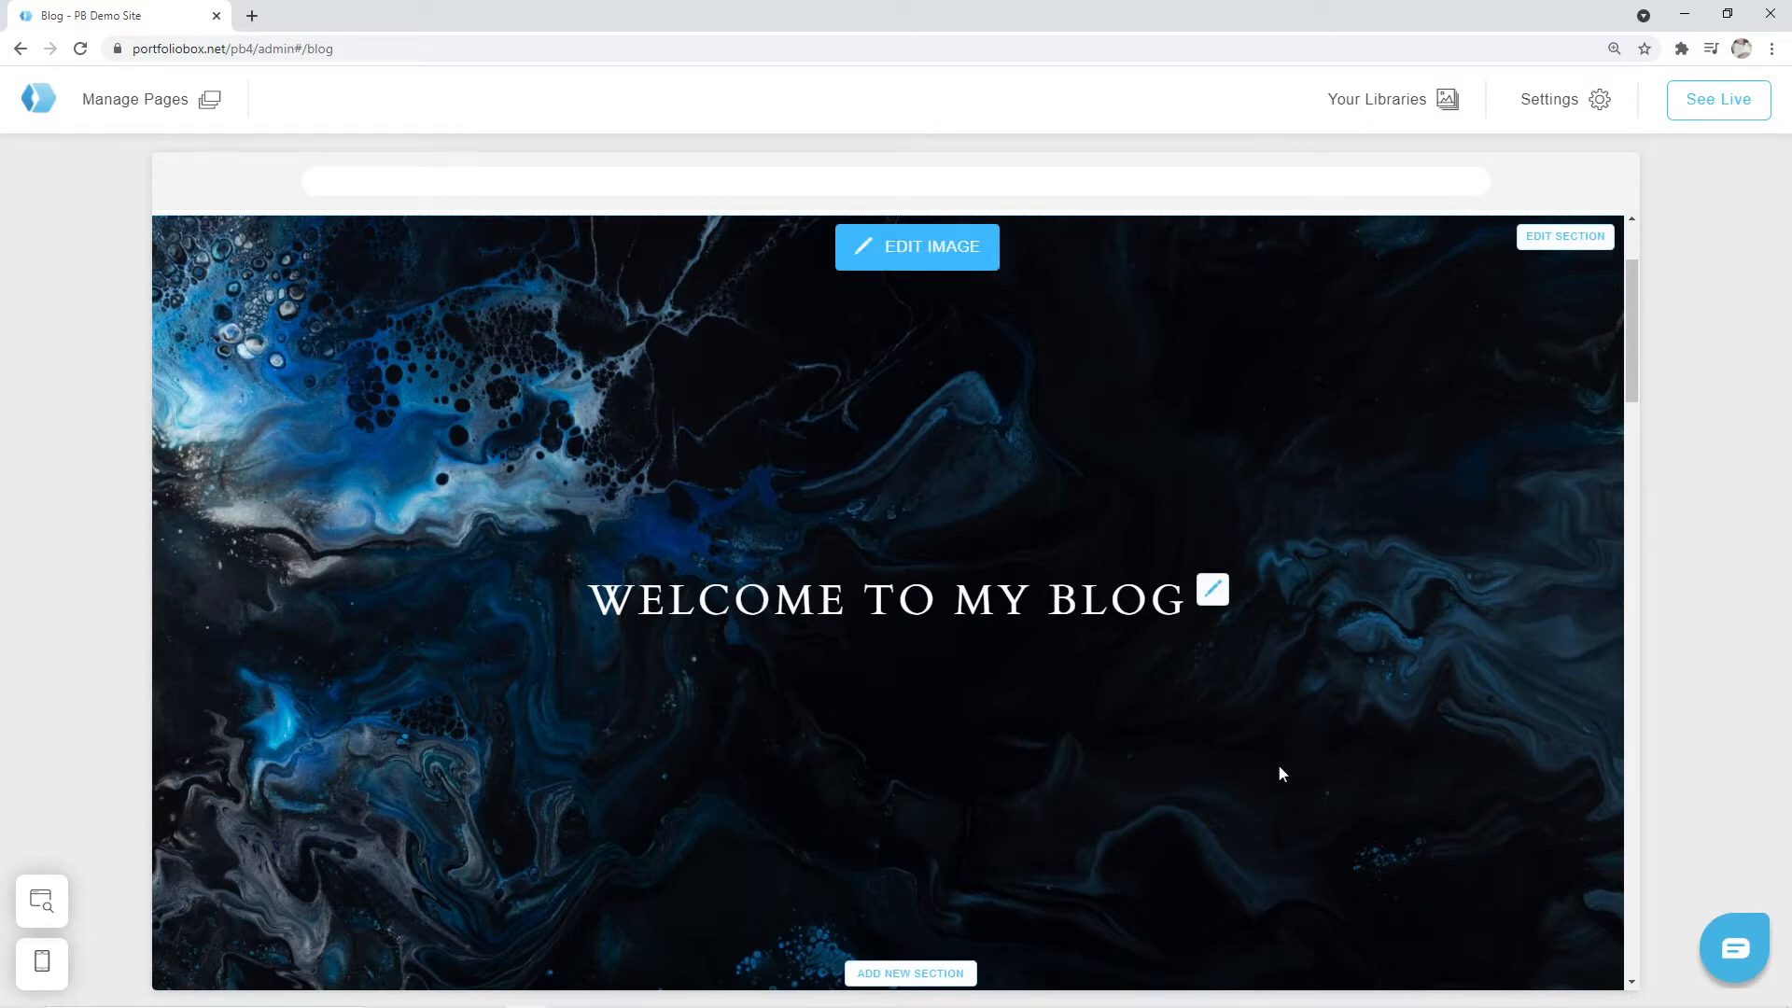
{"action": "mouse_move", "coordinate": [1213, 591]}
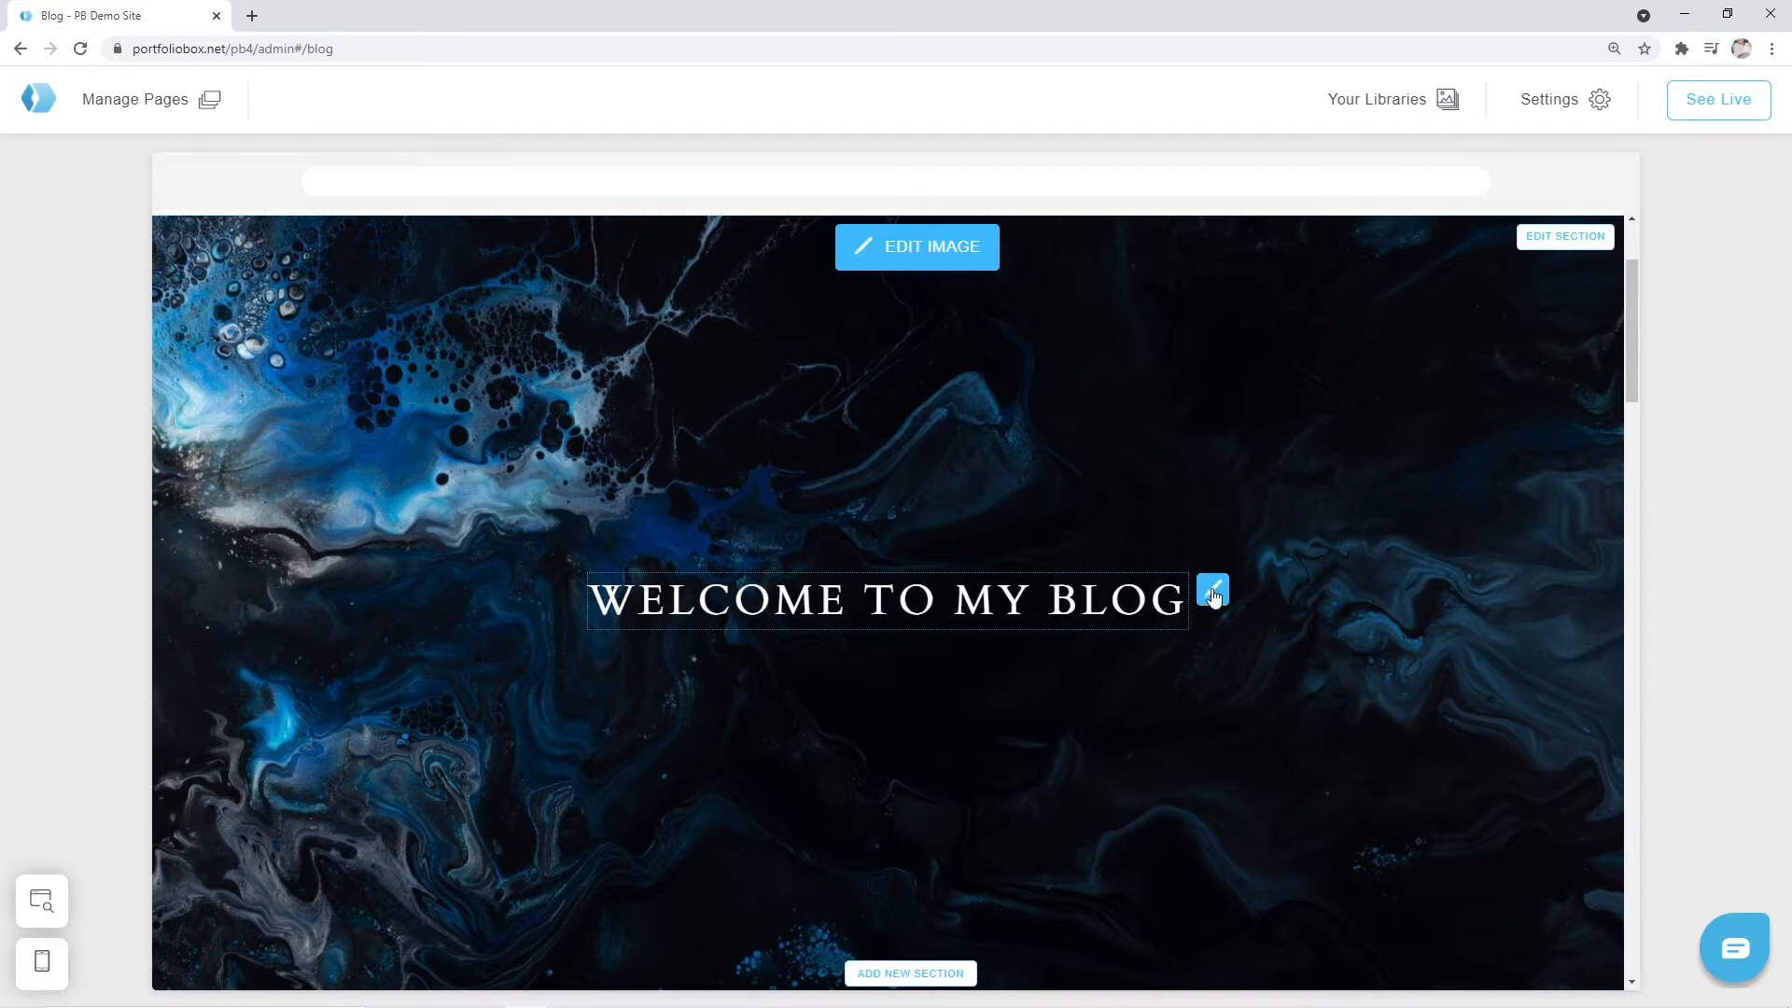
Step: Reopen the cover title's editing options to add a Social Media element below it
{"action": "left_click", "coordinate": [1212, 591]}
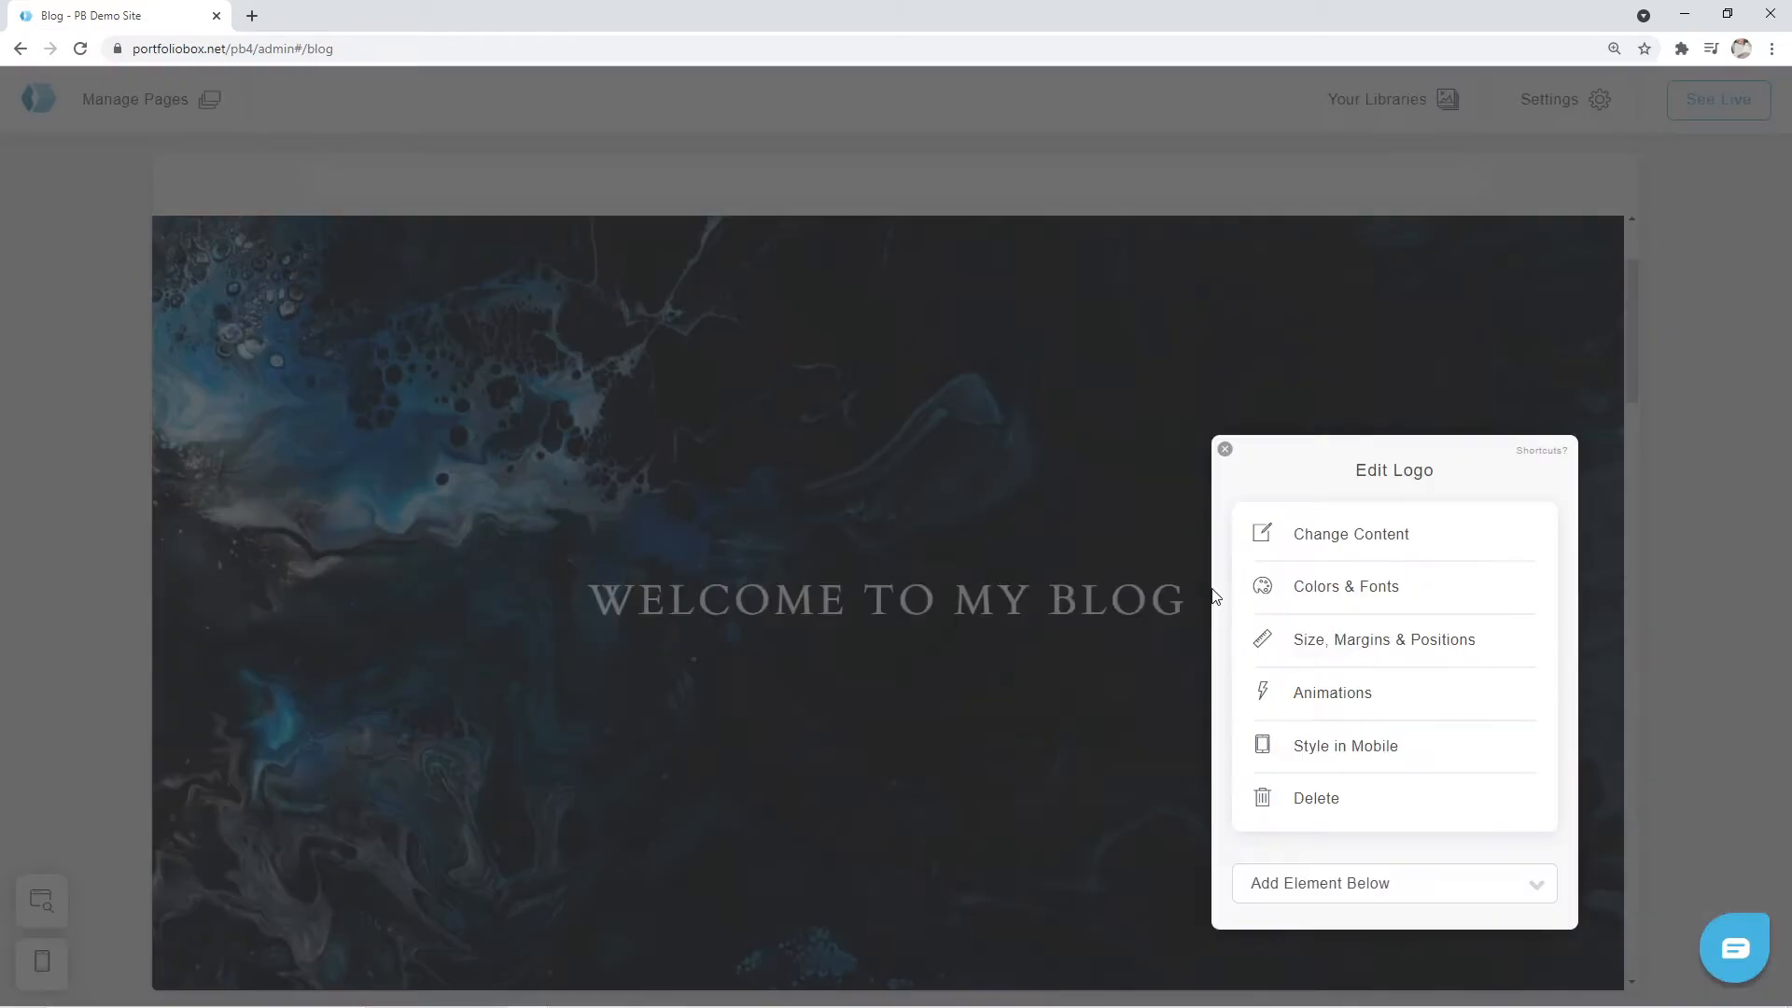
{"action": "mouse_move", "coordinate": [1316, 798]}
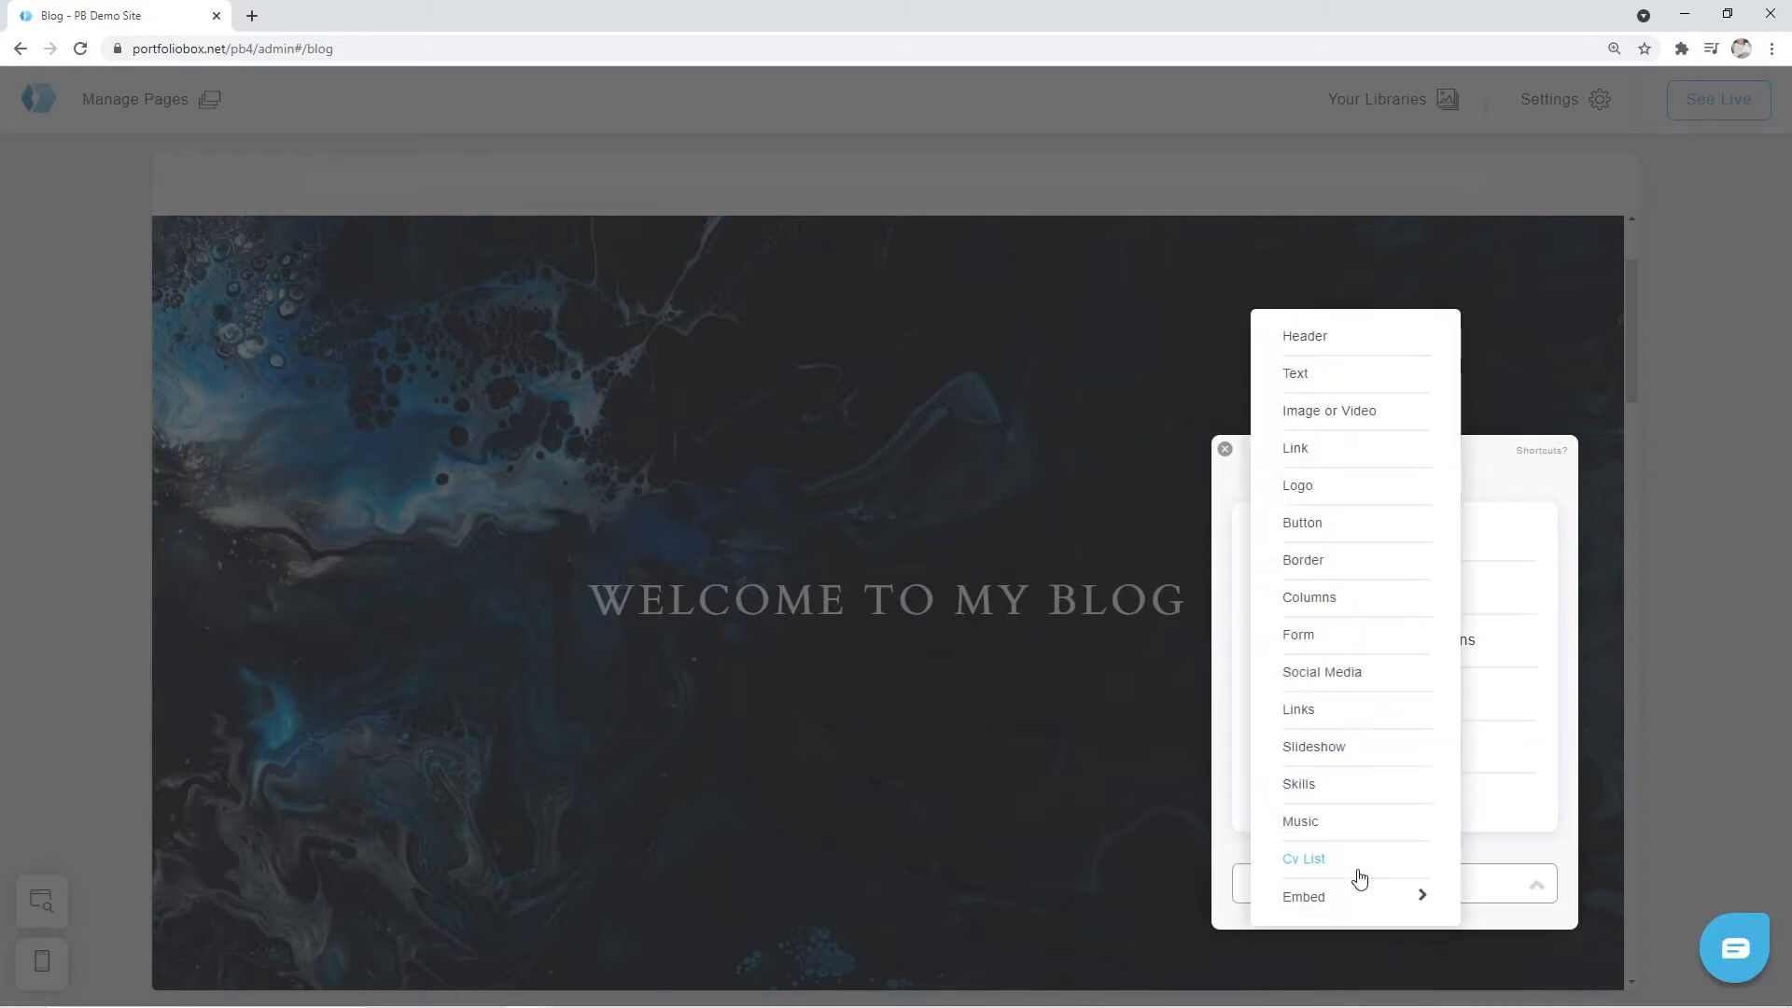
{"action": "mouse_move", "coordinate": [1334, 715]}
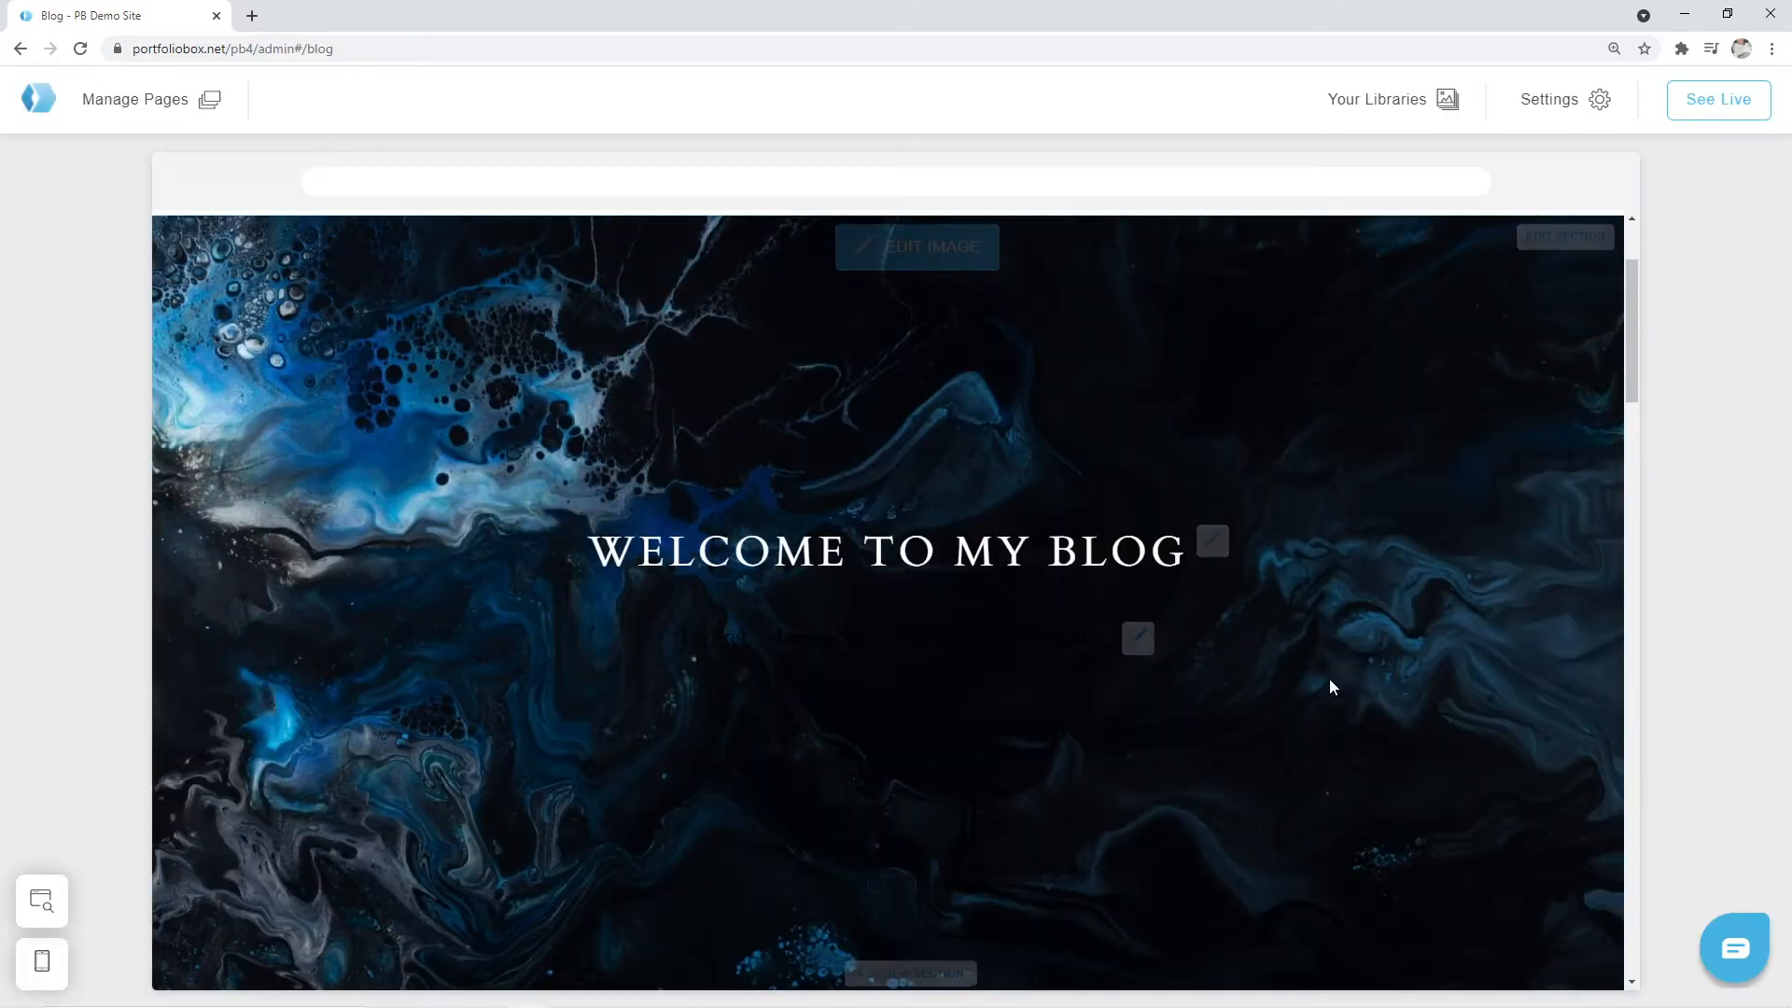
{"action": "mouse_move", "coordinate": [937, 661]}
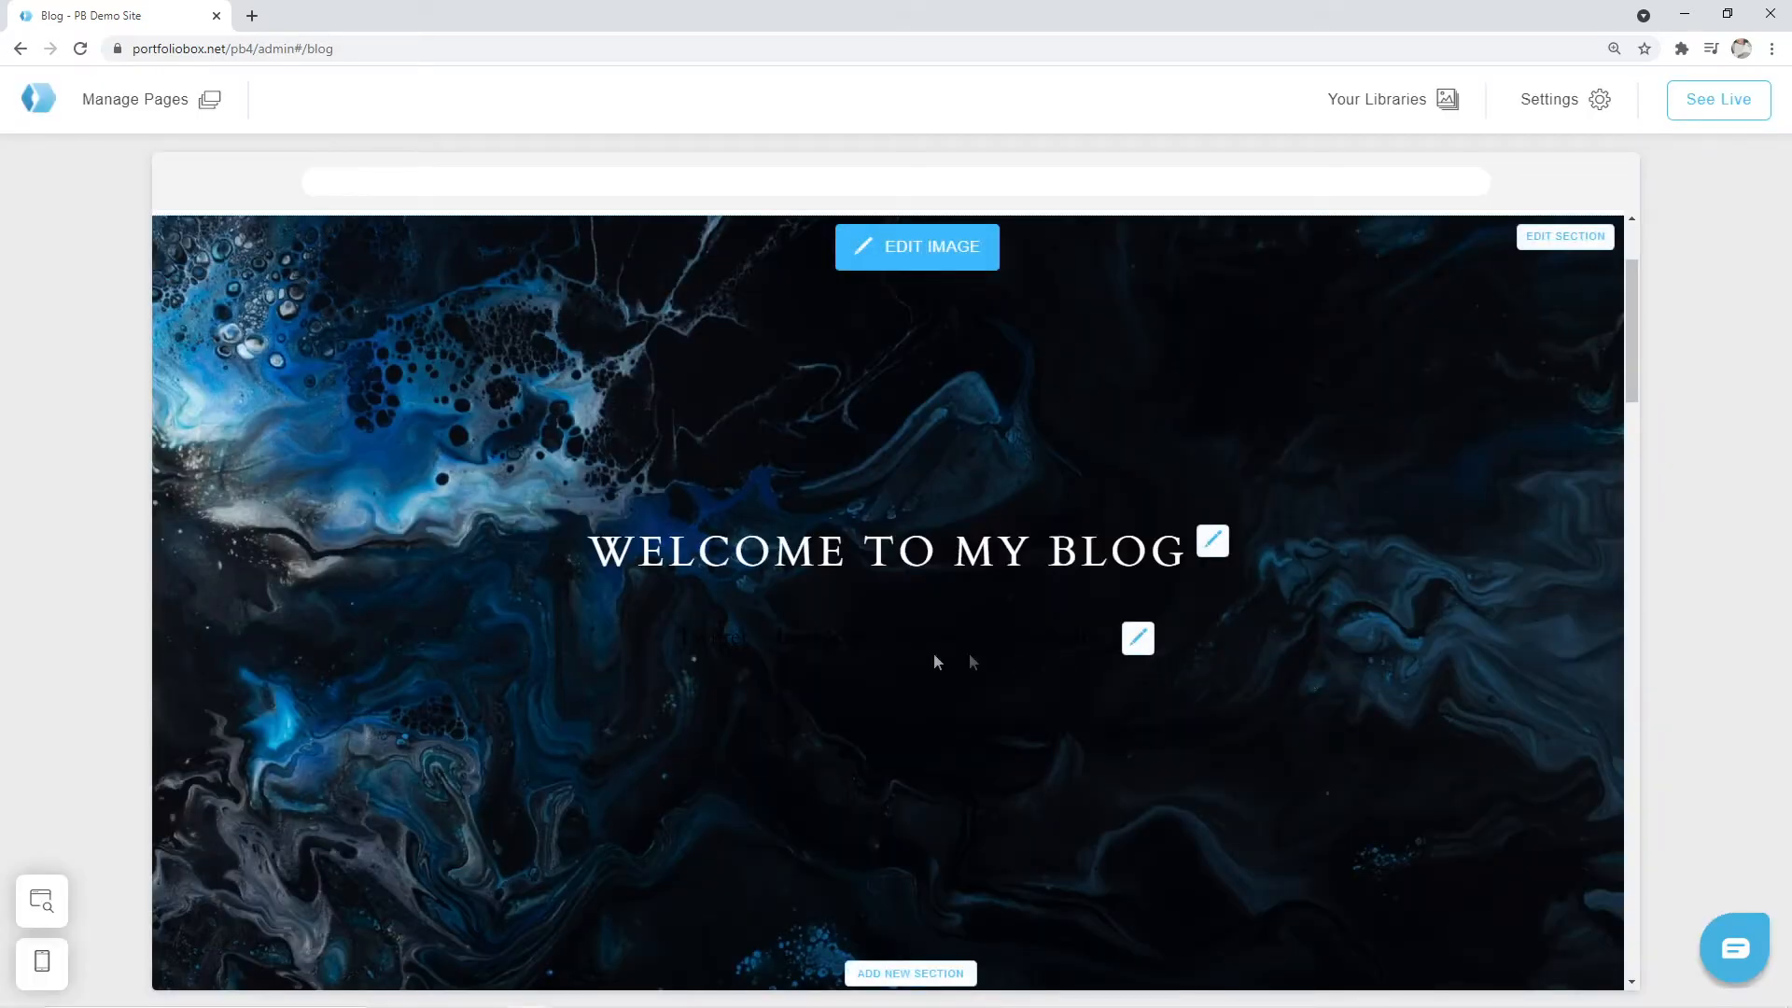
{"action": "mouse_move", "coordinate": [1052, 637]}
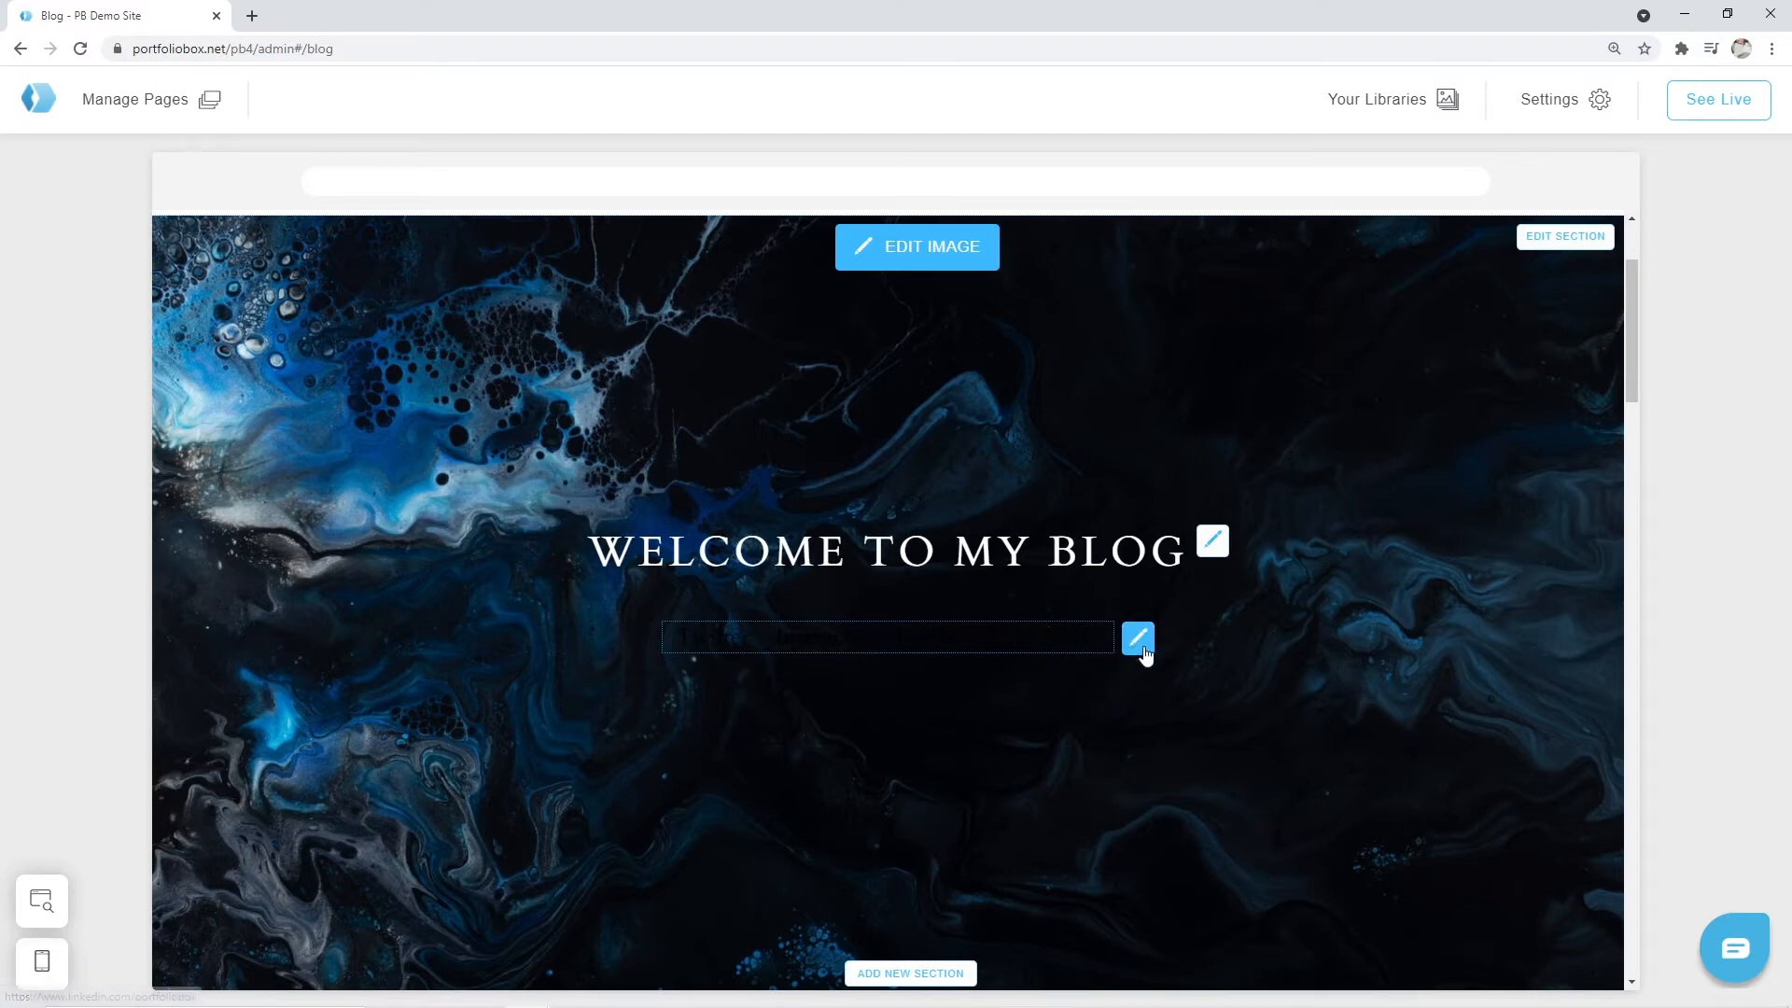
Step: Set the social links' Icon Type to Icon with white colour and 1.45em font size
{"action": "left_click", "coordinate": [1139, 638]}
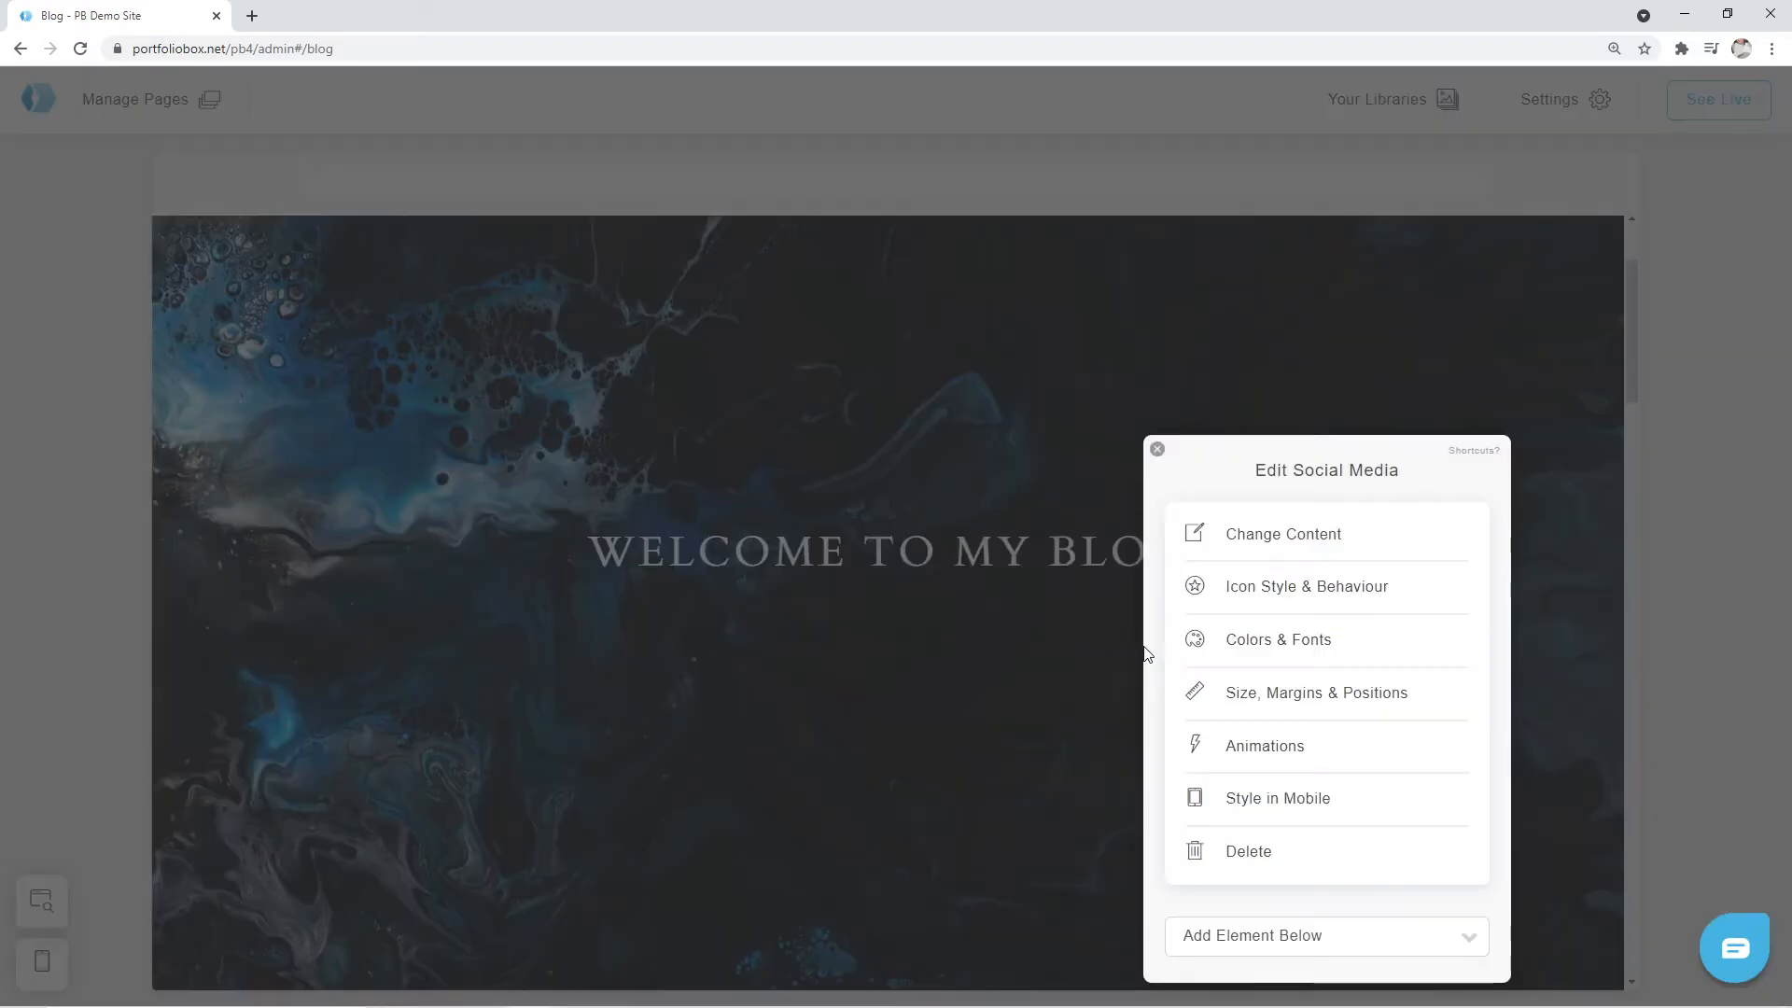
{"action": "mouse_move", "coordinate": [1307, 586]}
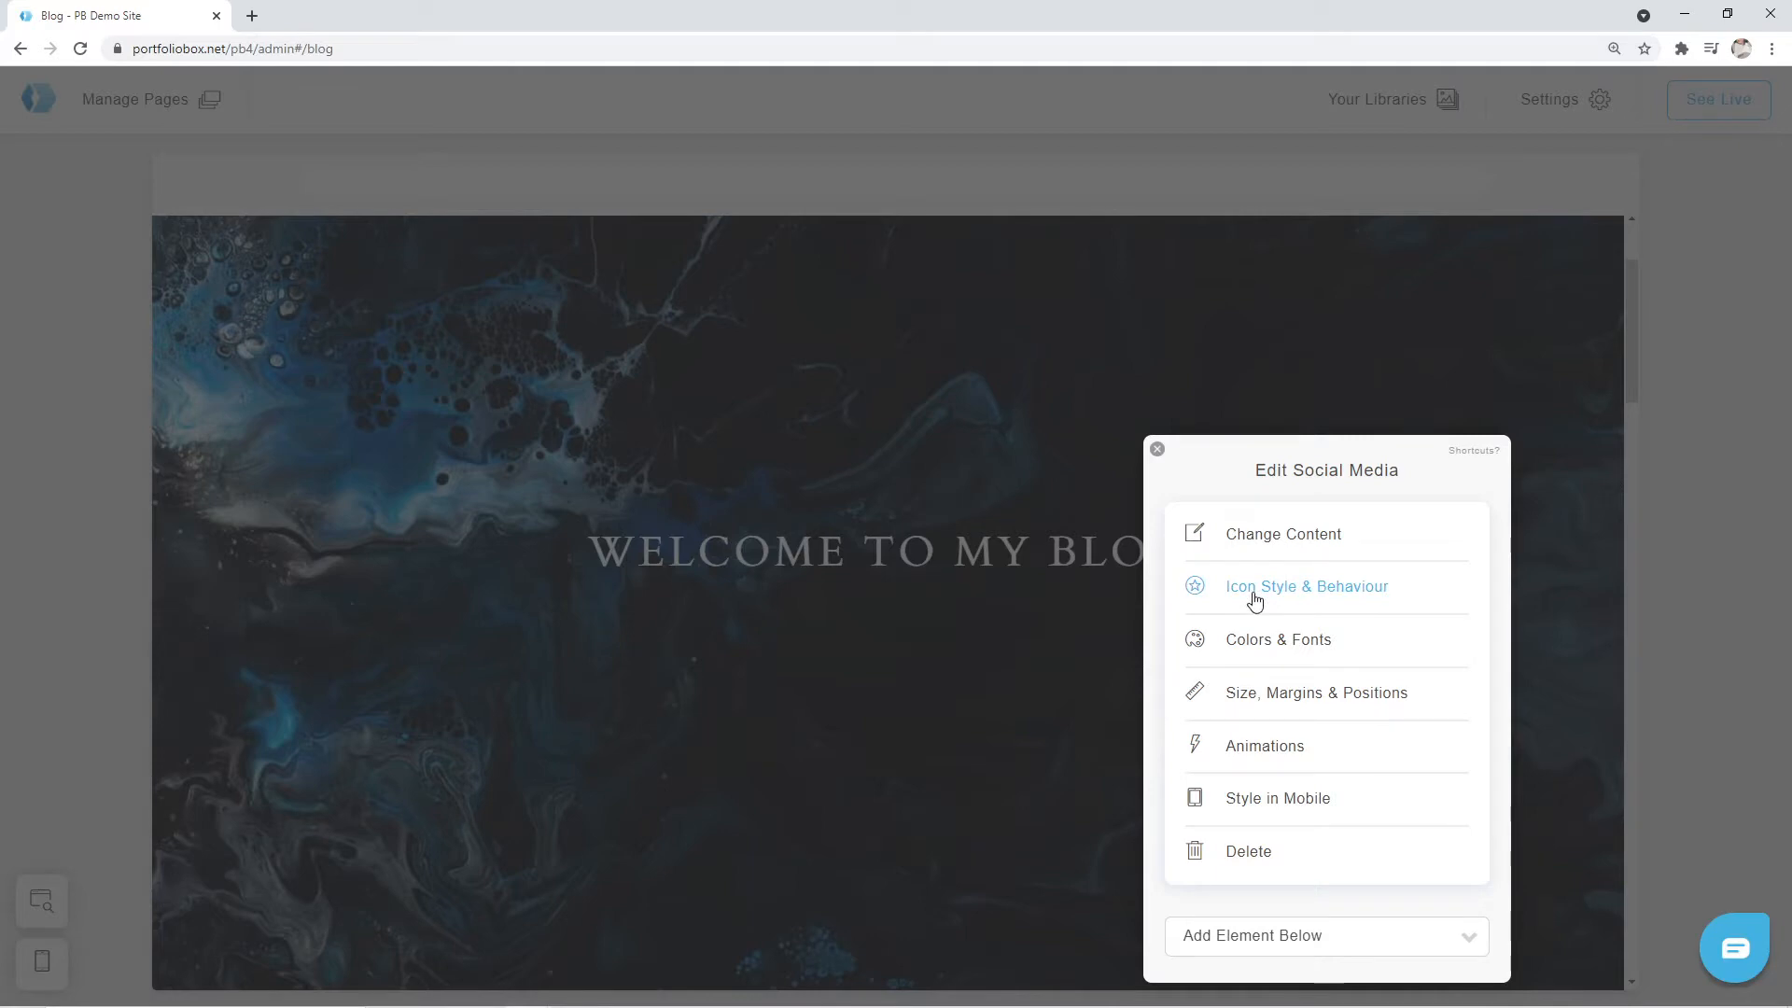
{"action": "left_click", "coordinate": [1308, 586]}
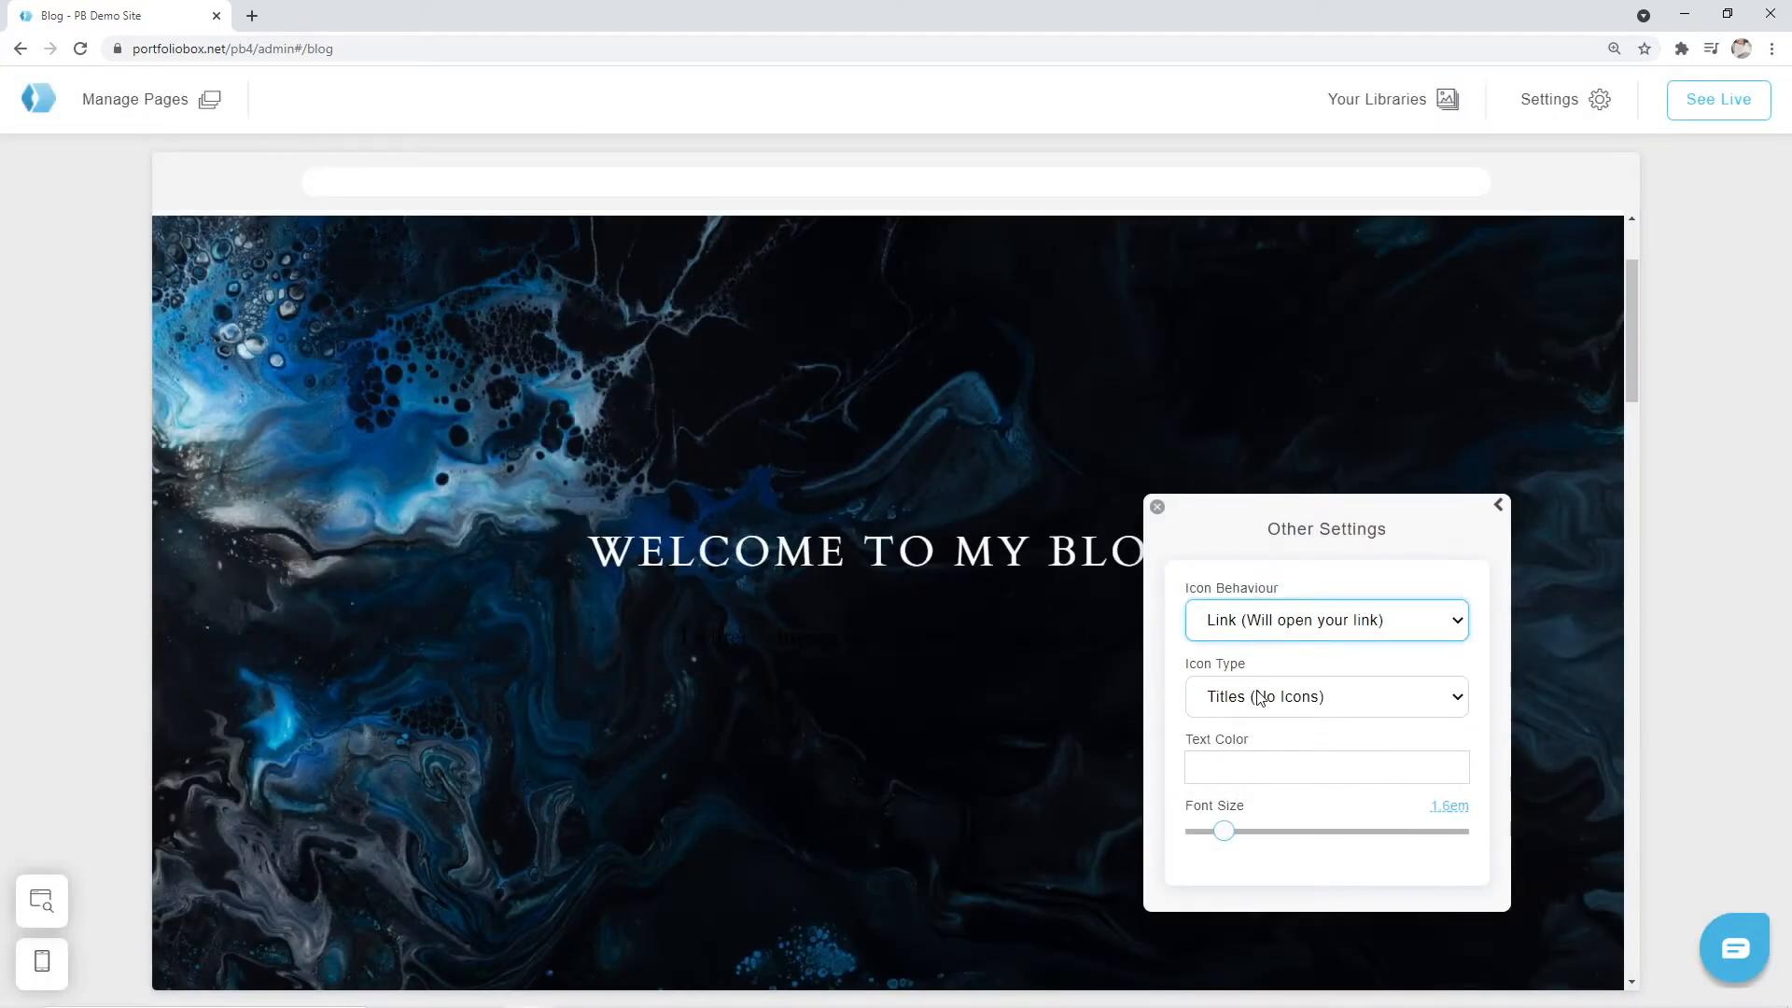
{"action": "left_click", "coordinate": [1325, 697]}
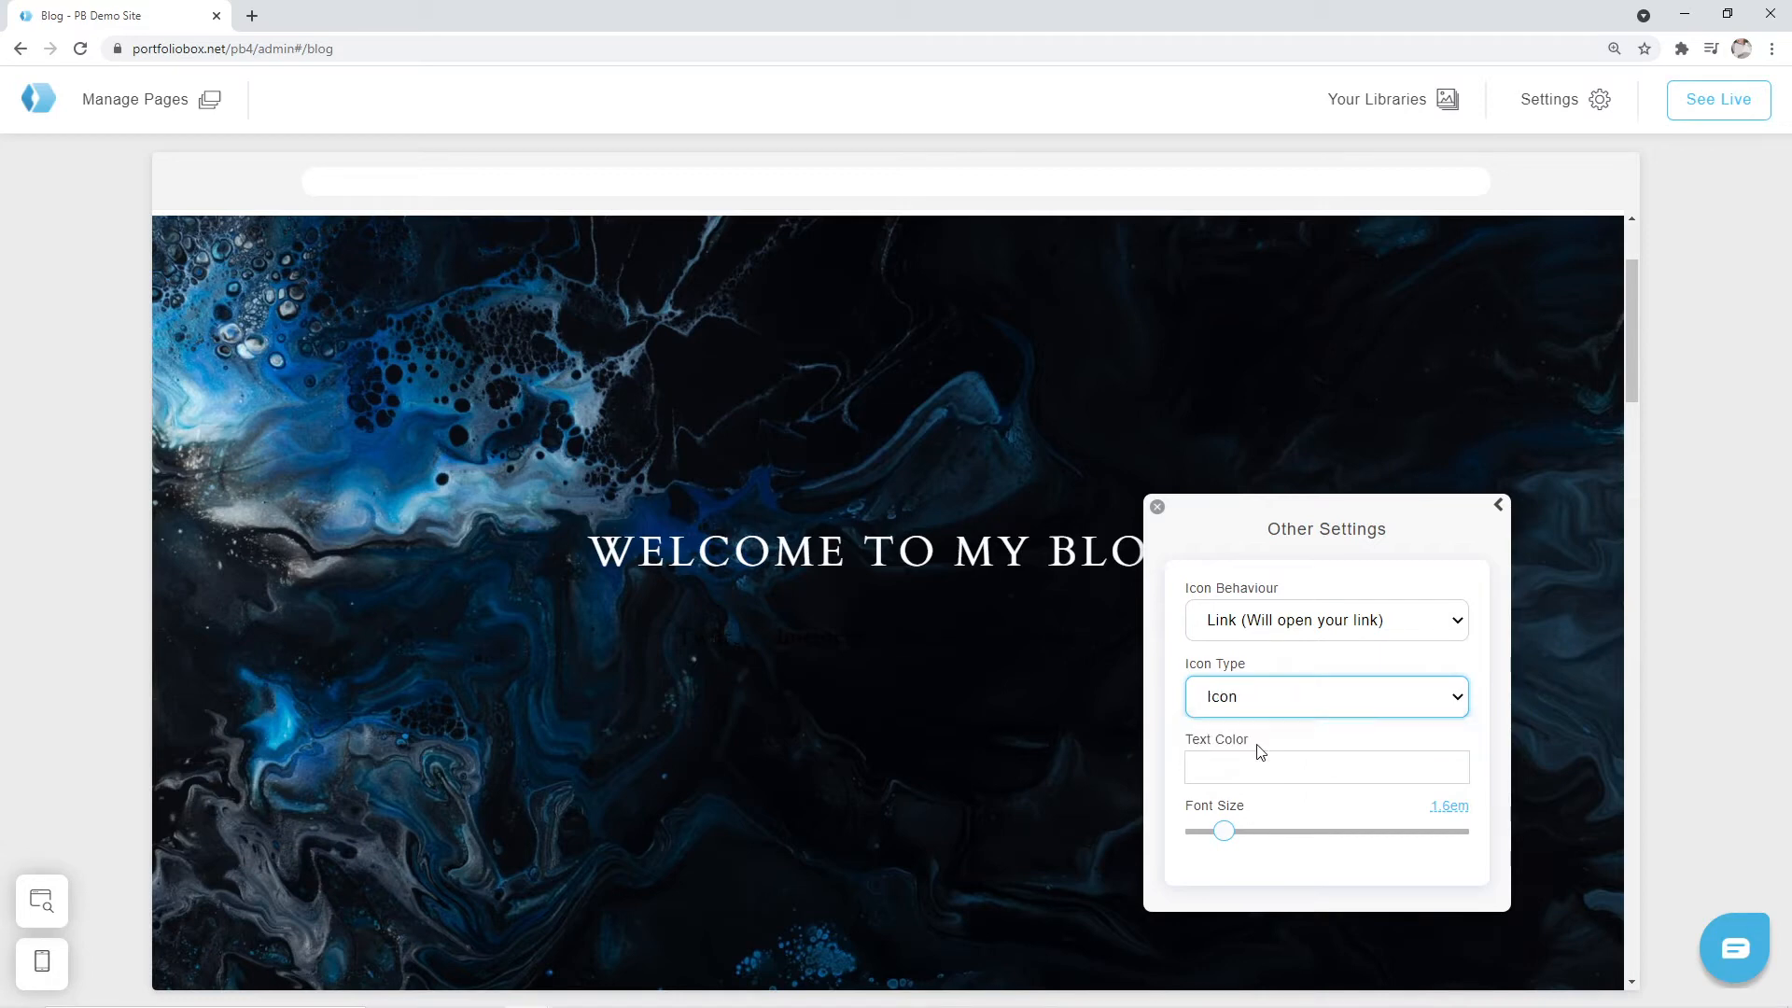
{"action": "left_click", "coordinate": [1325, 766]}
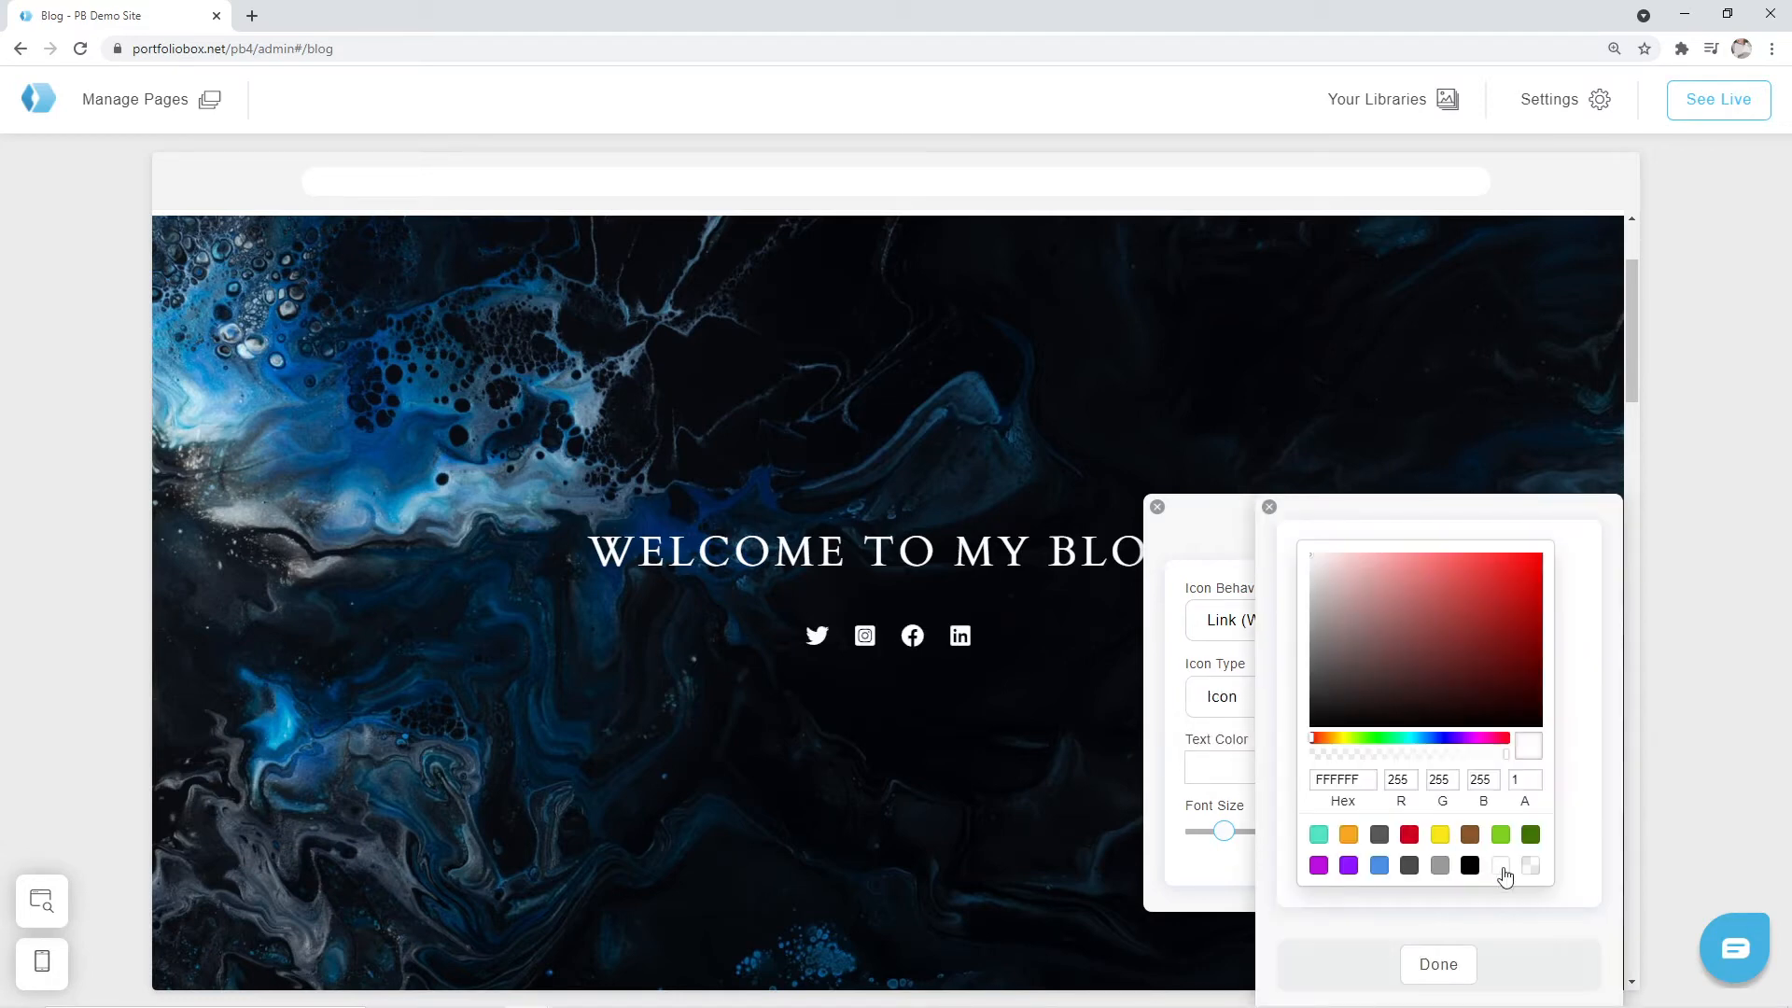
{"action": "left_click", "coordinate": [1269, 506]}
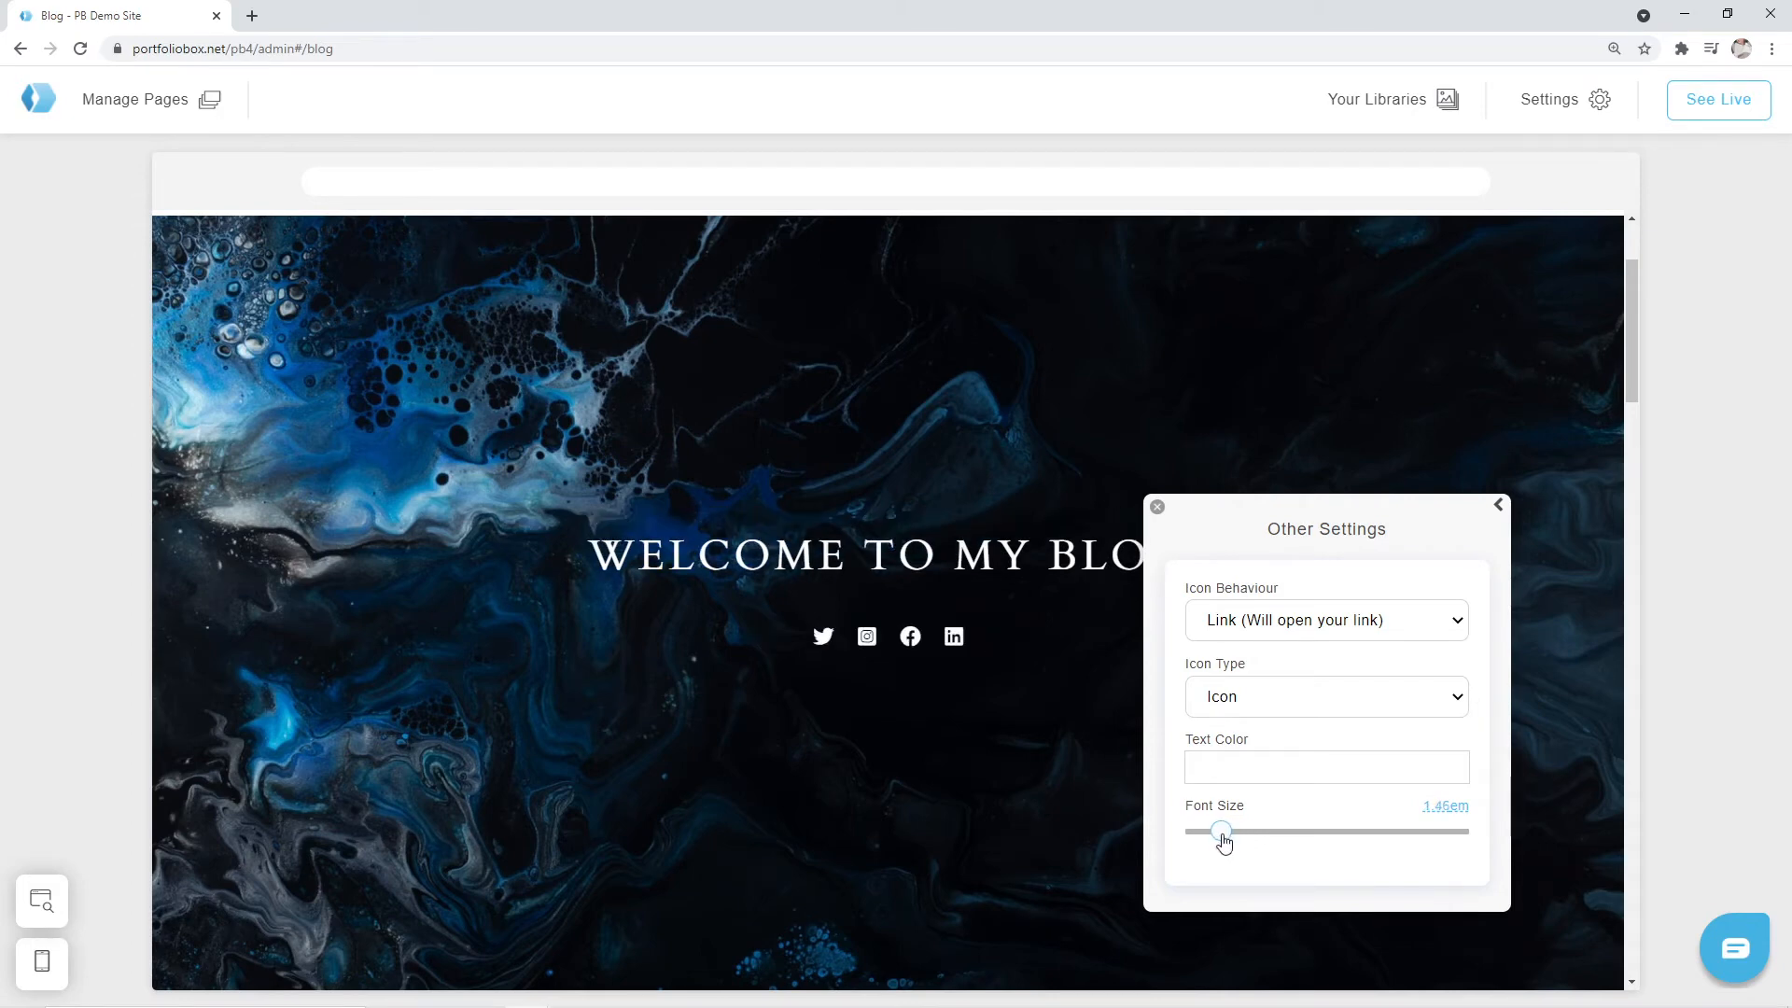
{"action": "mouse_move", "coordinate": [1502, 516]}
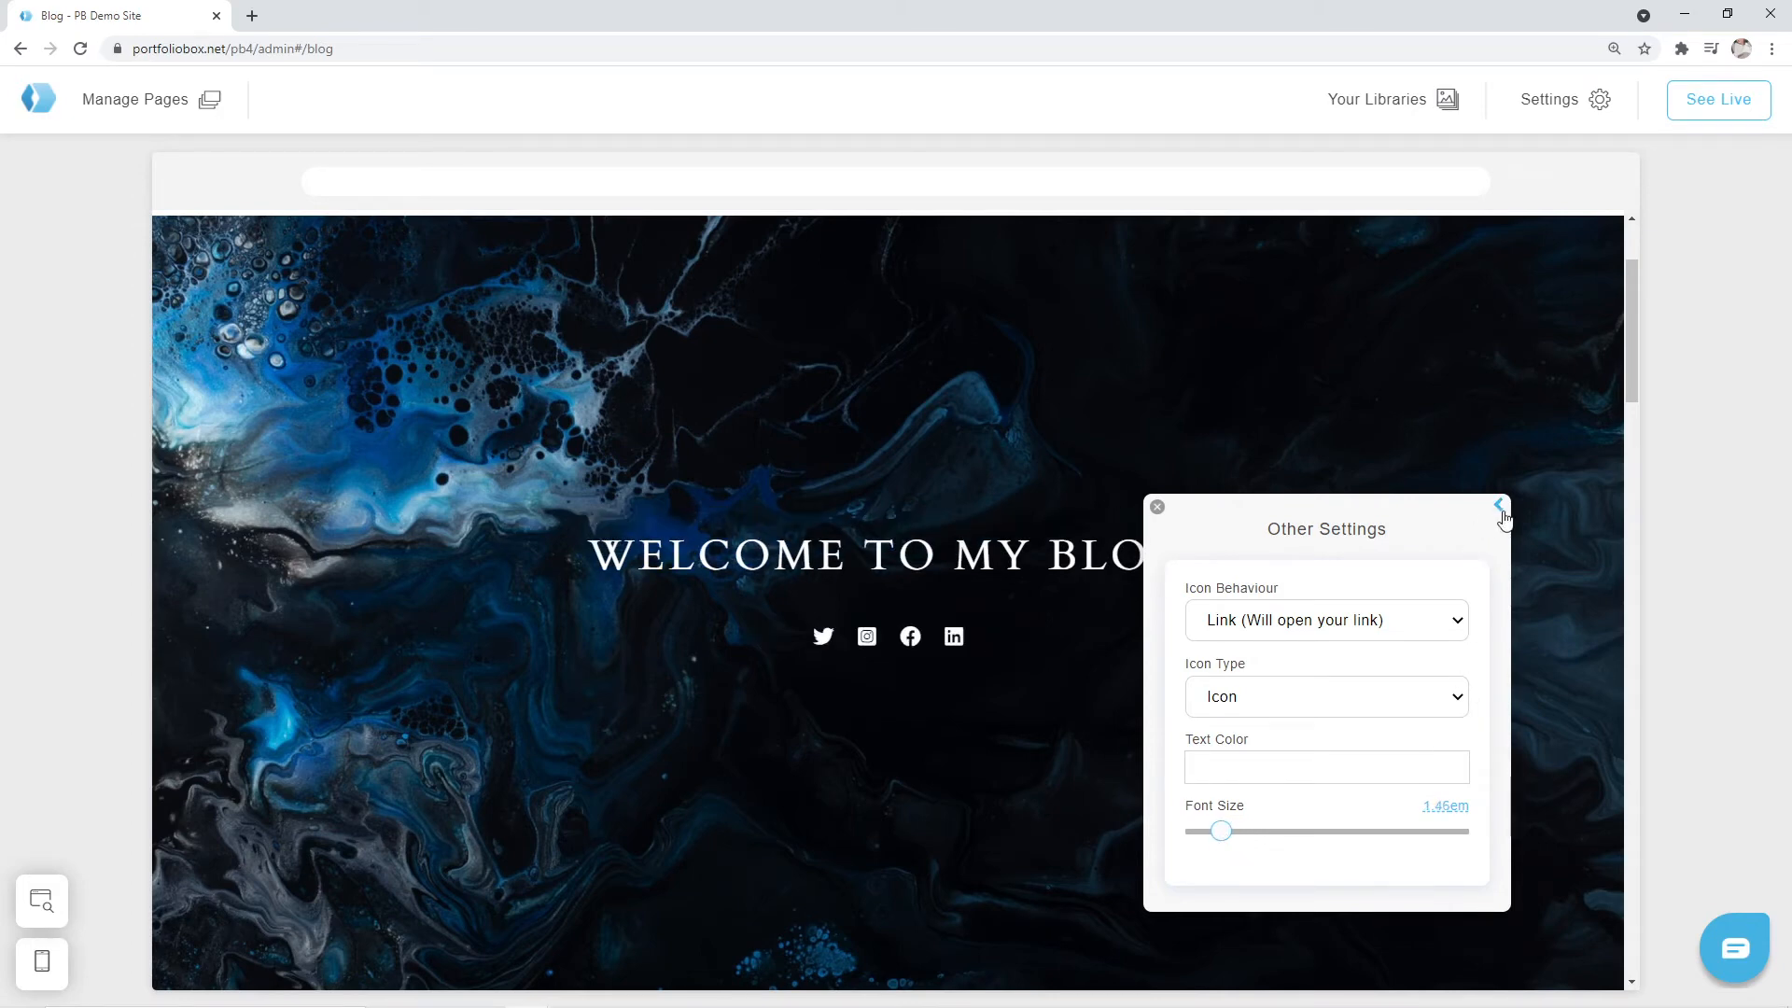
{"action": "left_click", "coordinate": [1500, 506]}
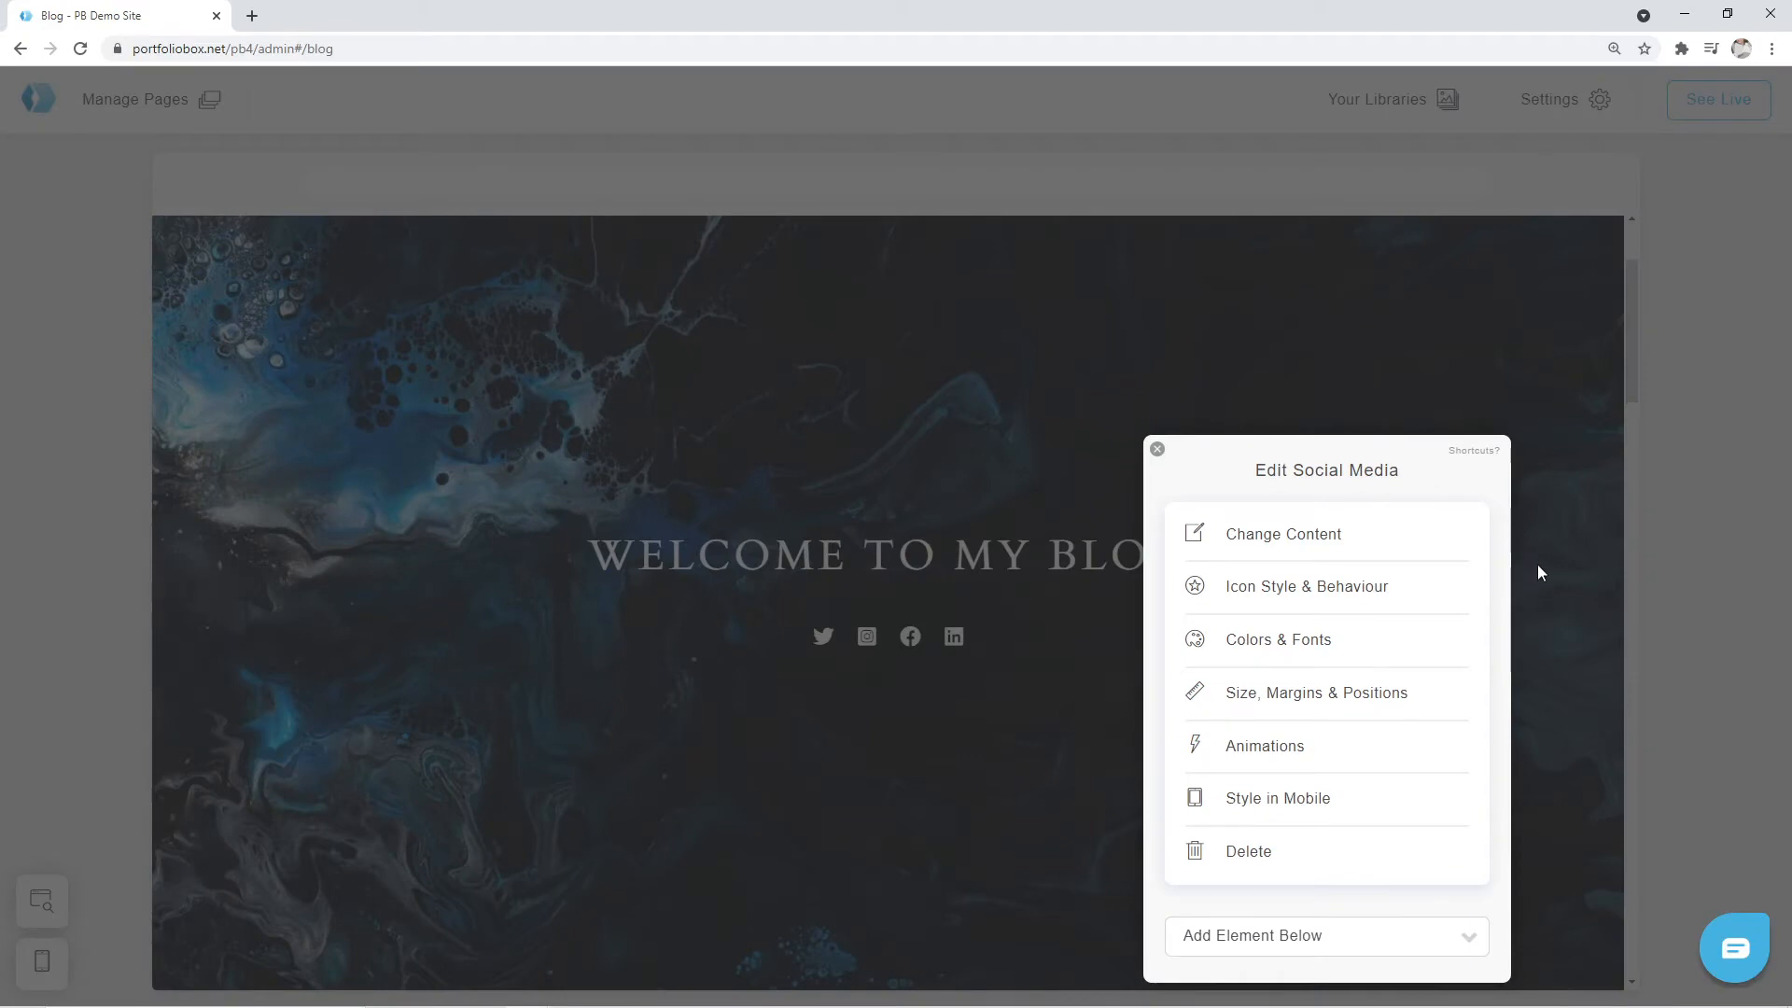
Step: Reach the Instagram entry in the Edit Social Media list
{"action": "left_click", "coordinate": [1155, 448]}
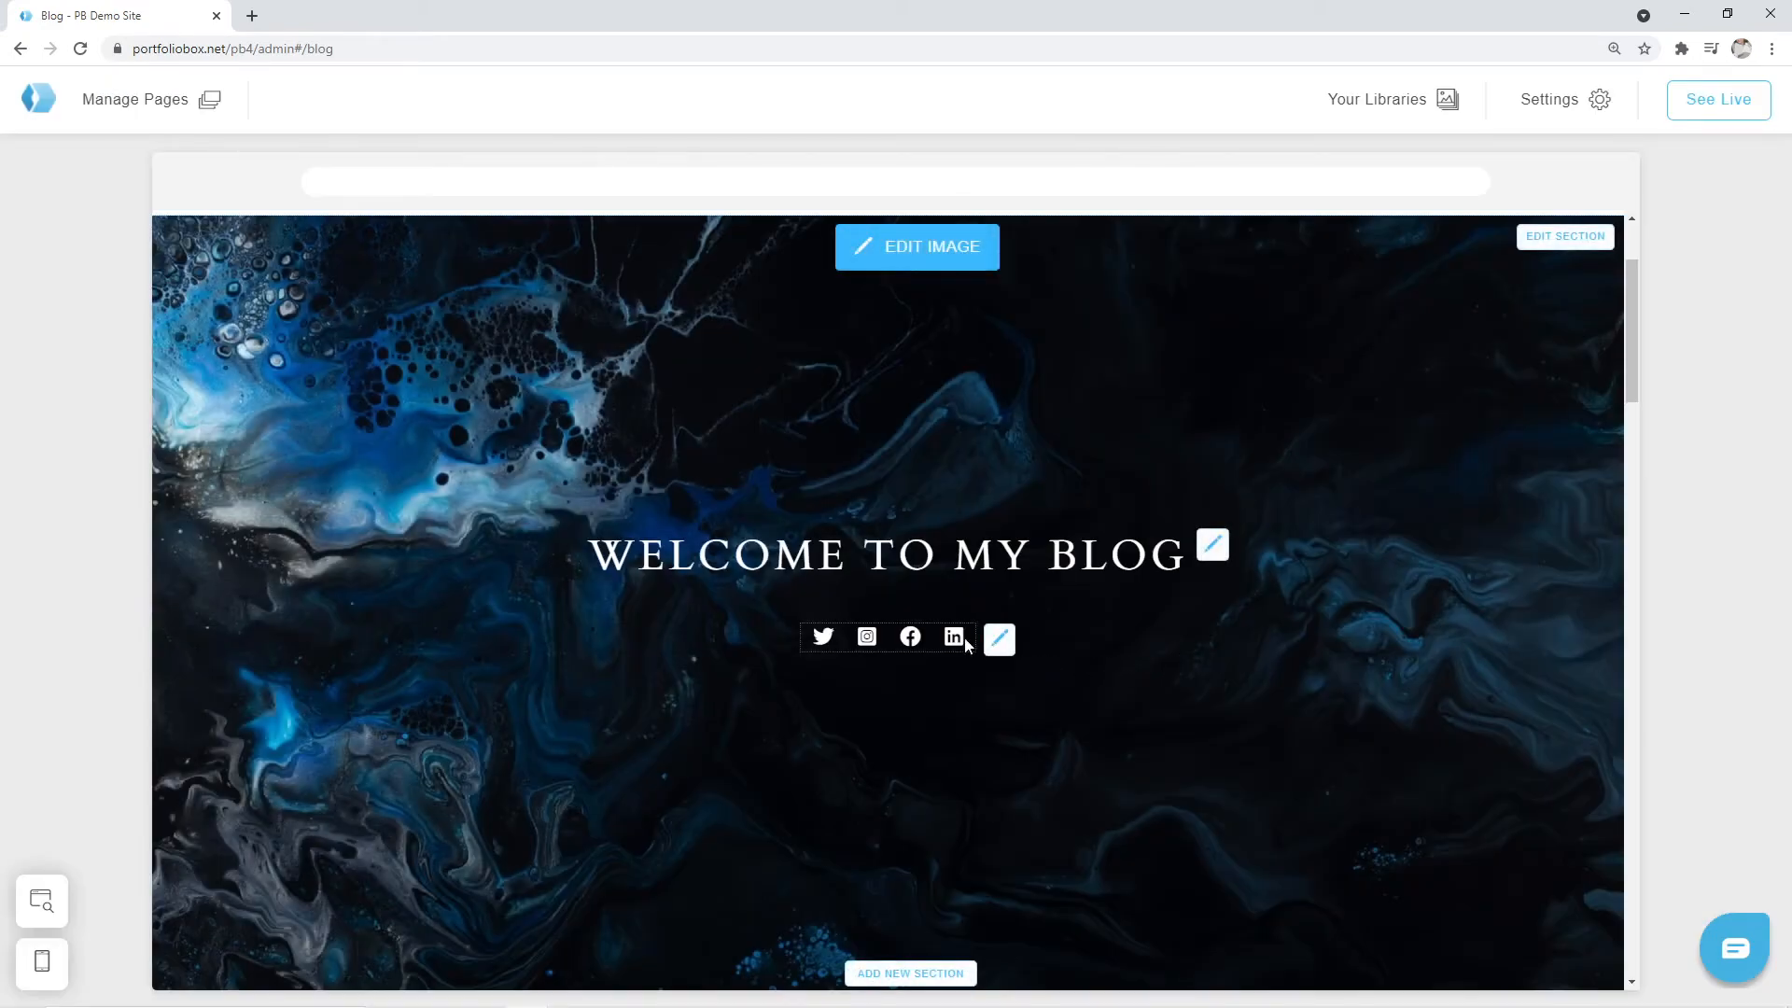
{"action": "mouse_move", "coordinate": [998, 637]}
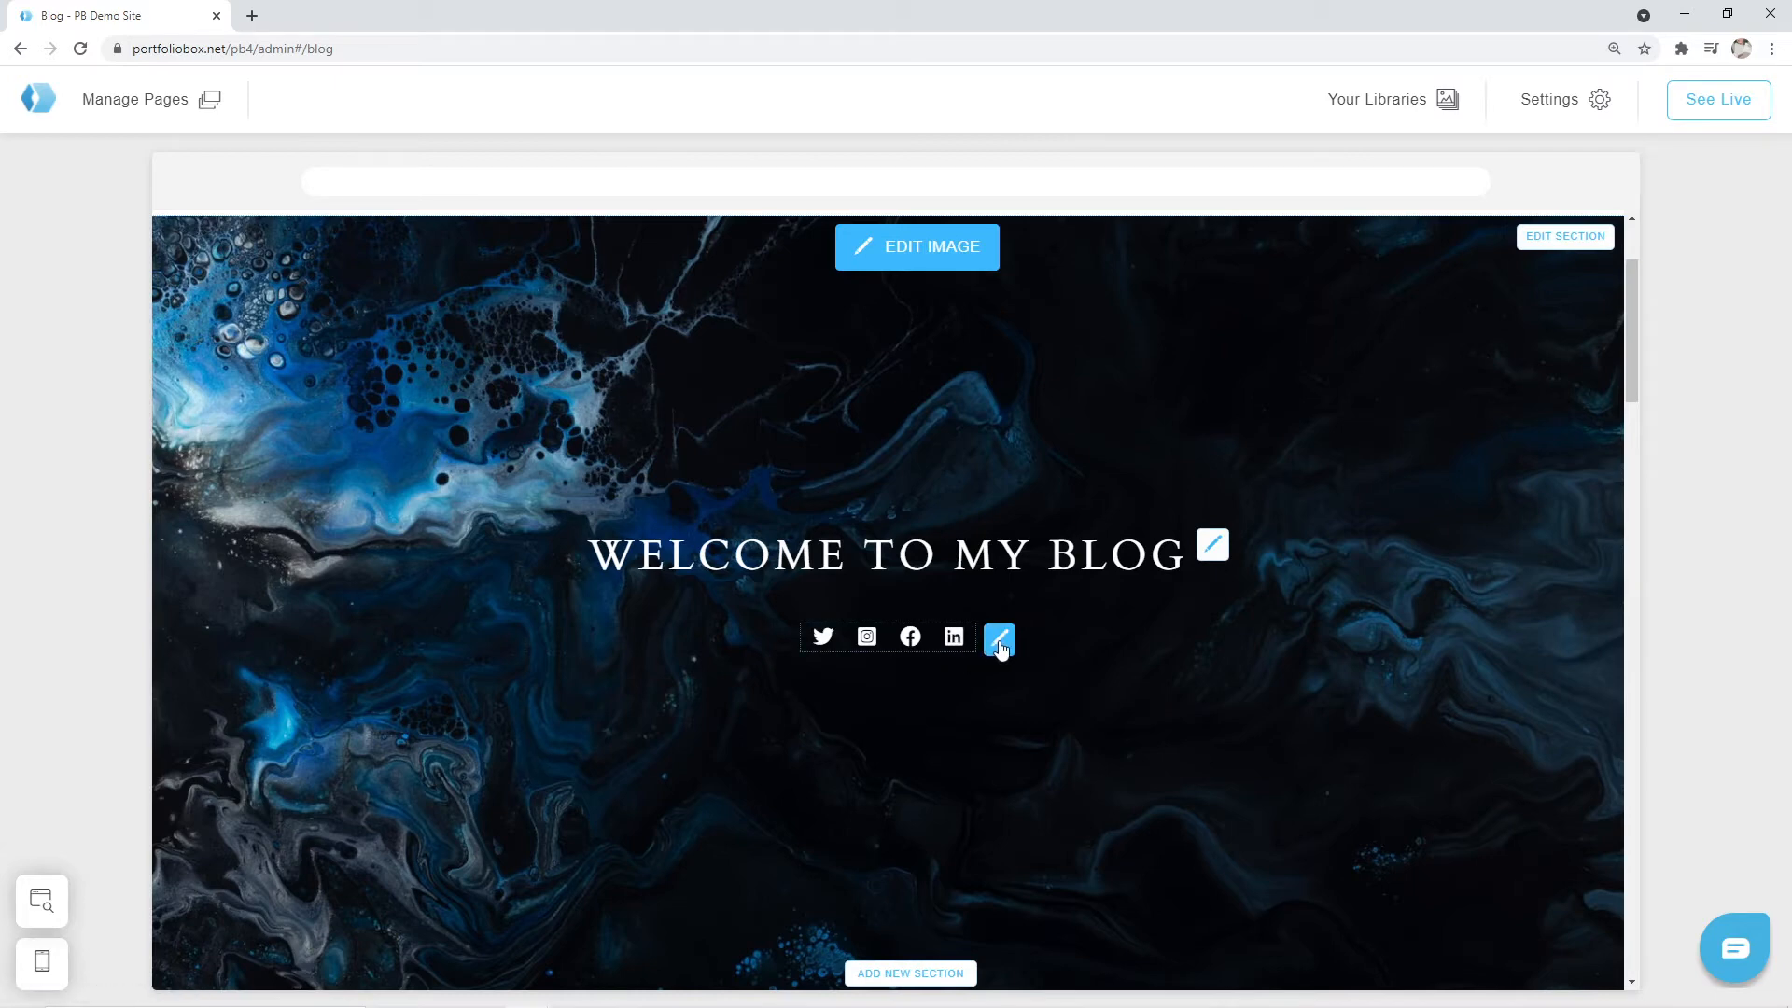
{"action": "left_click", "coordinate": [998, 636]}
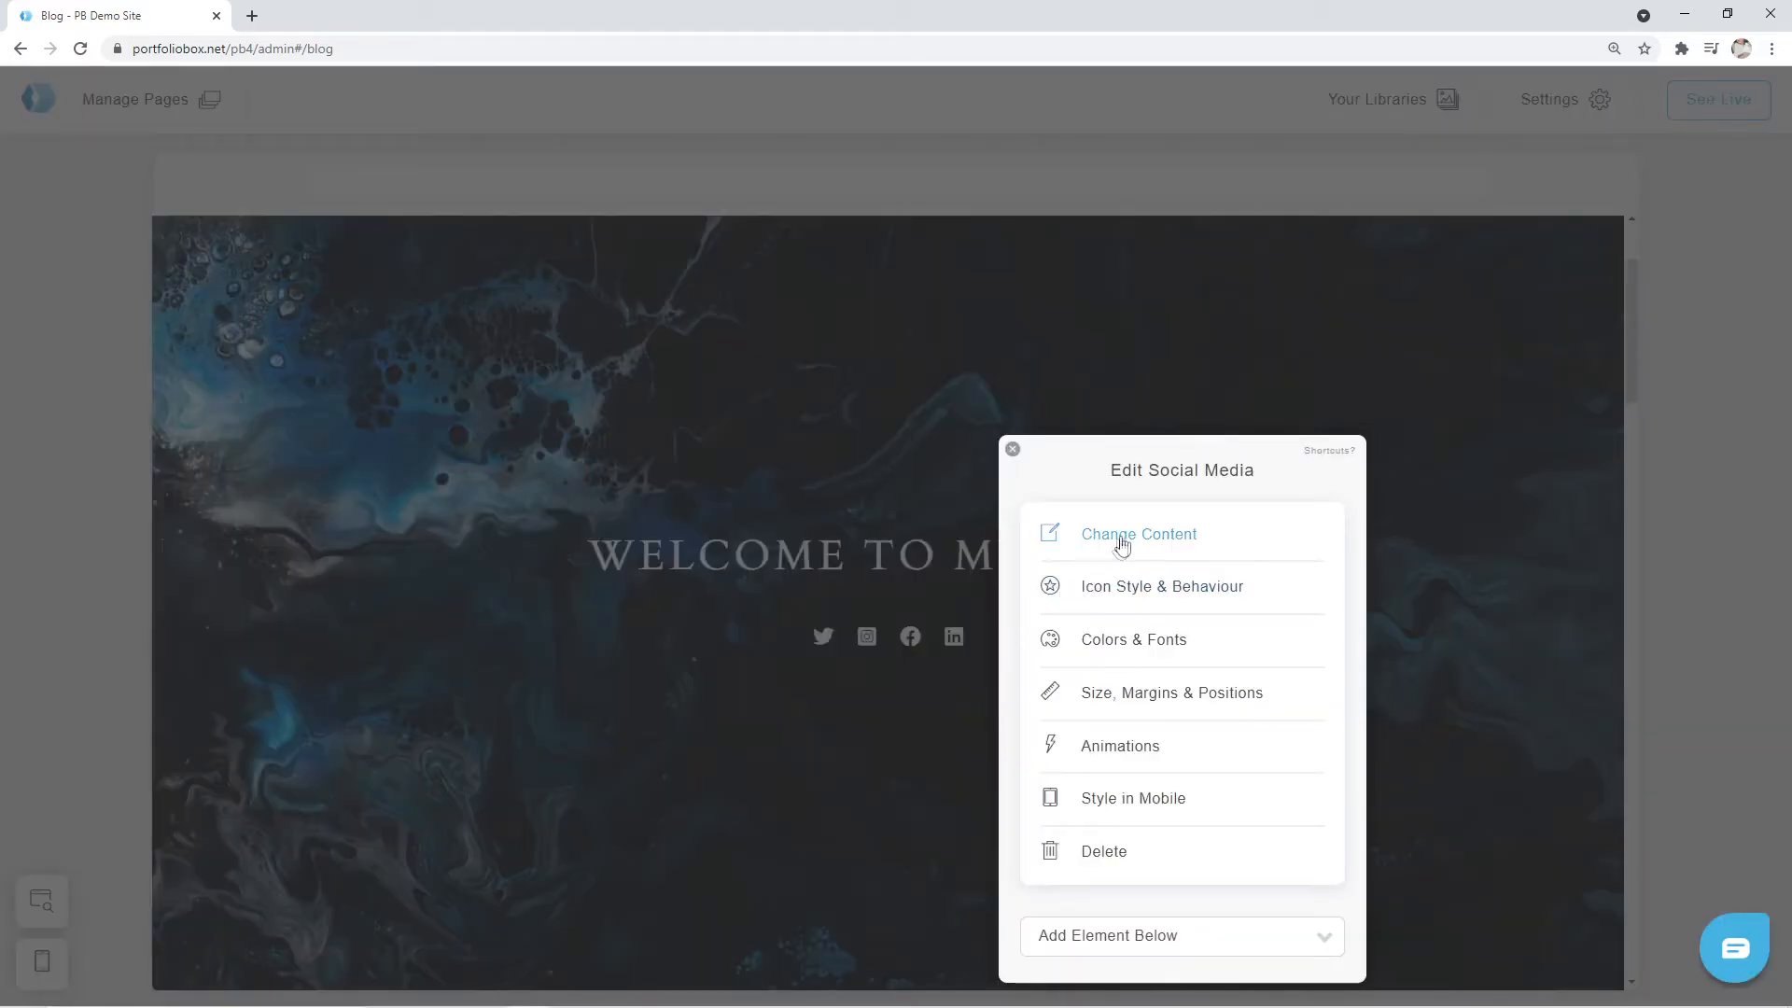
{"action": "left_click", "coordinate": [1138, 534]}
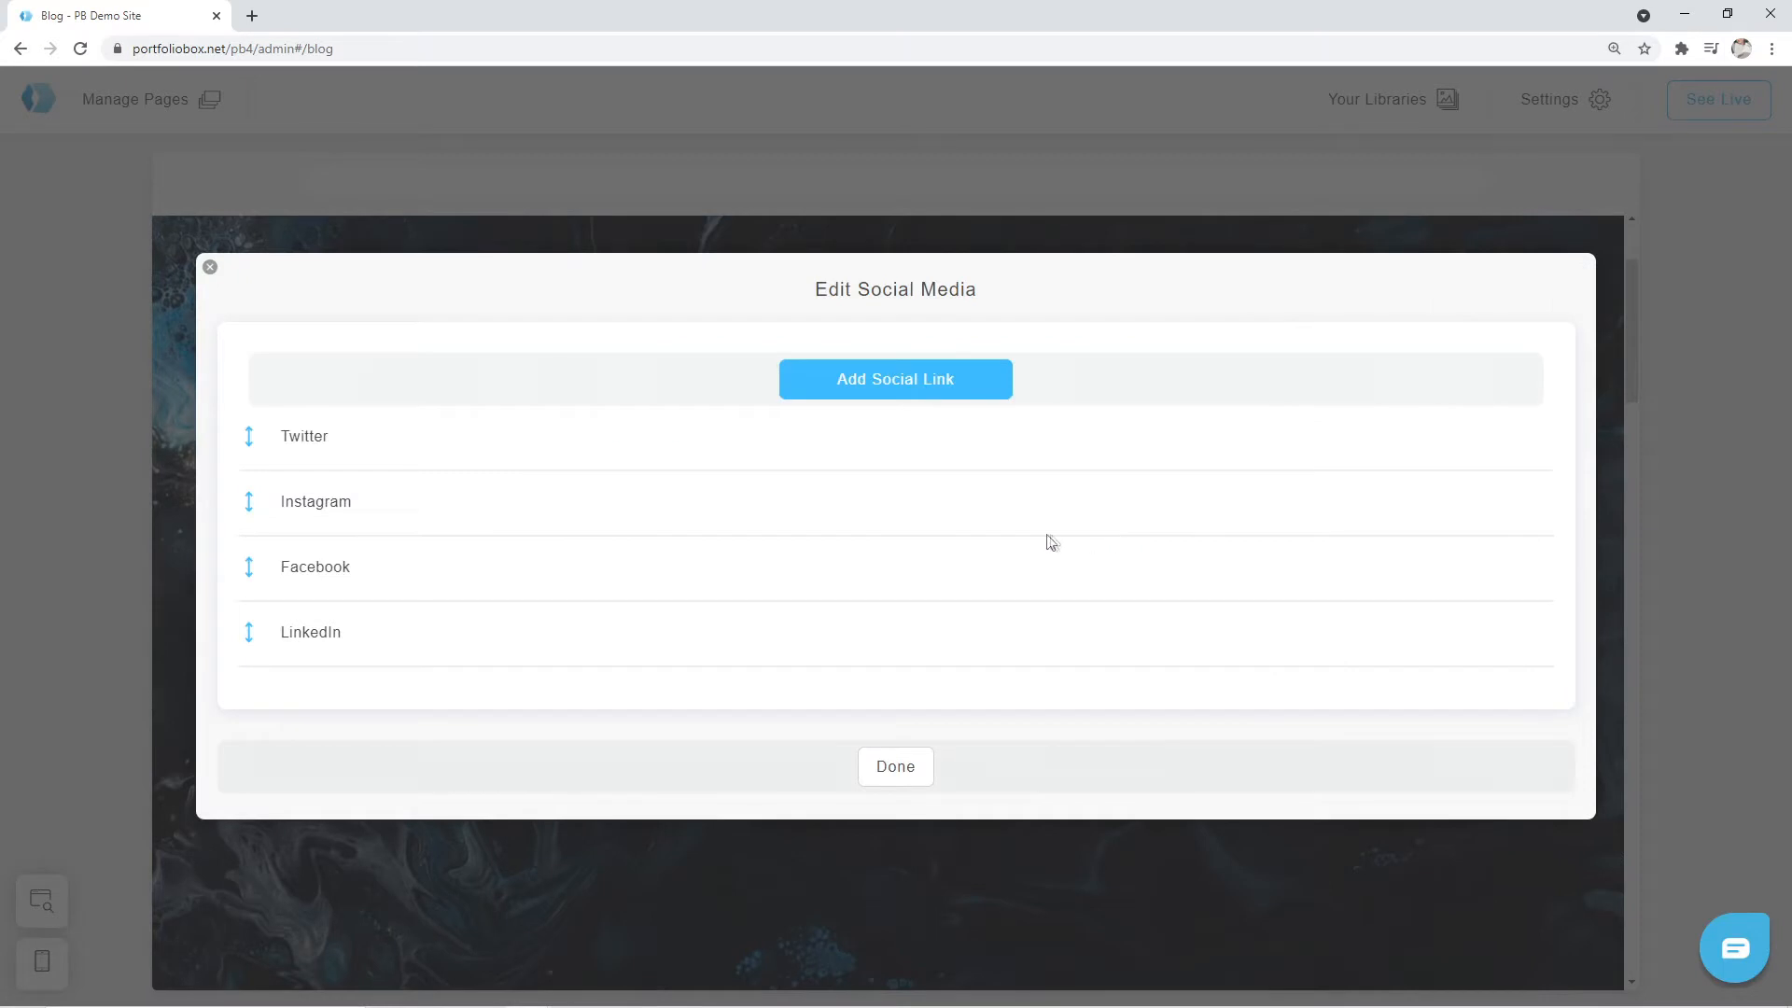
{"action": "mouse_move", "coordinate": [315, 500]}
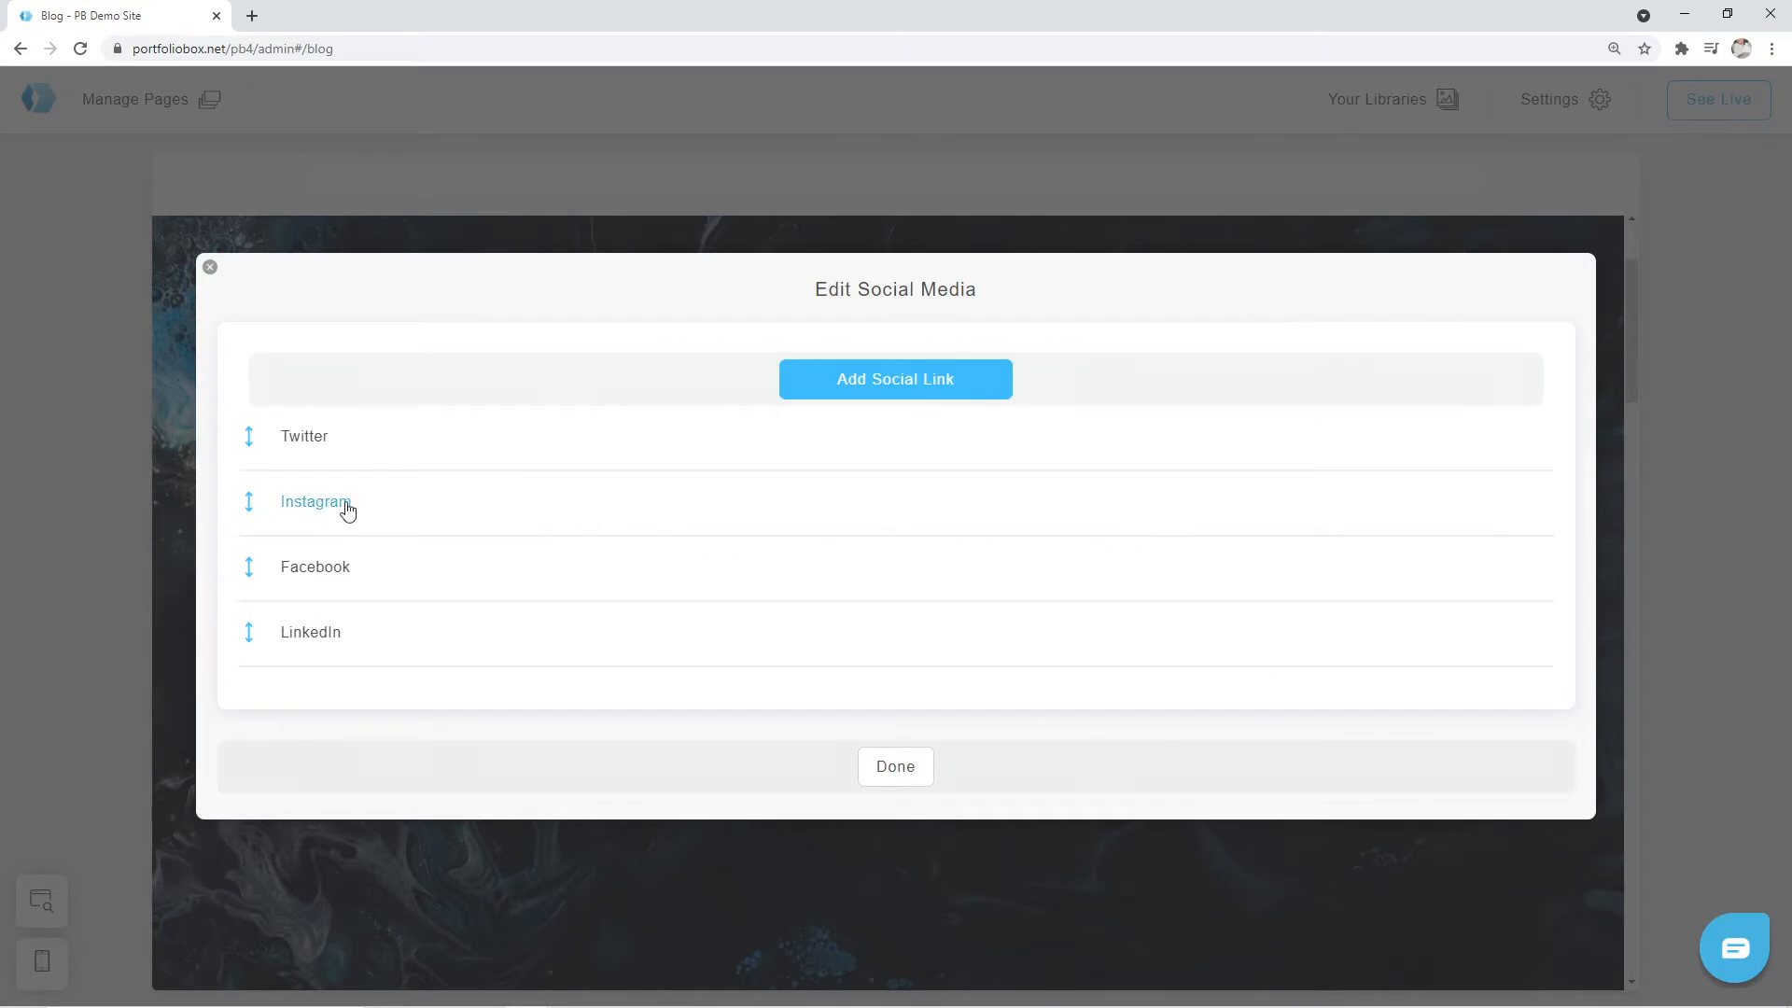
{"action": "left_click", "coordinate": [315, 500]}
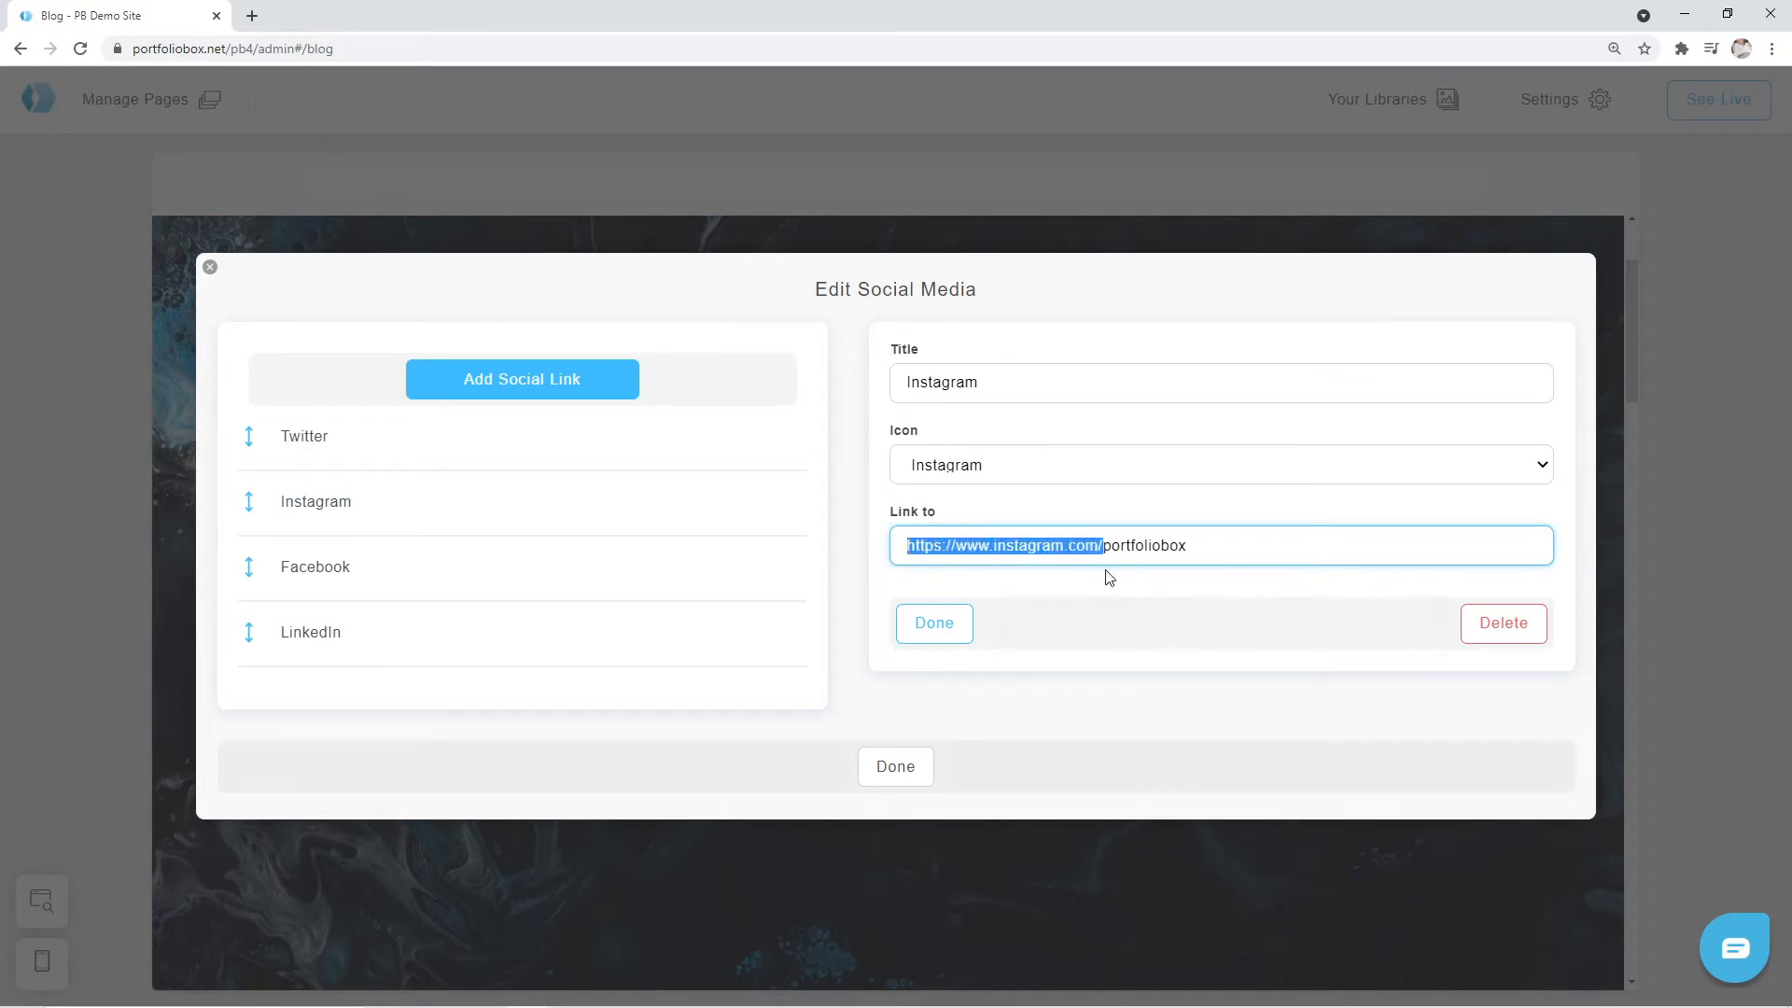
{"action": "mouse_move", "coordinate": [1101, 579]}
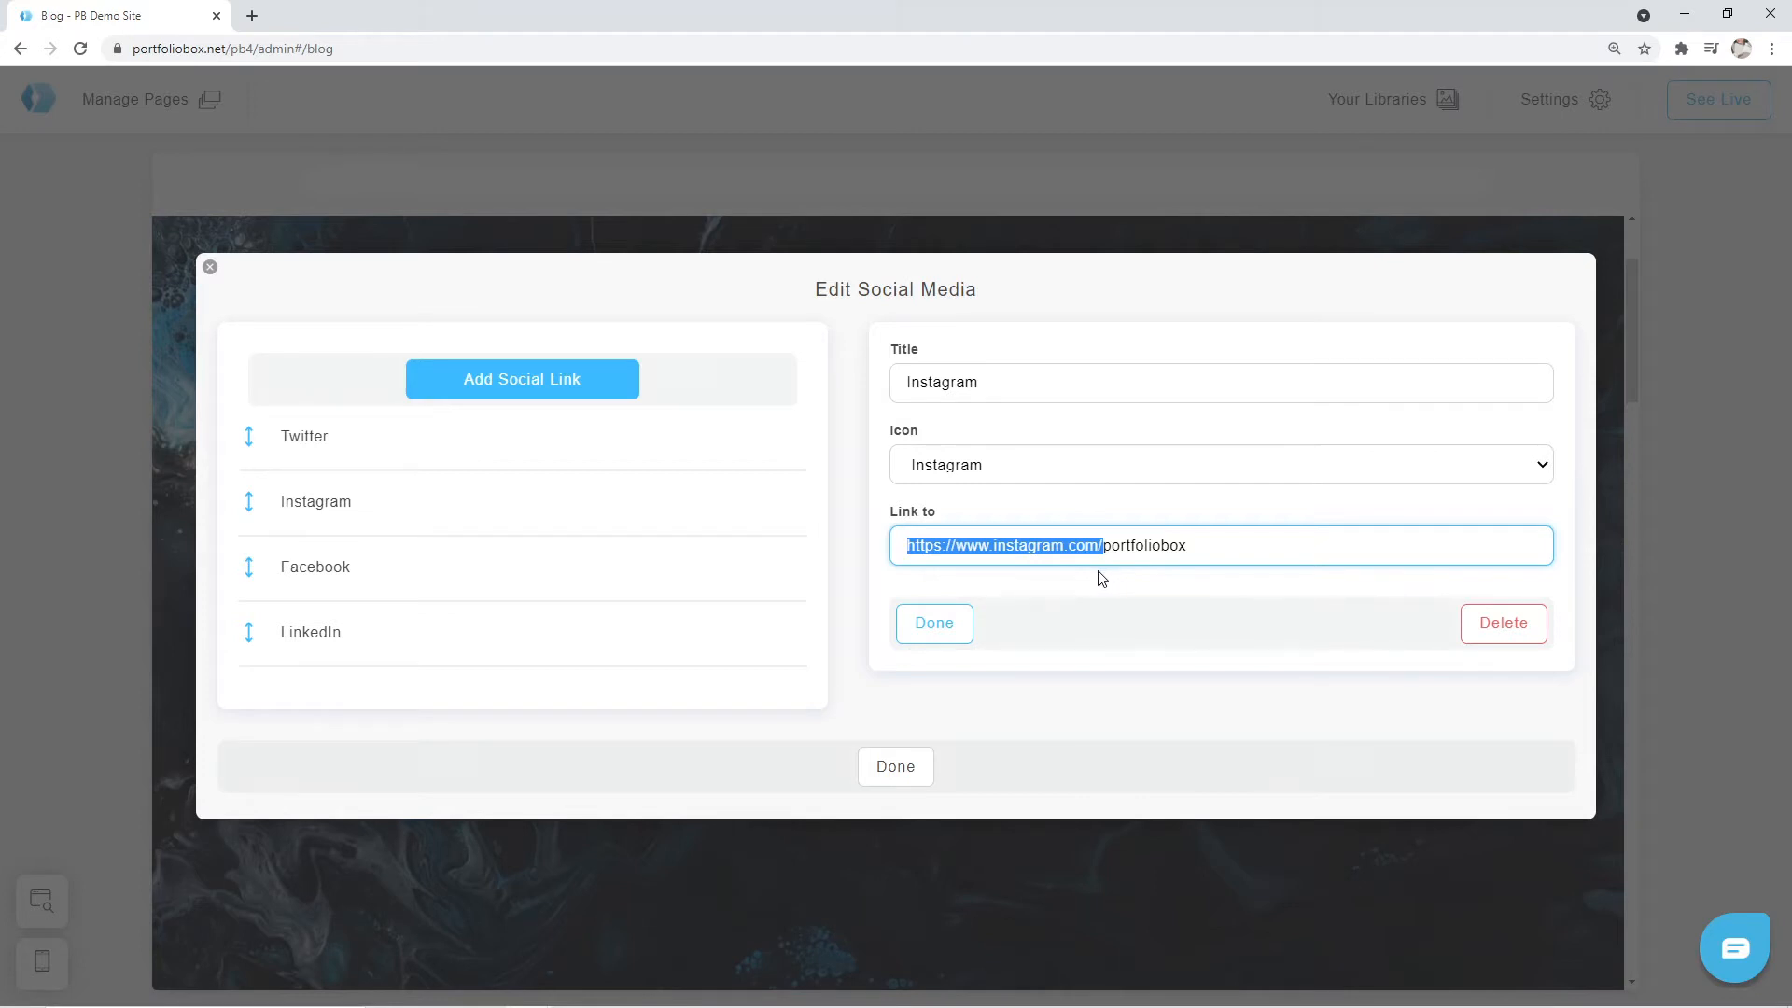
{"action": "left_click", "coordinate": [1141, 545]}
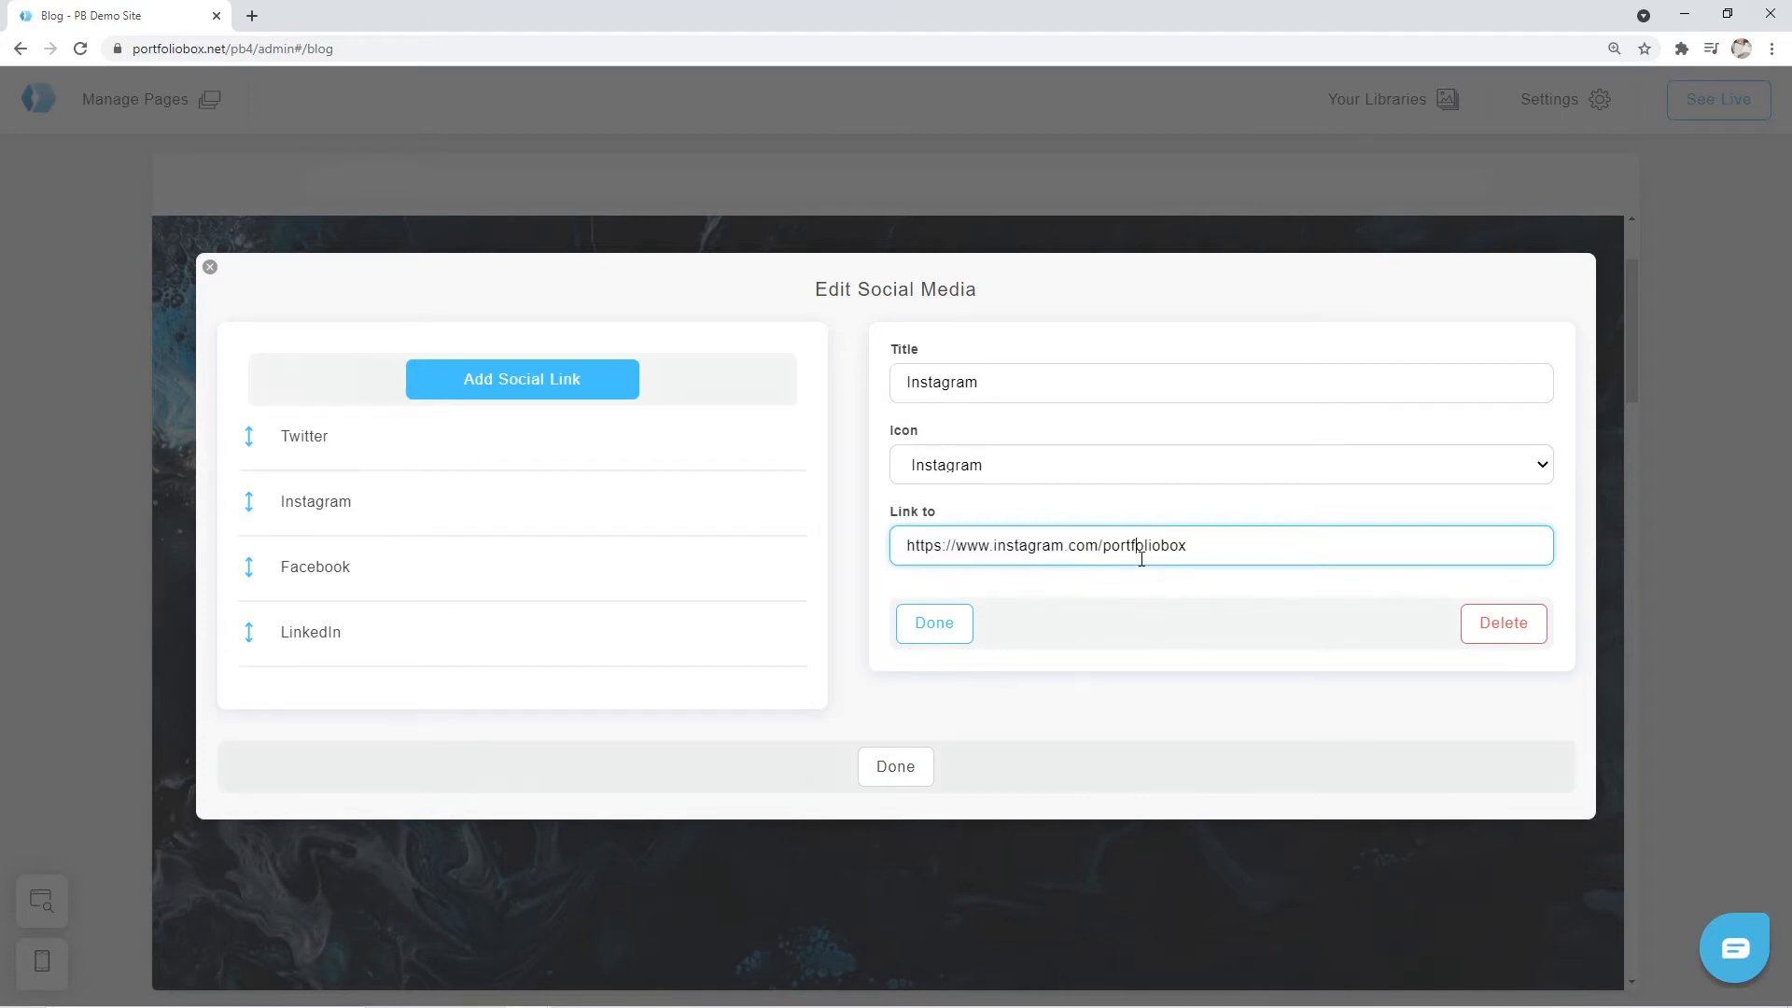
{"action": "double_click", "coordinate": [1143, 545]}
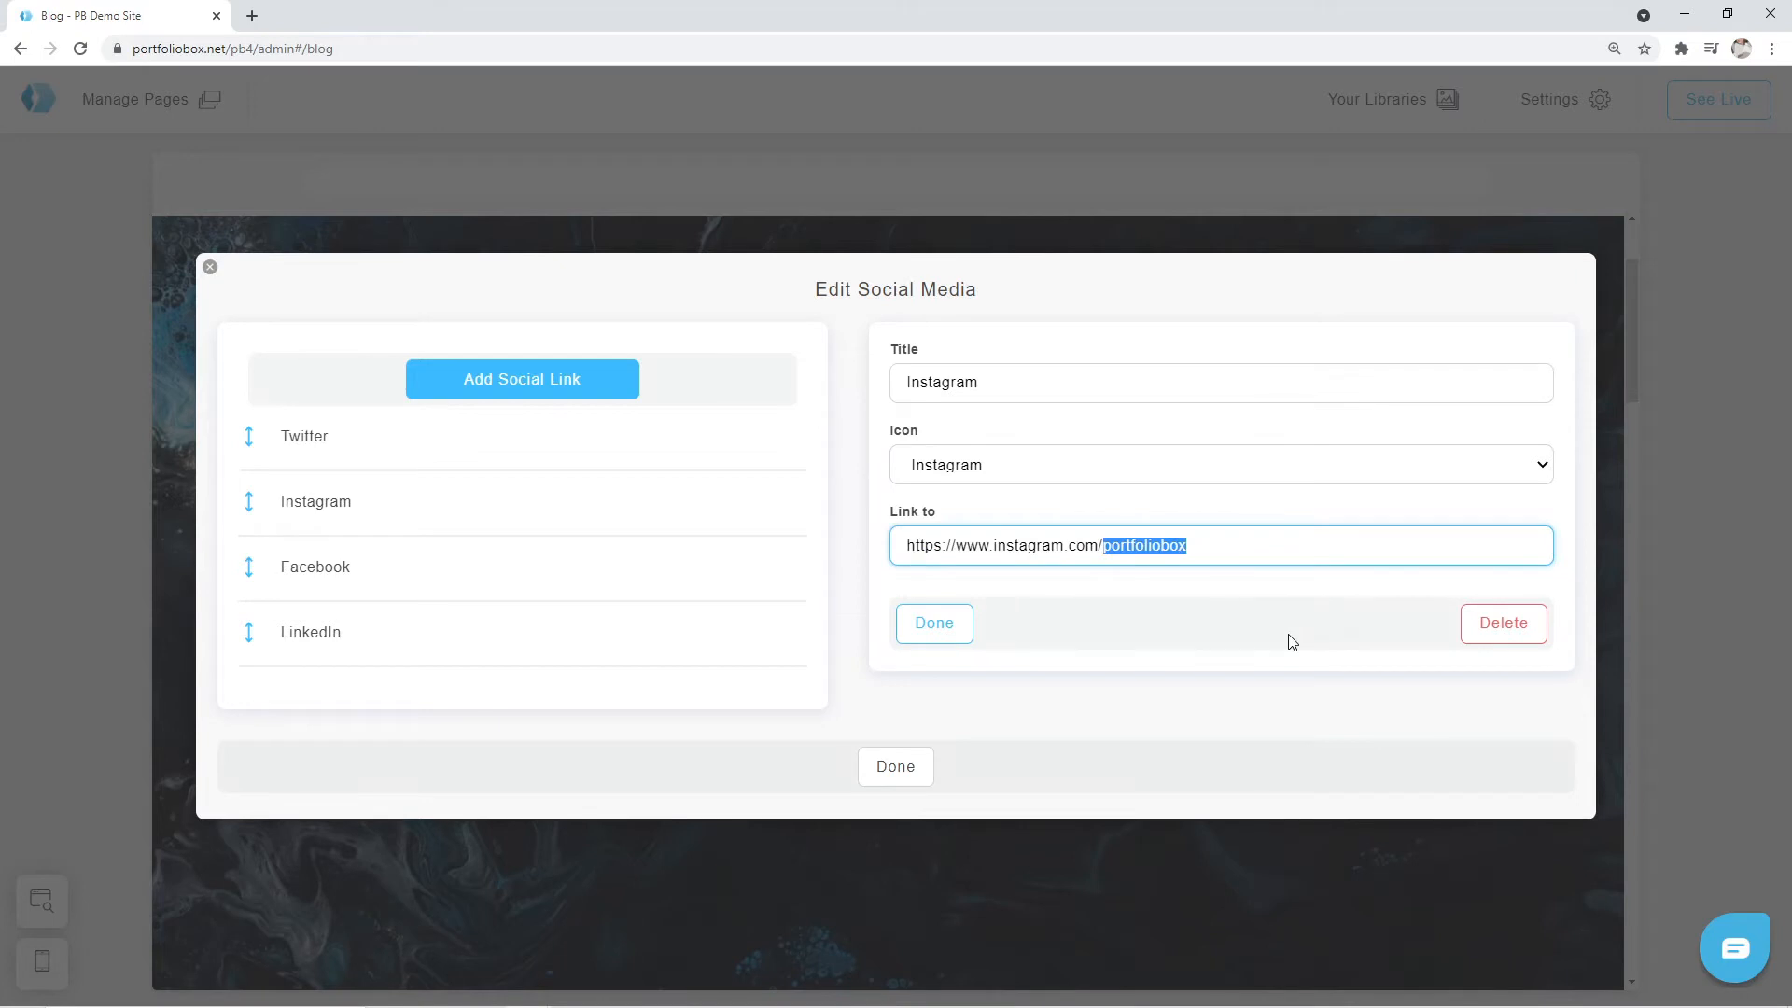
{"action": "type", "text": "myprofile"}
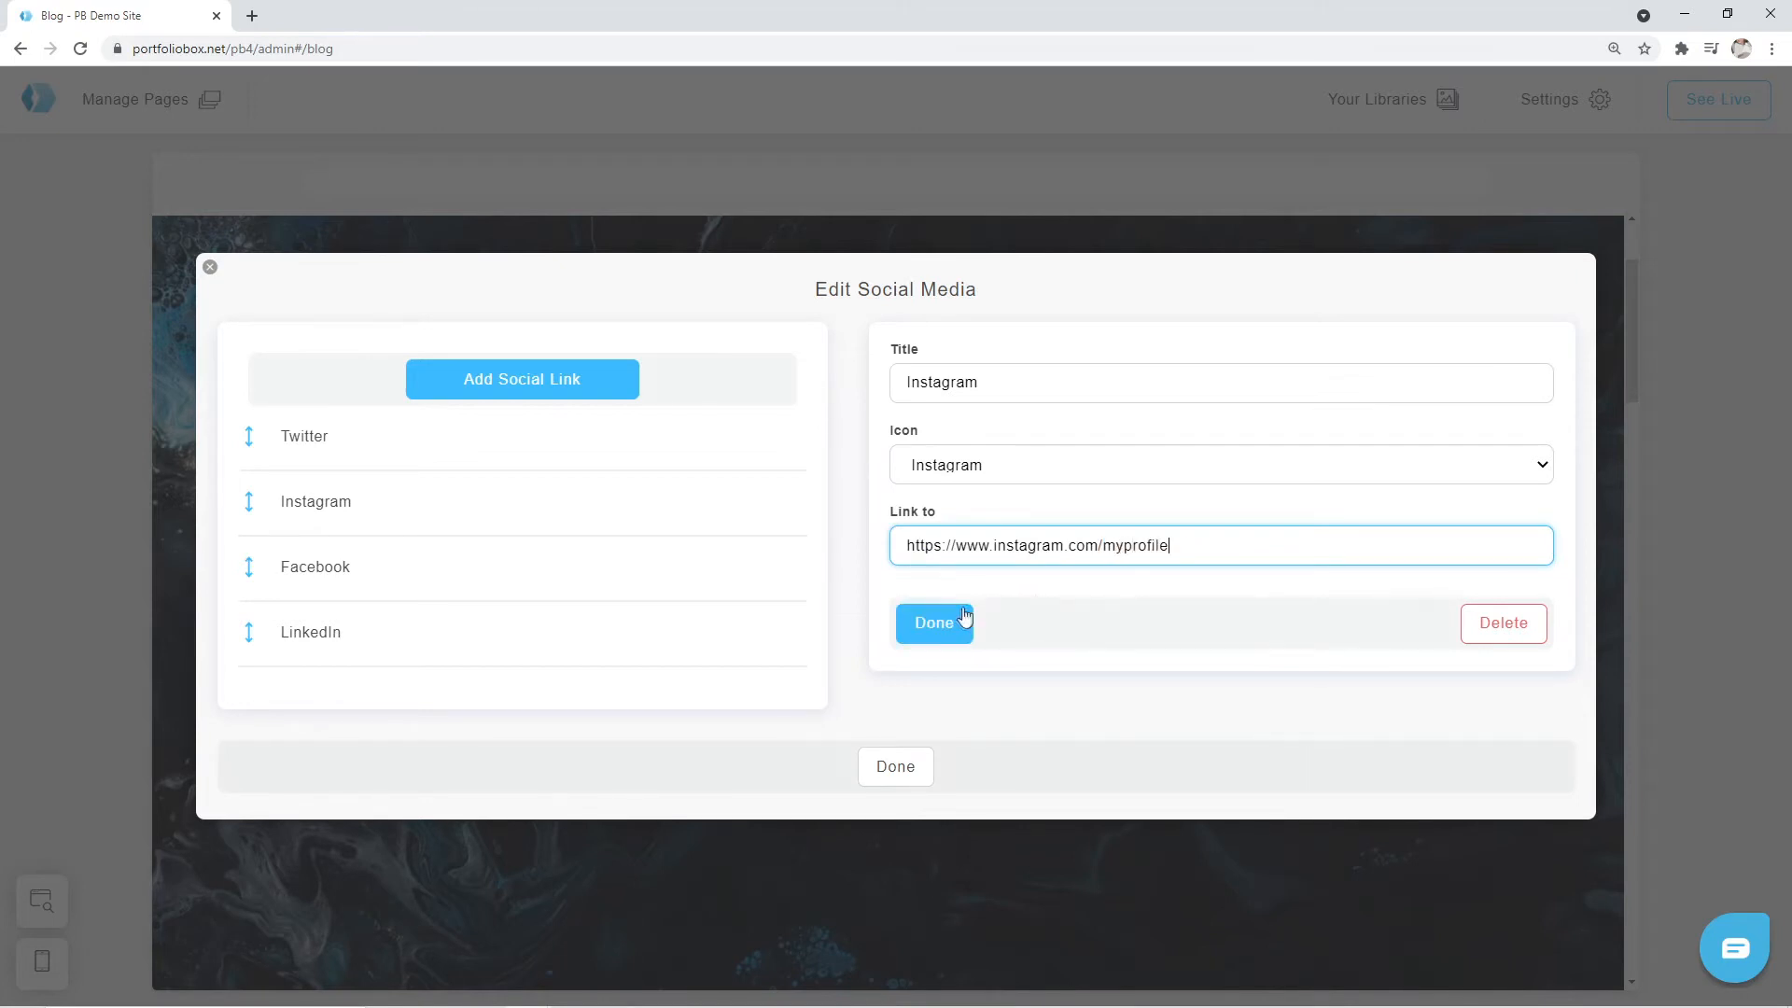
{"action": "left_click", "coordinate": [933, 622]}
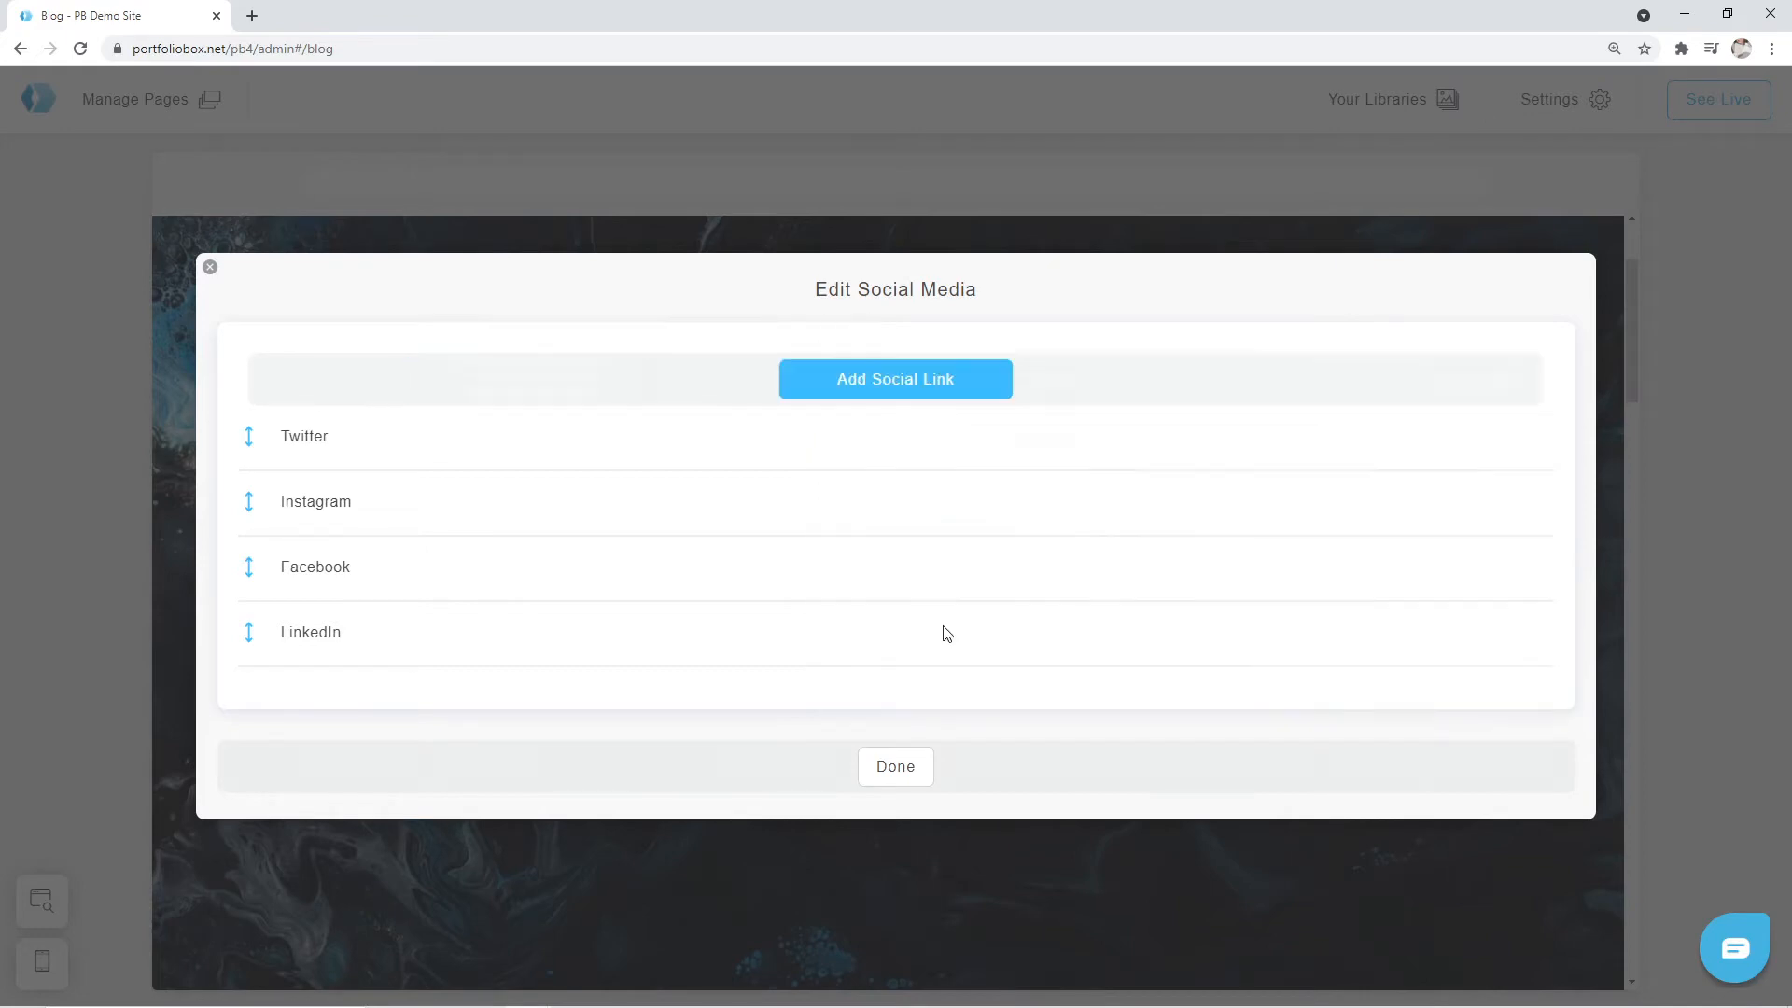
{"action": "mouse_move", "coordinate": [895, 768]}
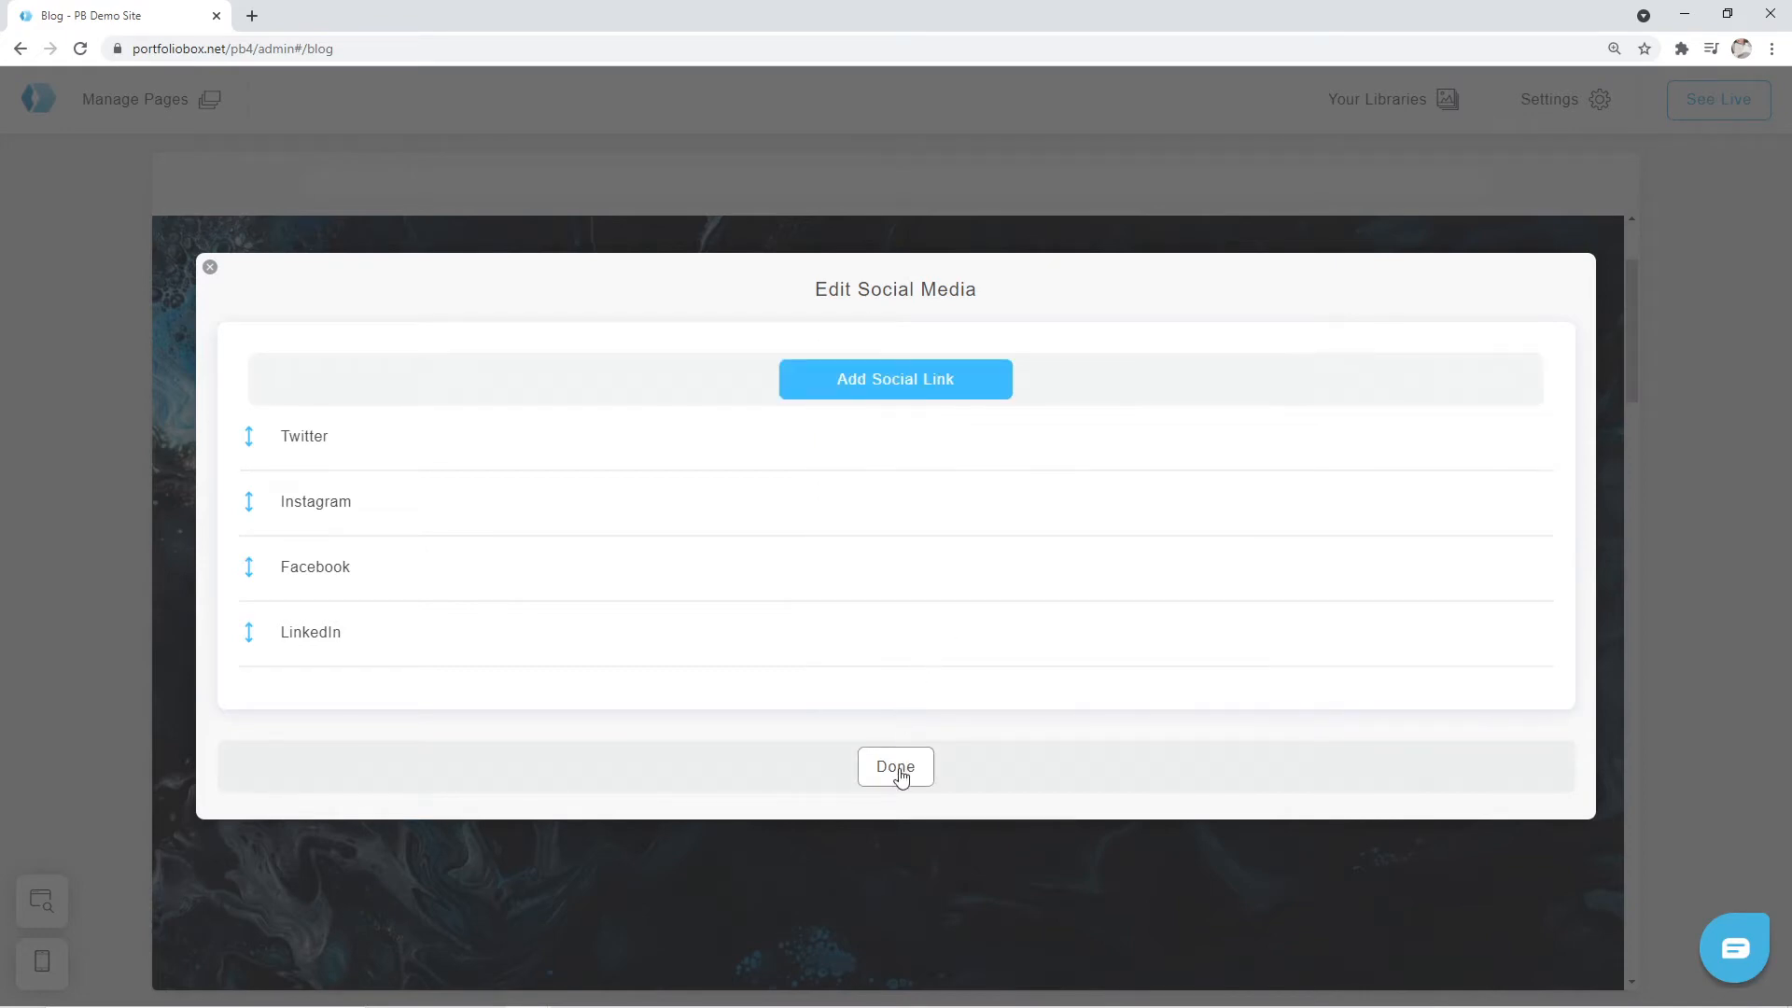
{"action": "left_click", "coordinate": [895, 767]}
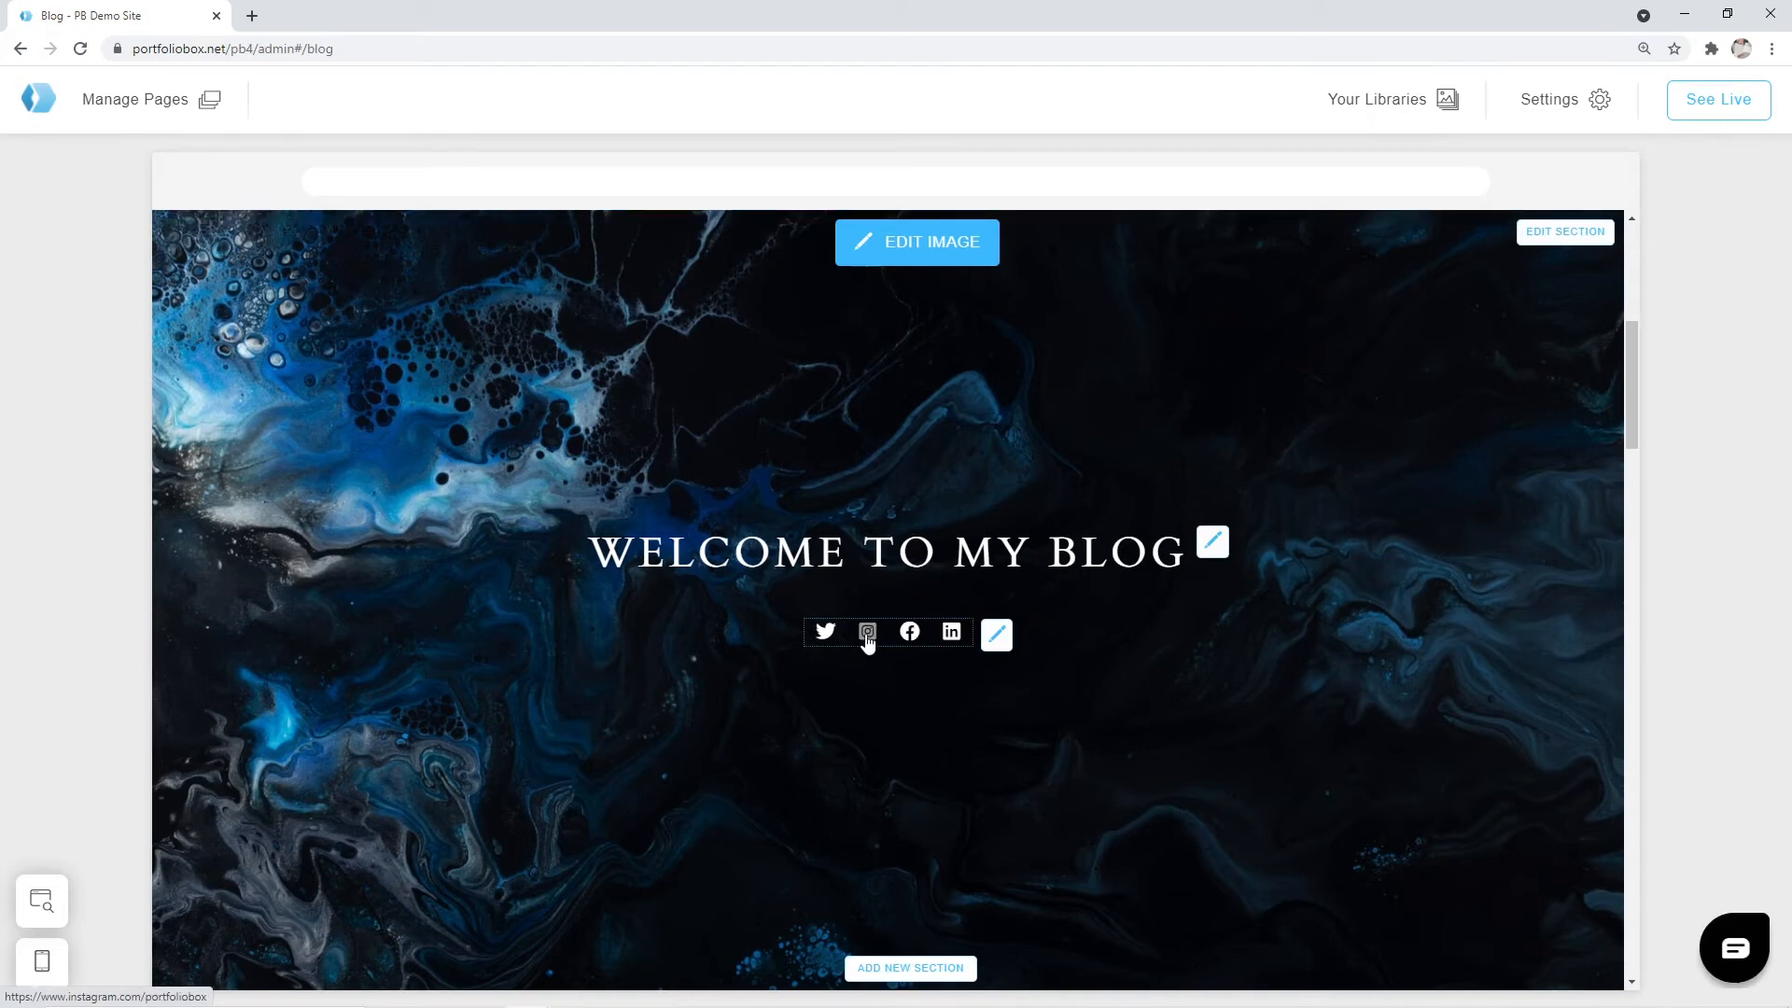
{"action": "mouse_move", "coordinate": [917, 243]}
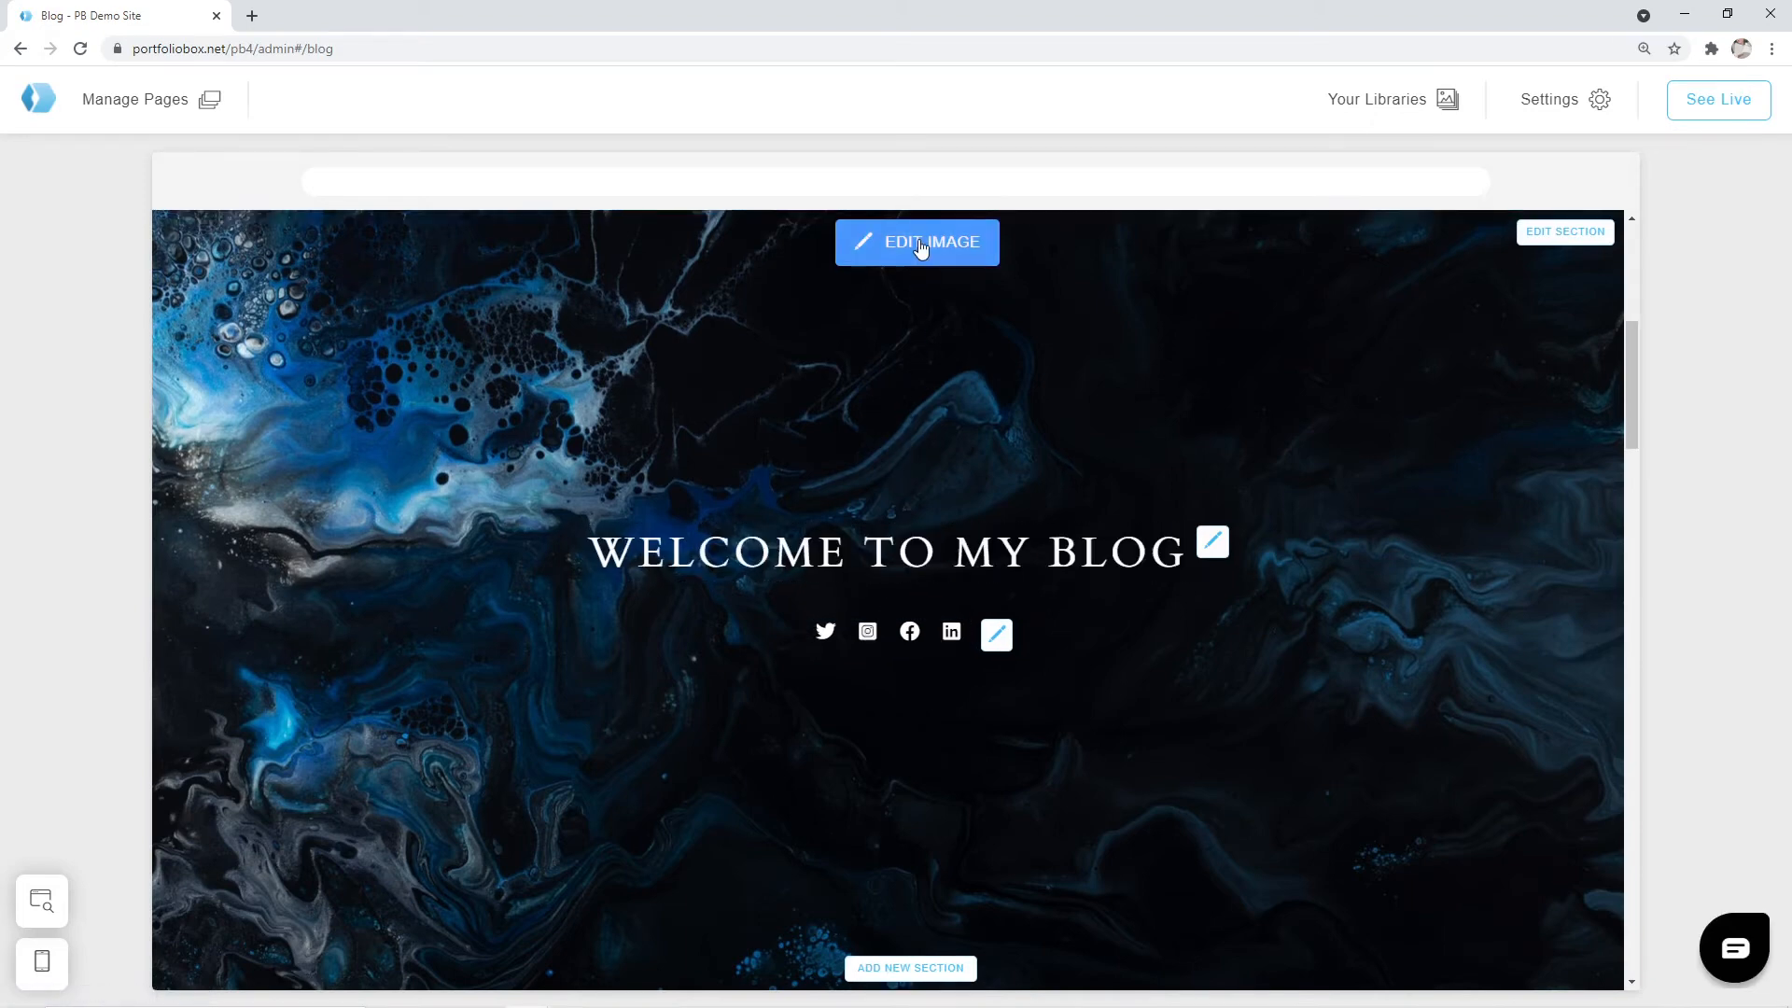
Step: Replace the marbled cover image with the teal-braided woman portrait from the library
{"action": "left_click", "coordinate": [915, 243]}
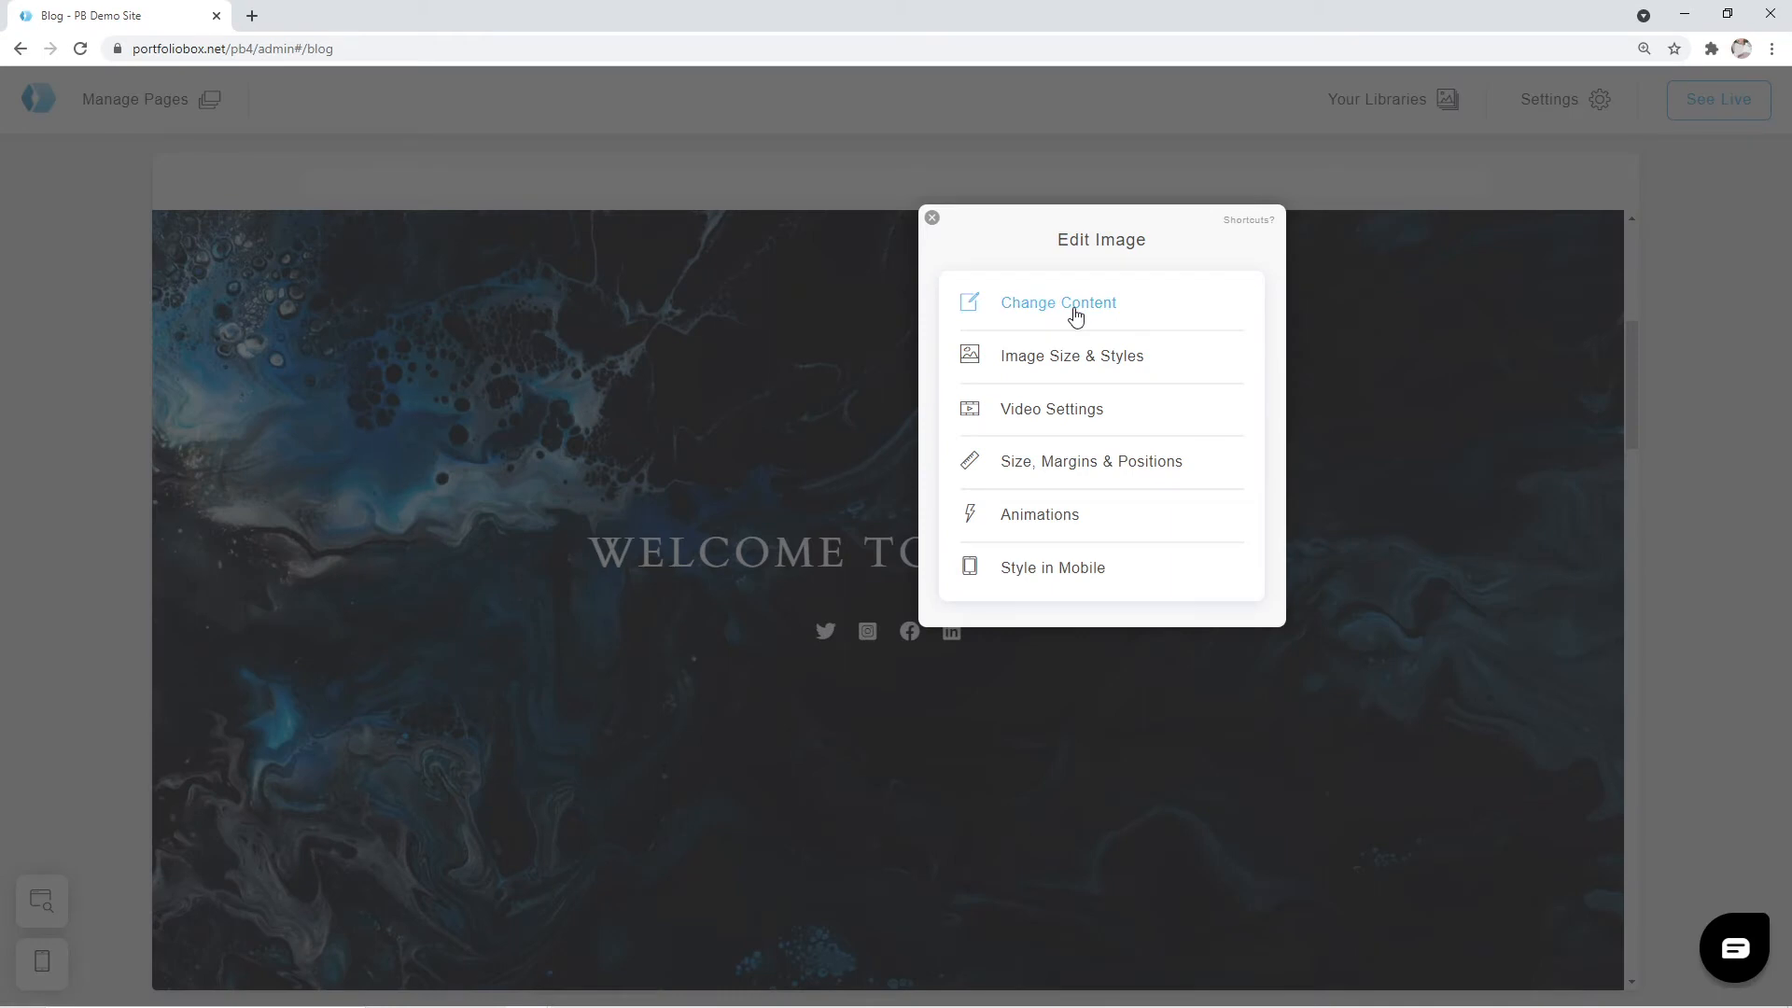
{"action": "left_click", "coordinate": [1057, 302]}
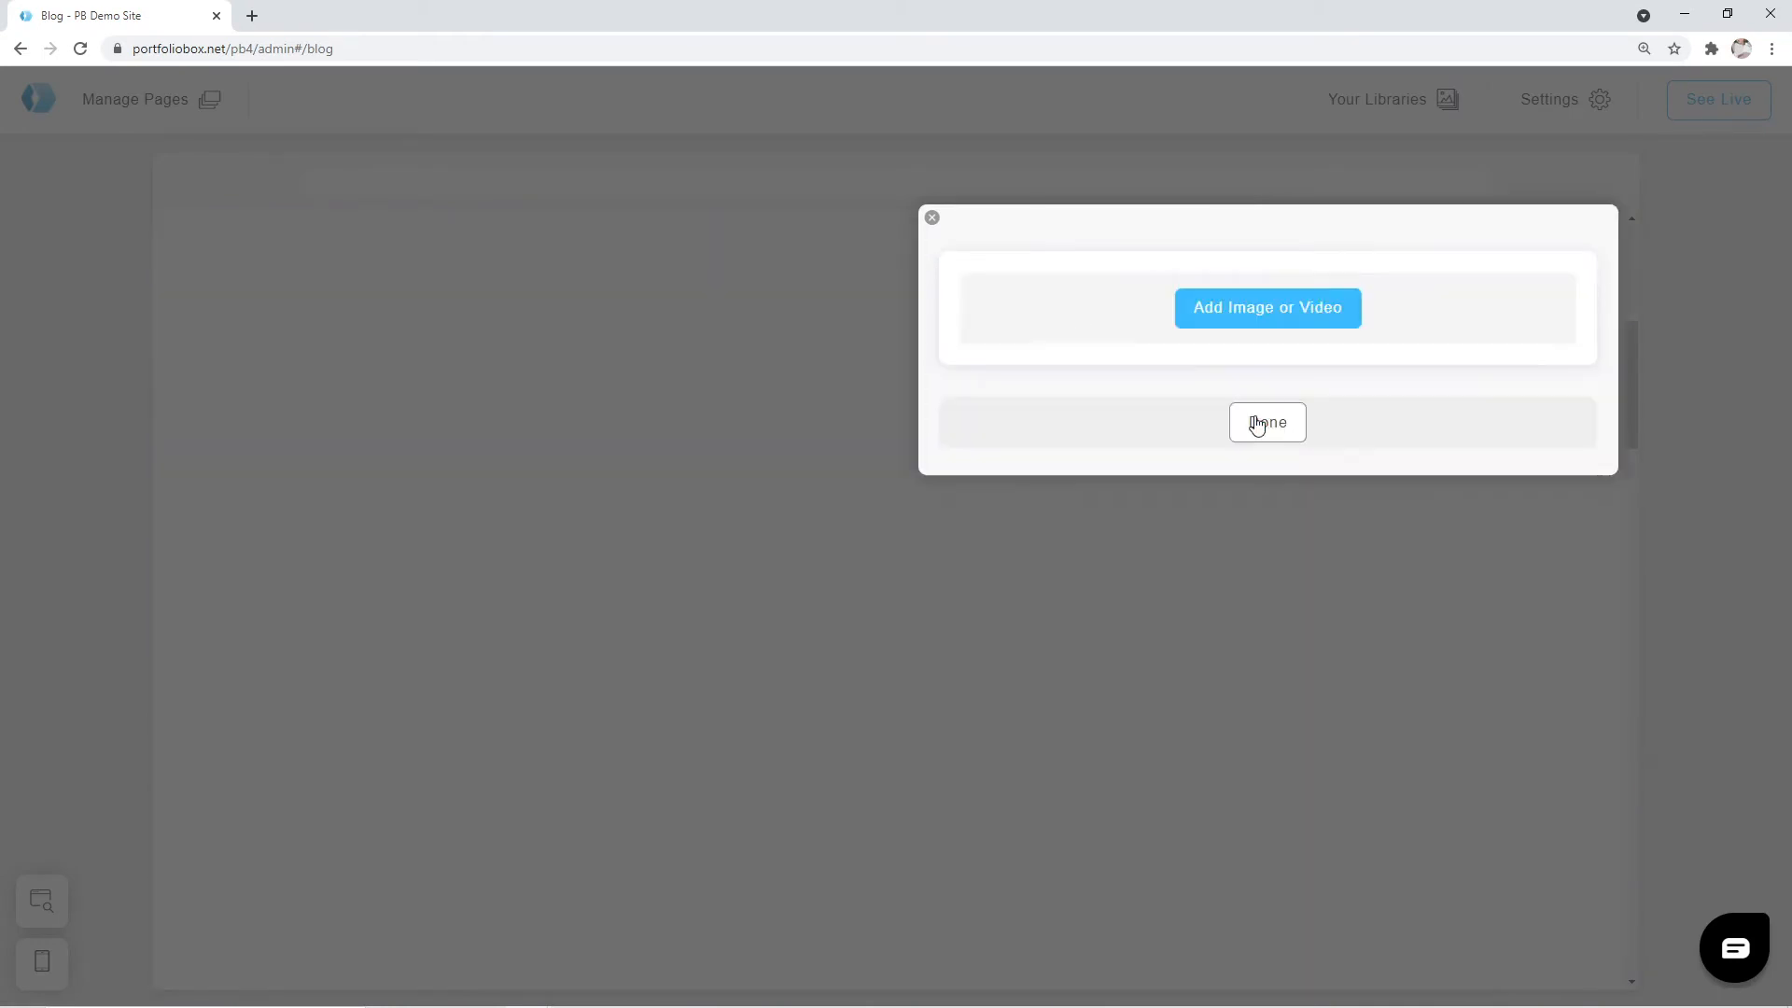
{"action": "left_click", "coordinate": [1267, 307]}
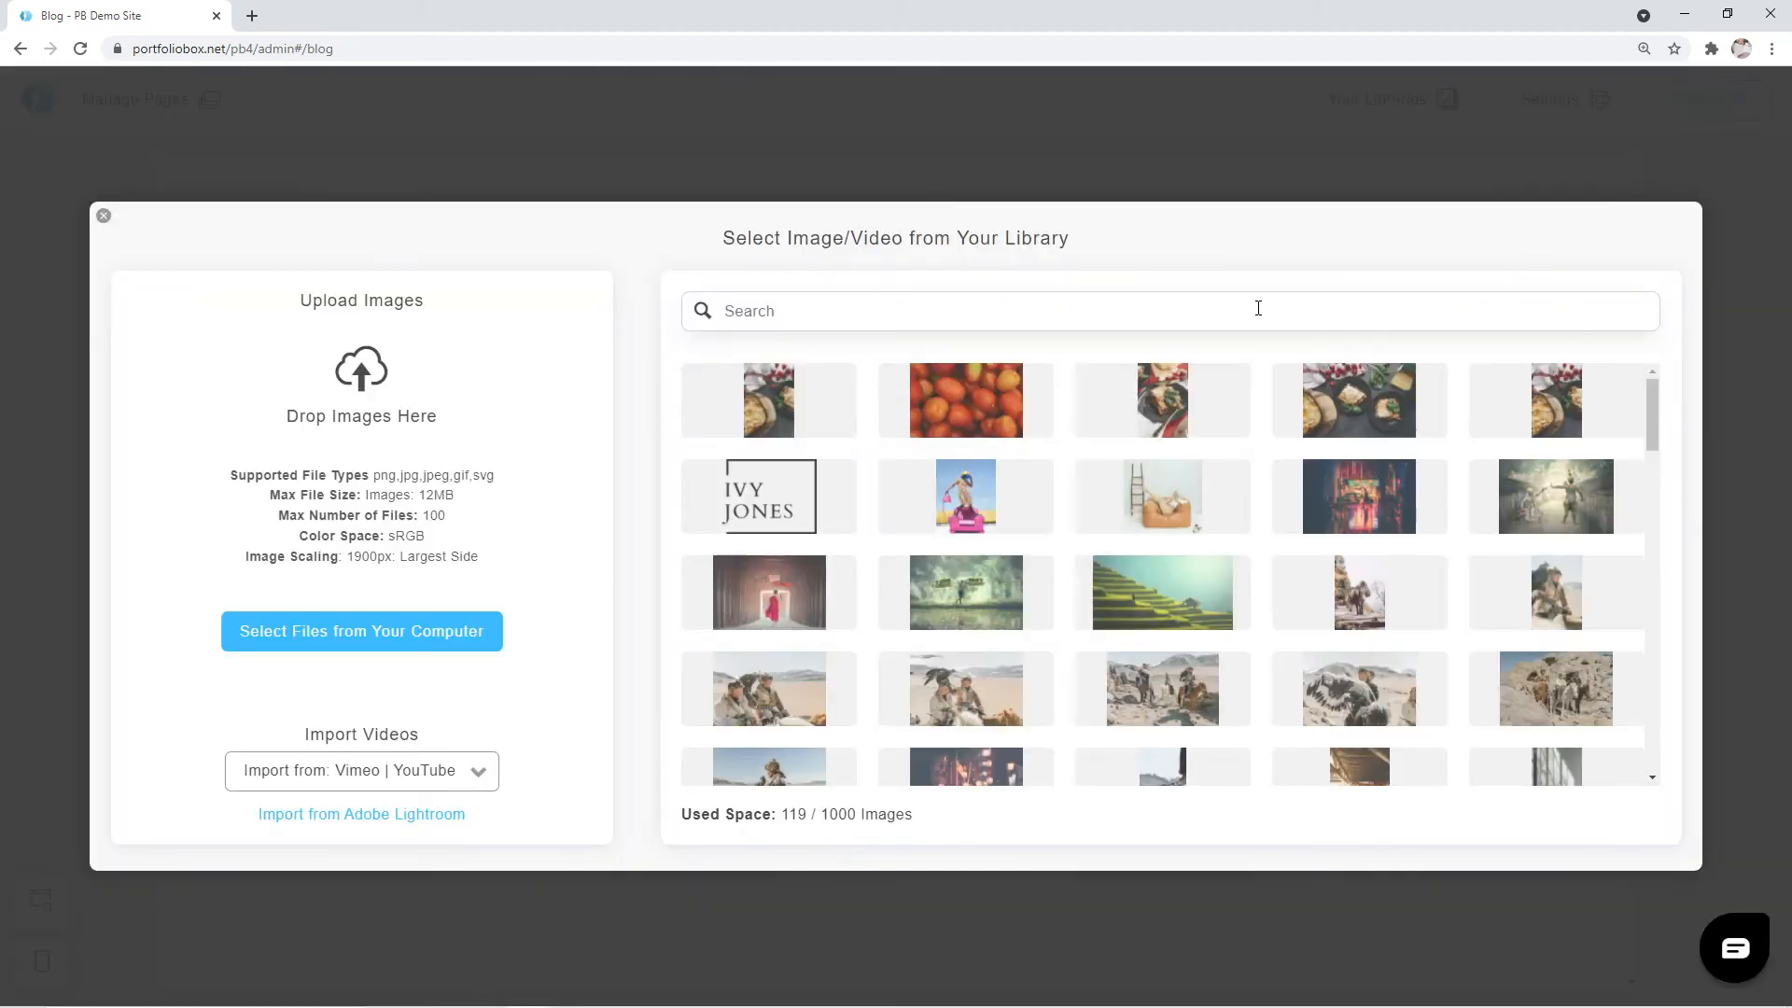
{"action": "scroll", "scroll_direction": "down", "scroll_amount": 3}
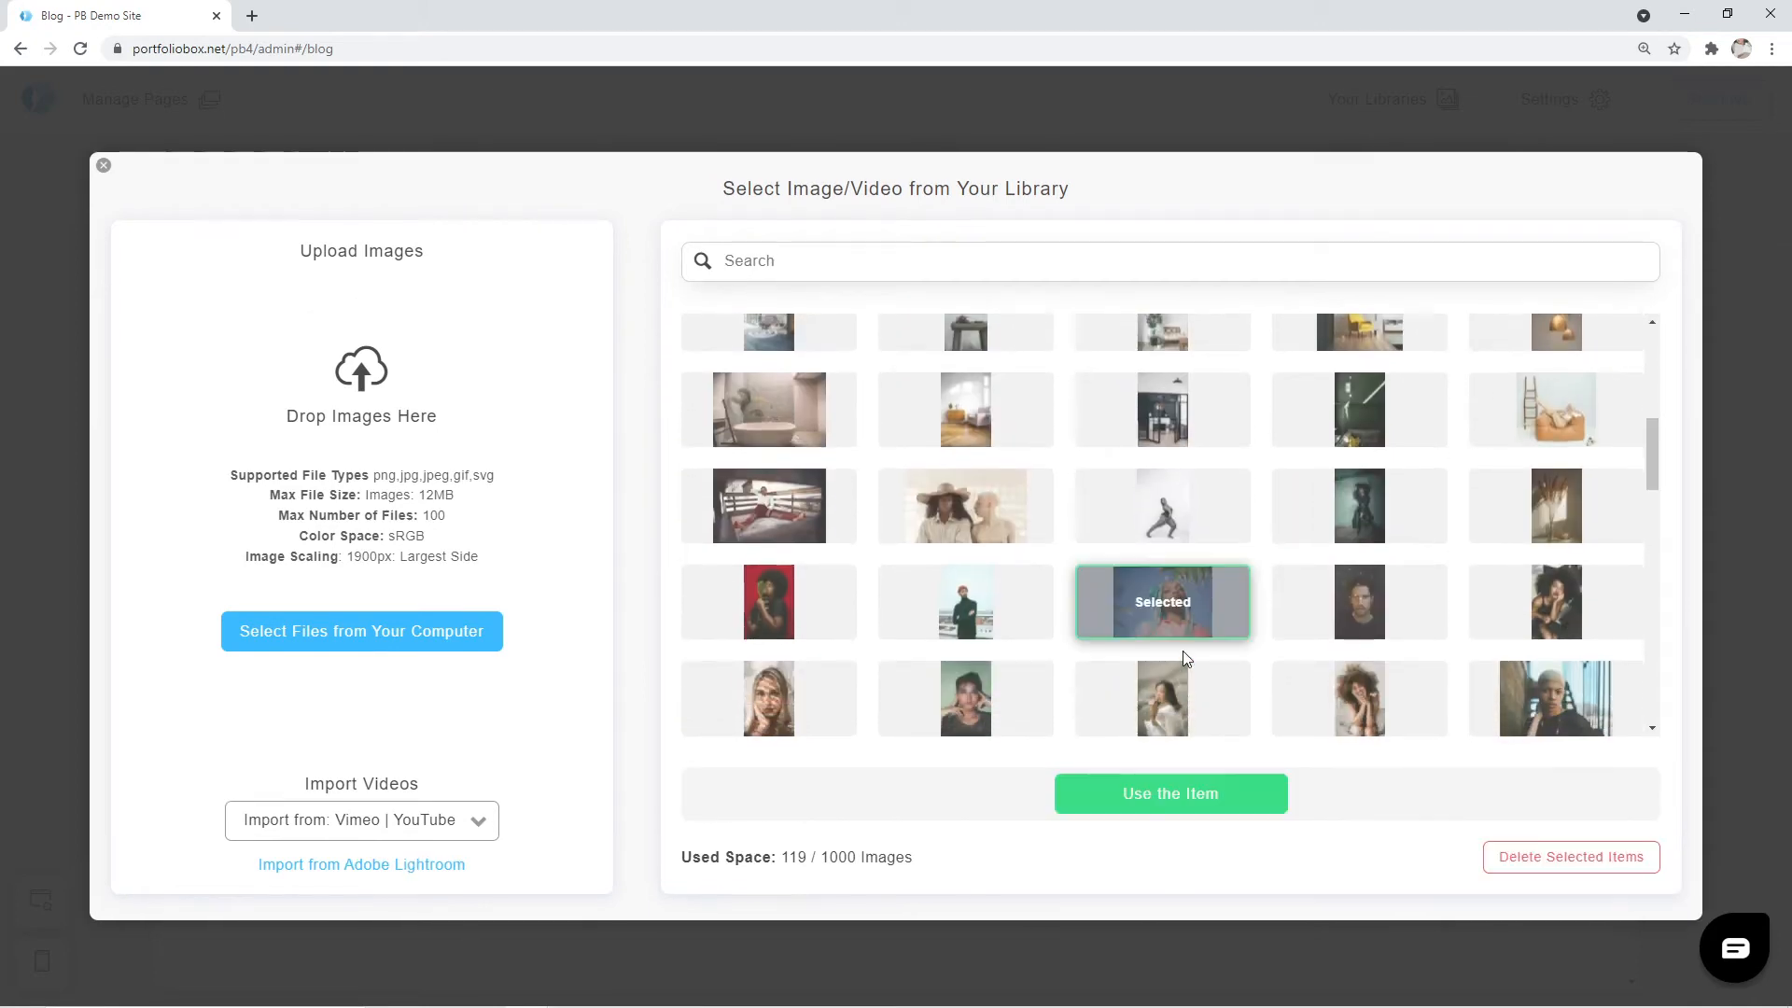
{"action": "left_click", "coordinate": [1170, 793]}
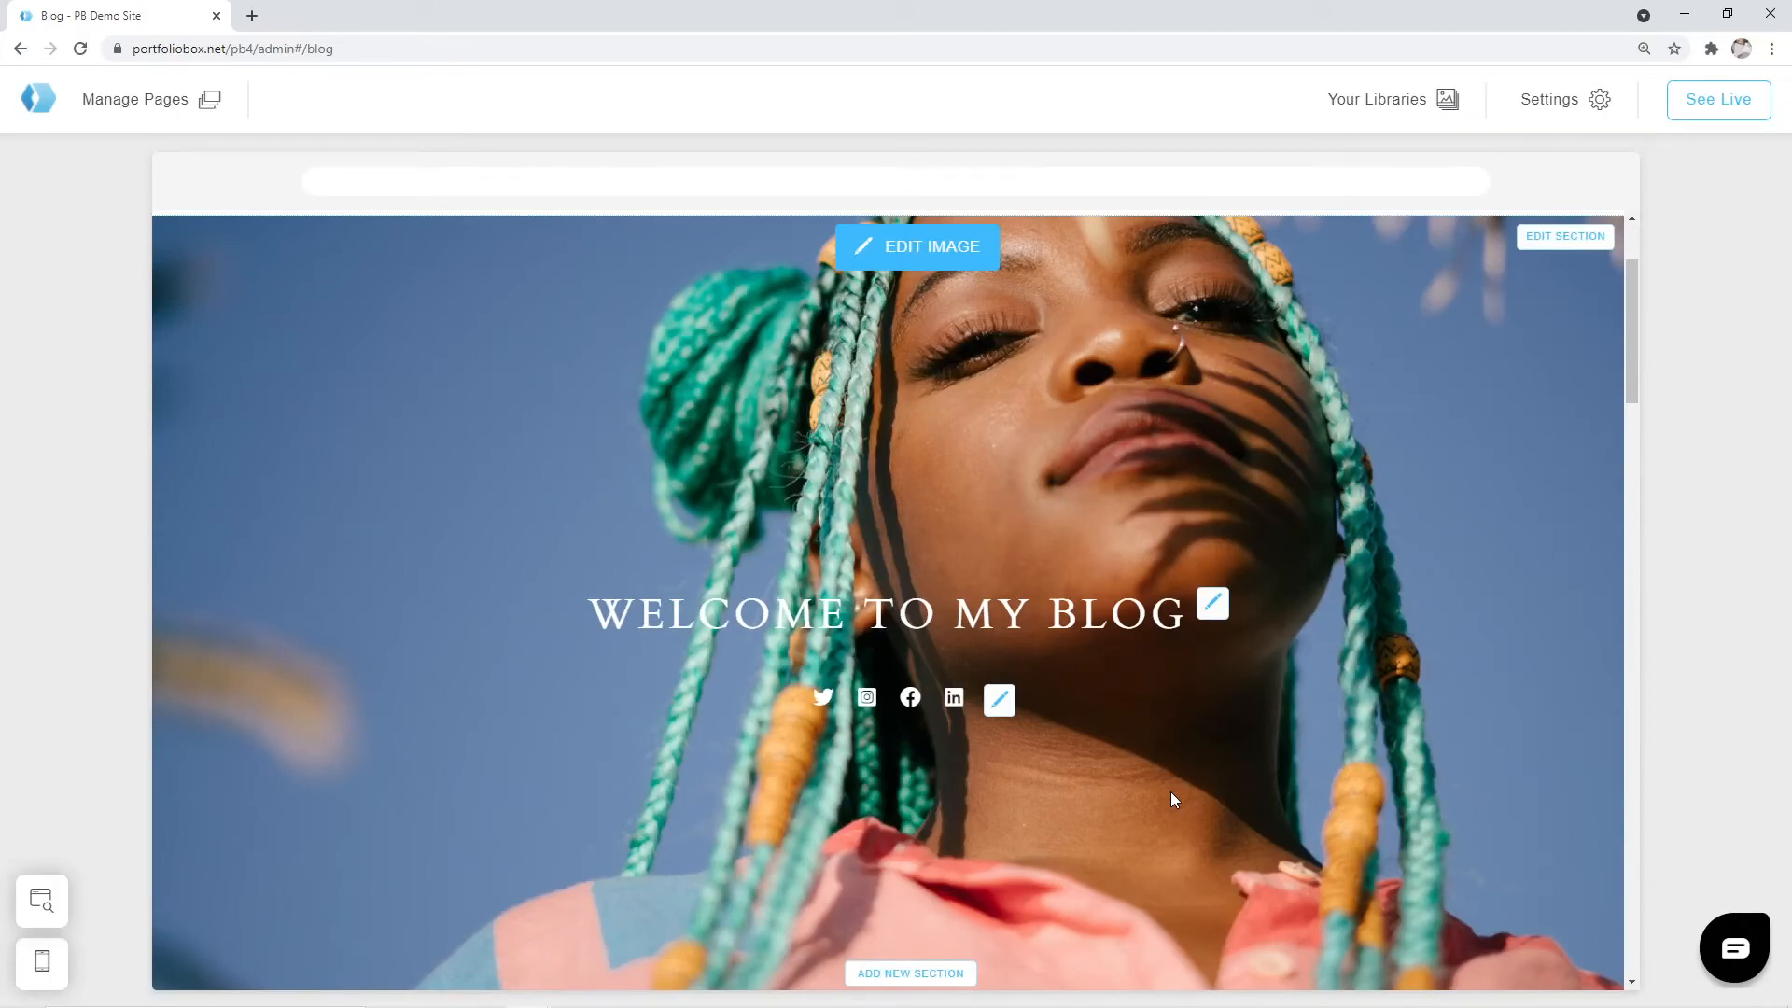
{"action": "scroll", "scroll_direction": "down", "scroll_amount": 3}
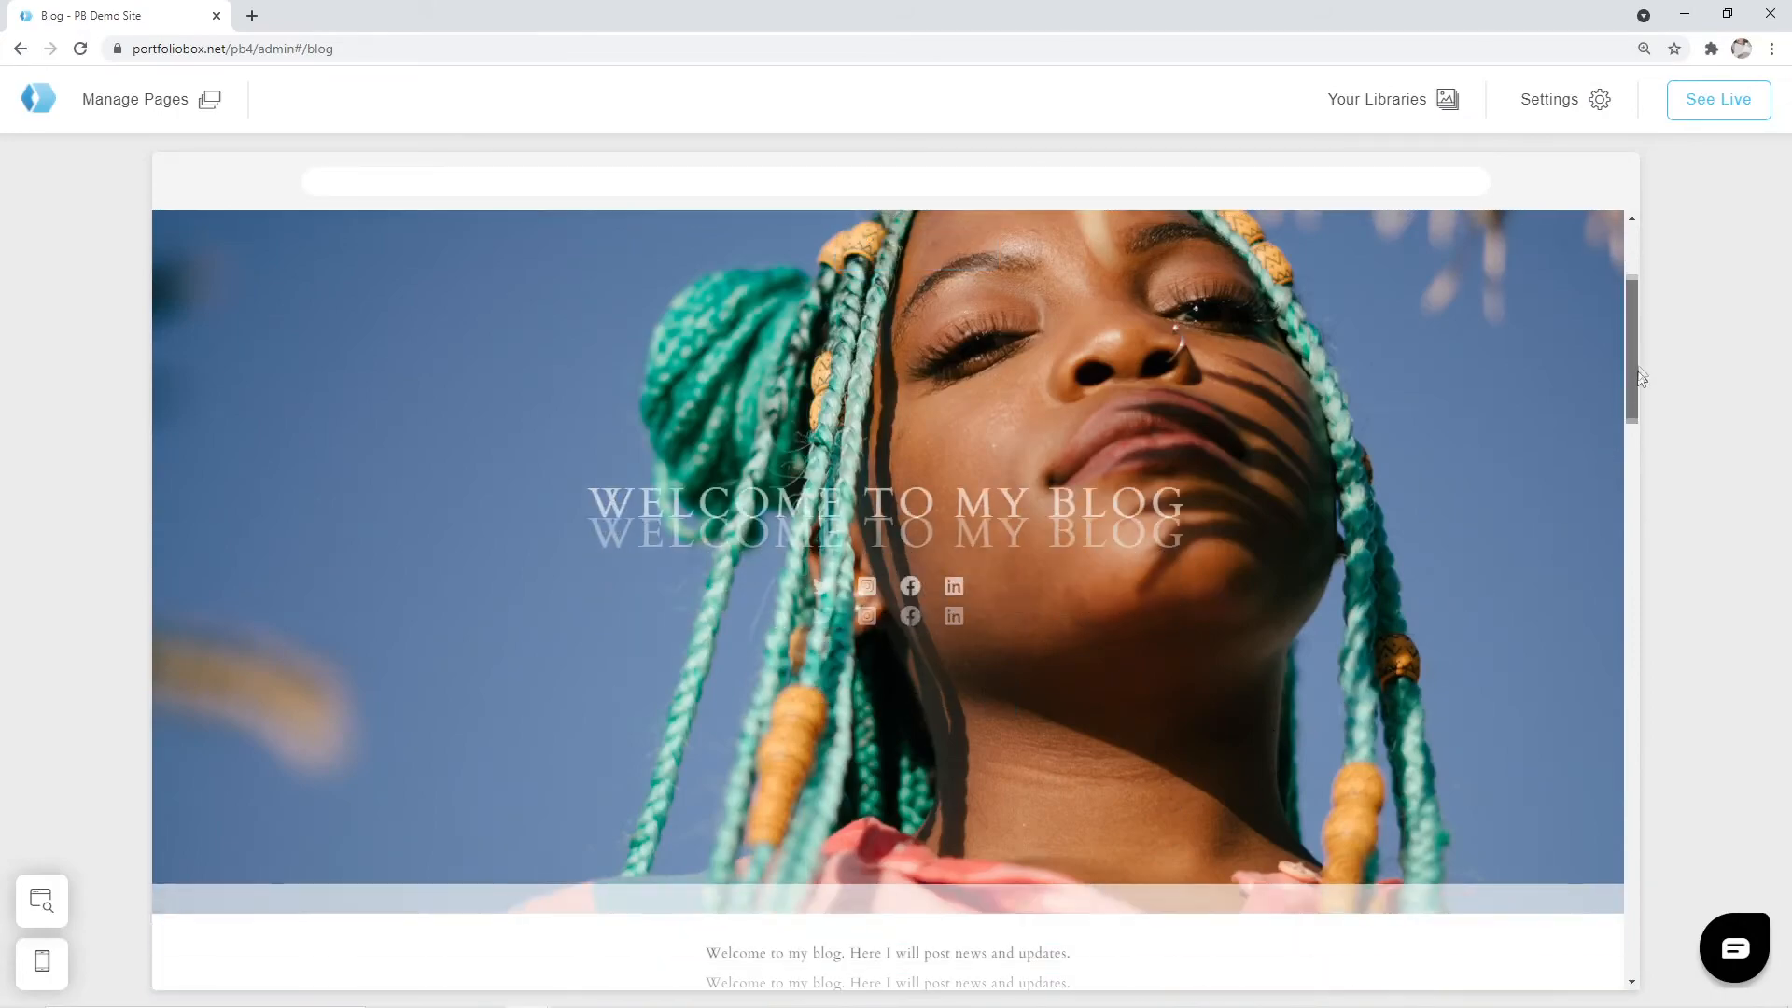
Step: Add a Footer 1 section with logo, rights notice and social icons below the posts
{"action": "scroll", "scroll_direction": "down", "scroll_amount": 3}
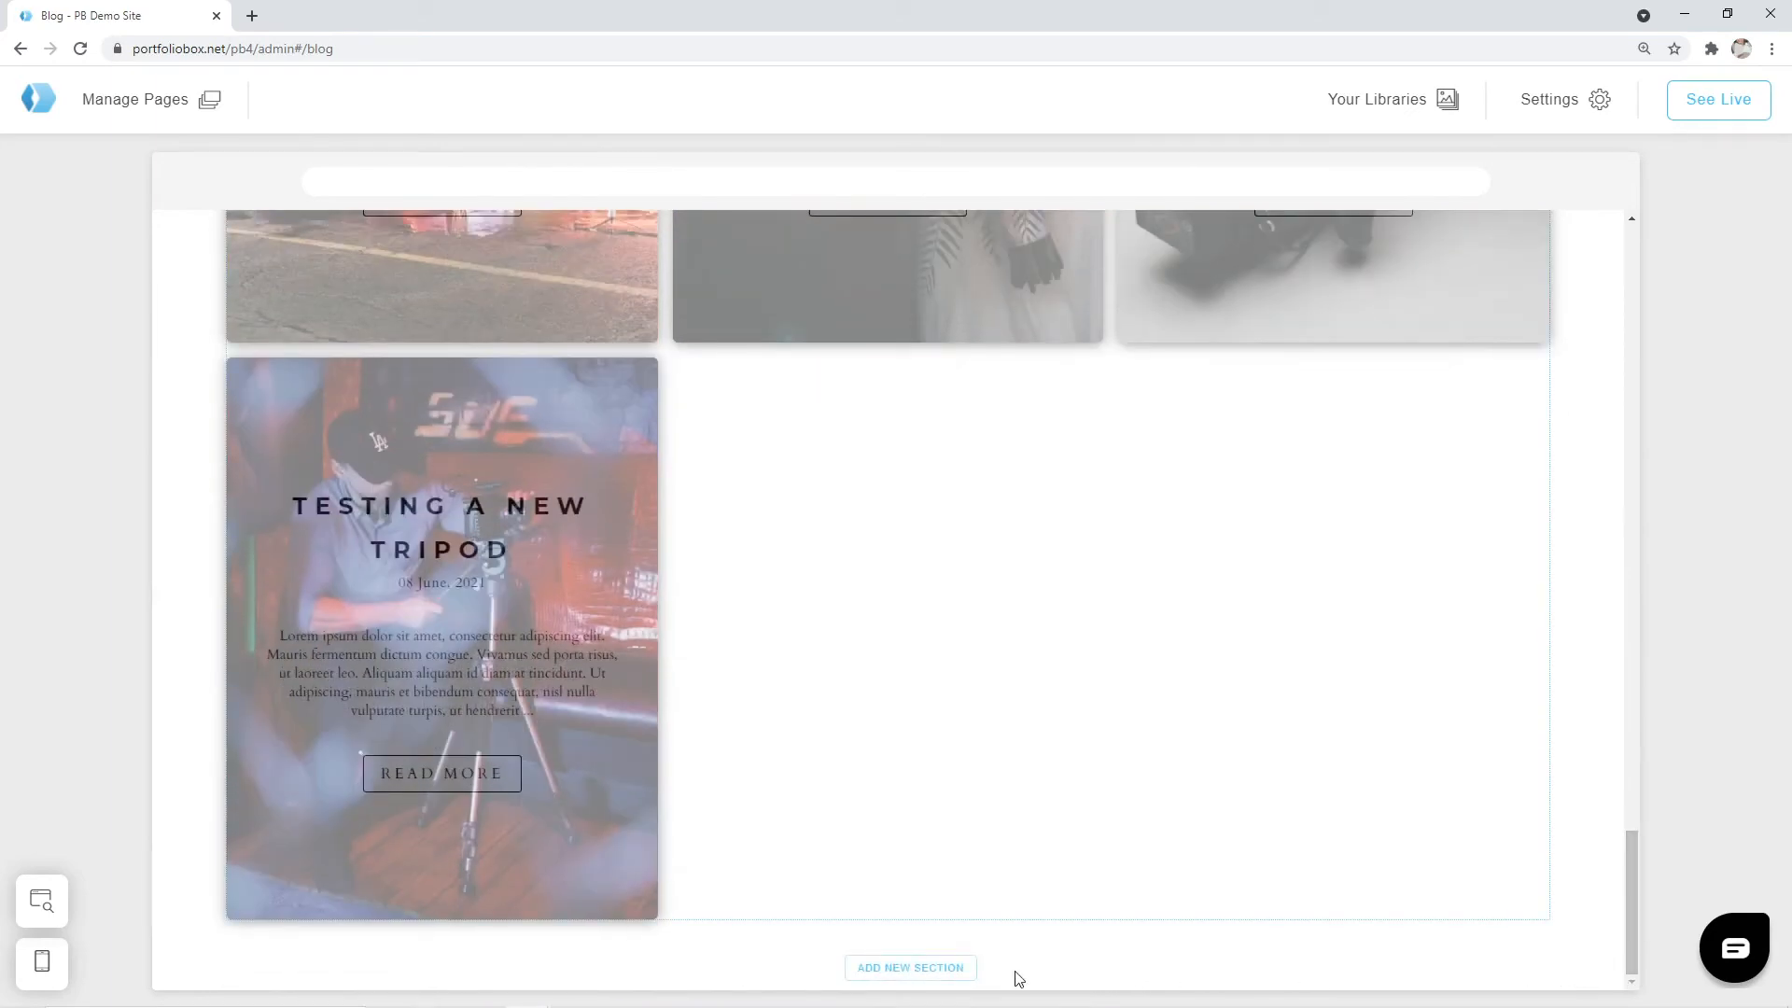
{"action": "mouse_move", "coordinate": [910, 966]}
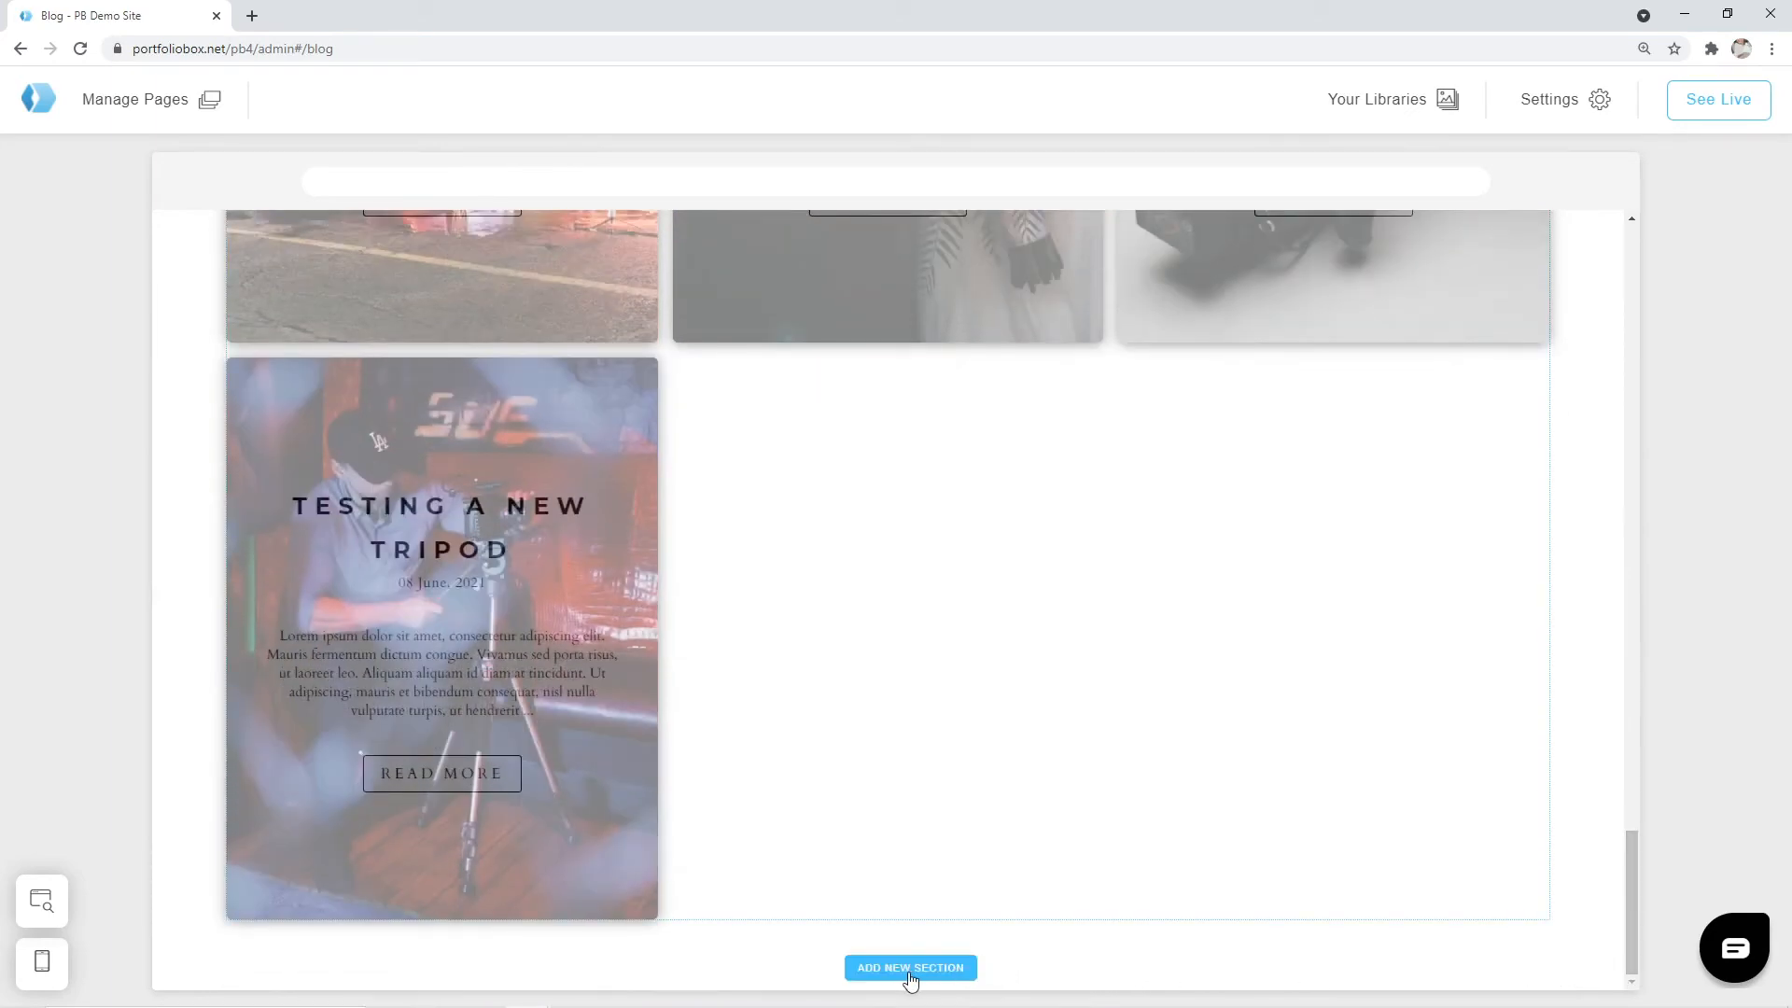
{"action": "left_click", "coordinate": [910, 967]}
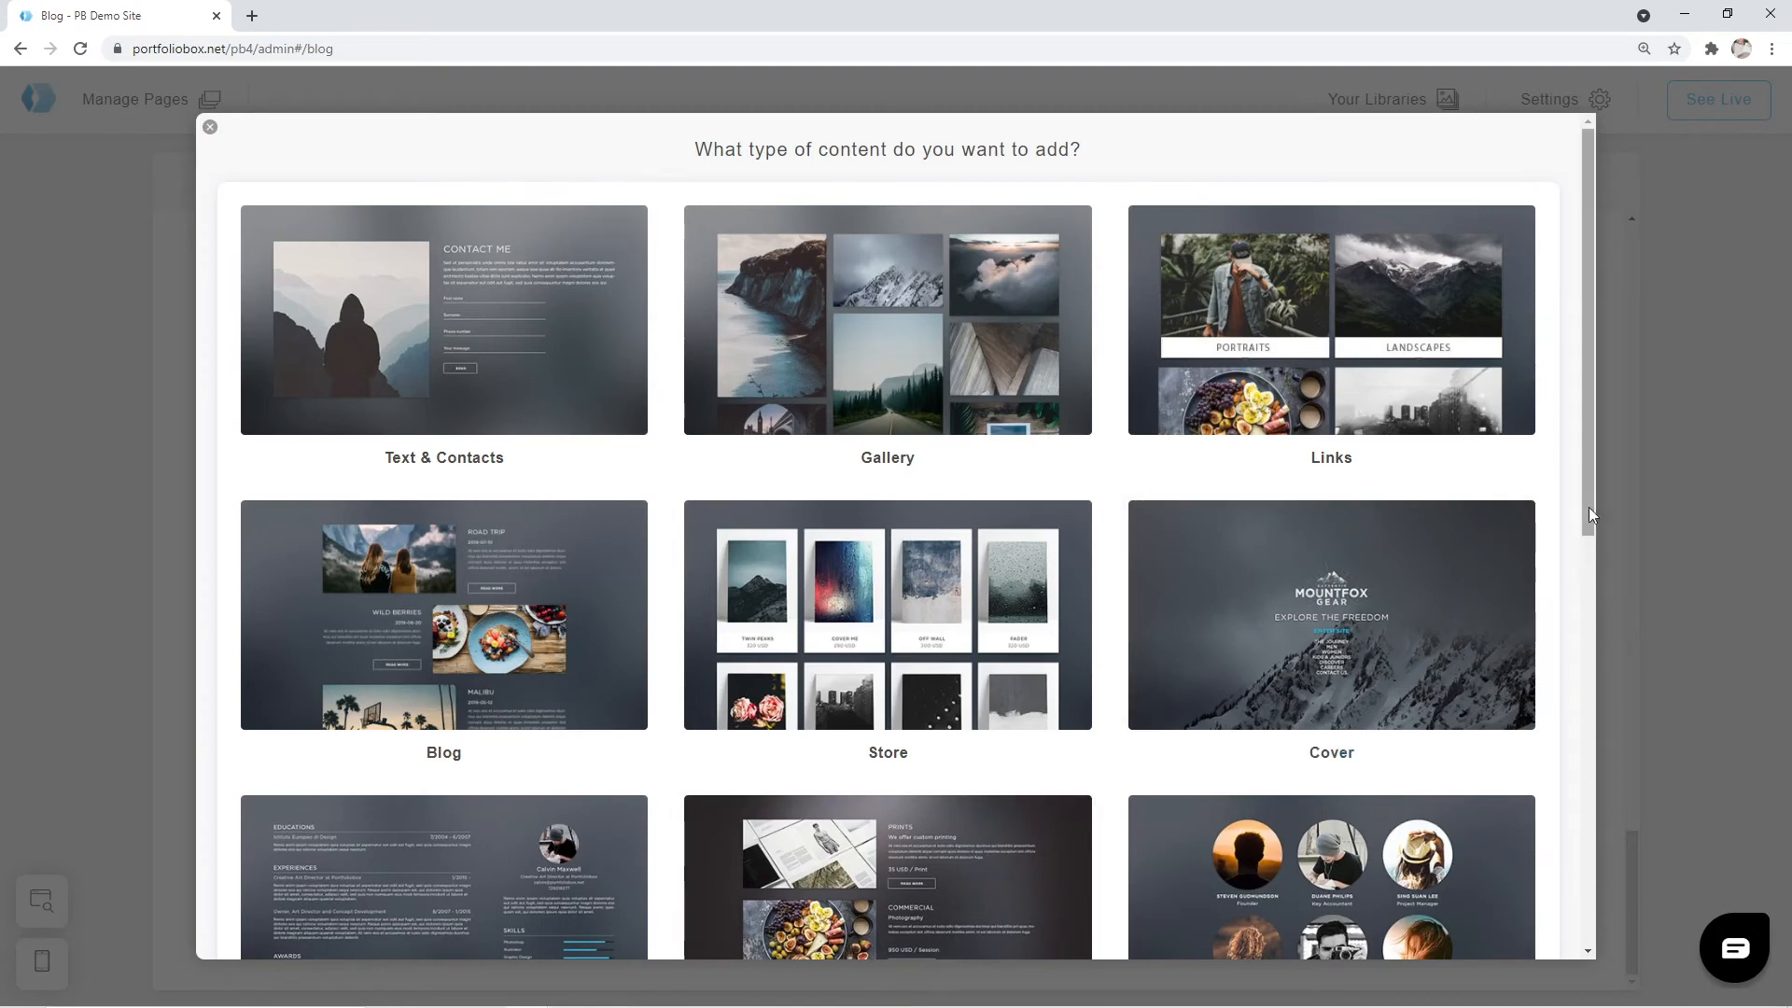
{"action": "scroll", "scroll_direction": "down", "scroll_amount": 3}
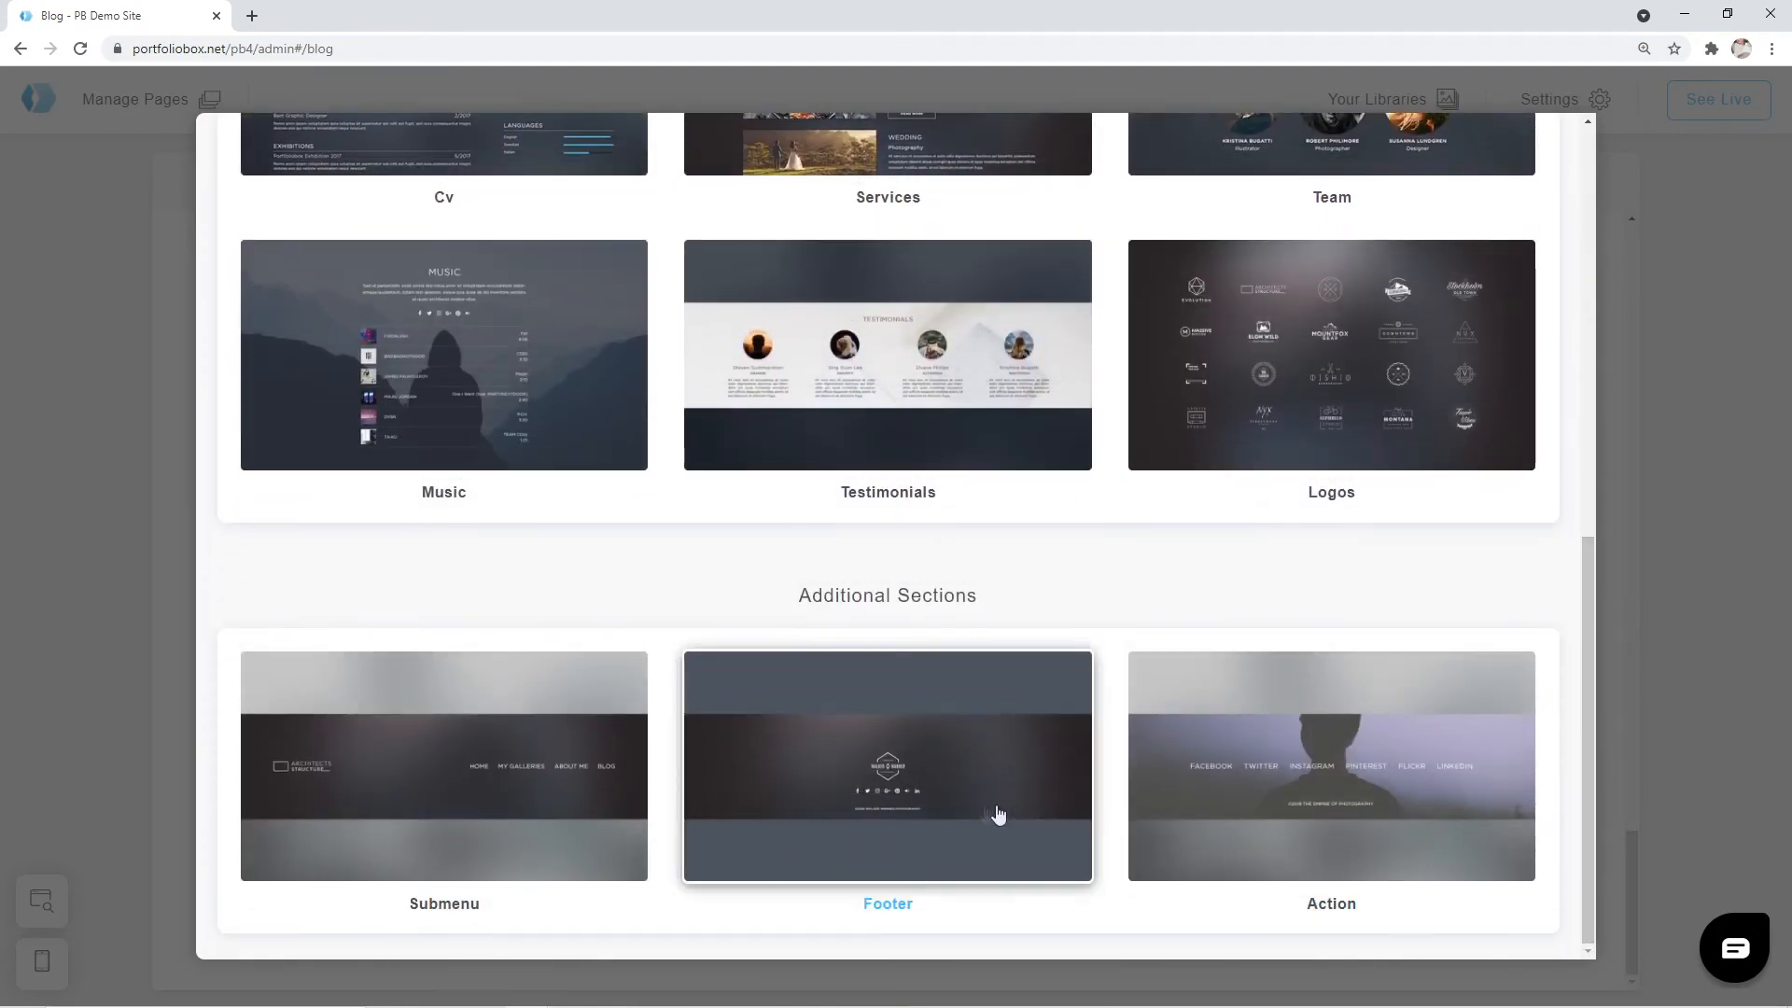
{"action": "left_click", "coordinate": [886, 765]}
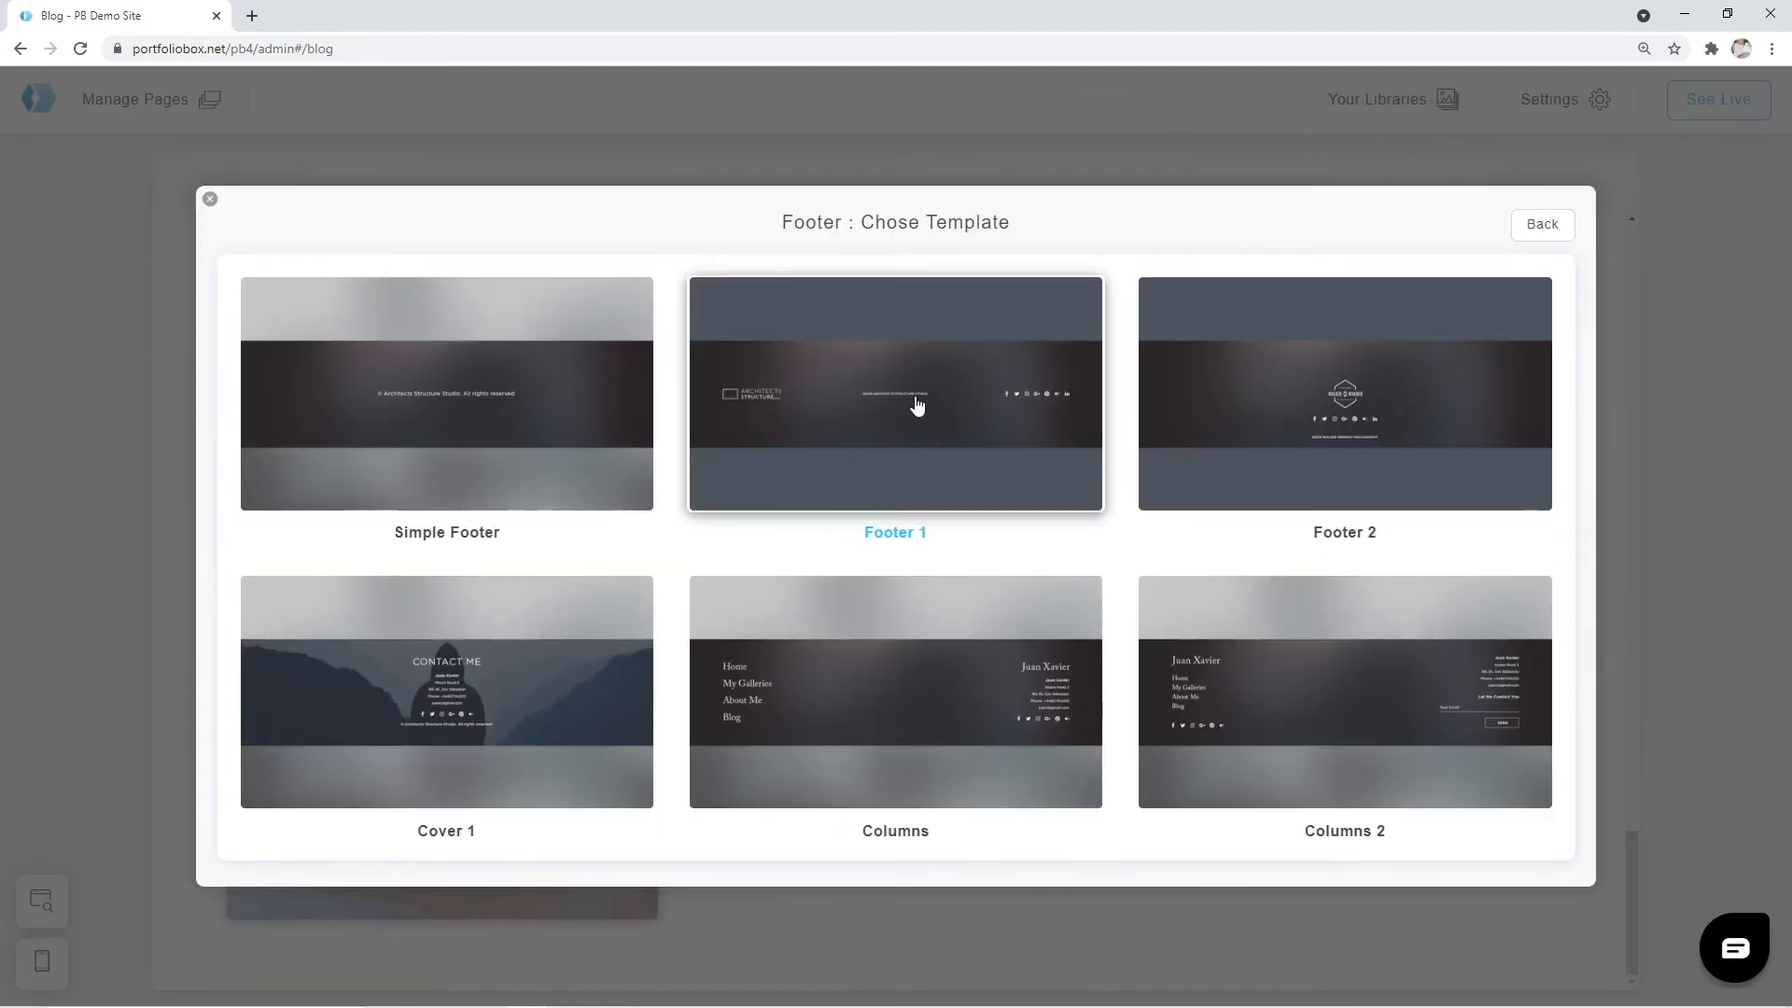
{"action": "left_click", "coordinate": [895, 393]}
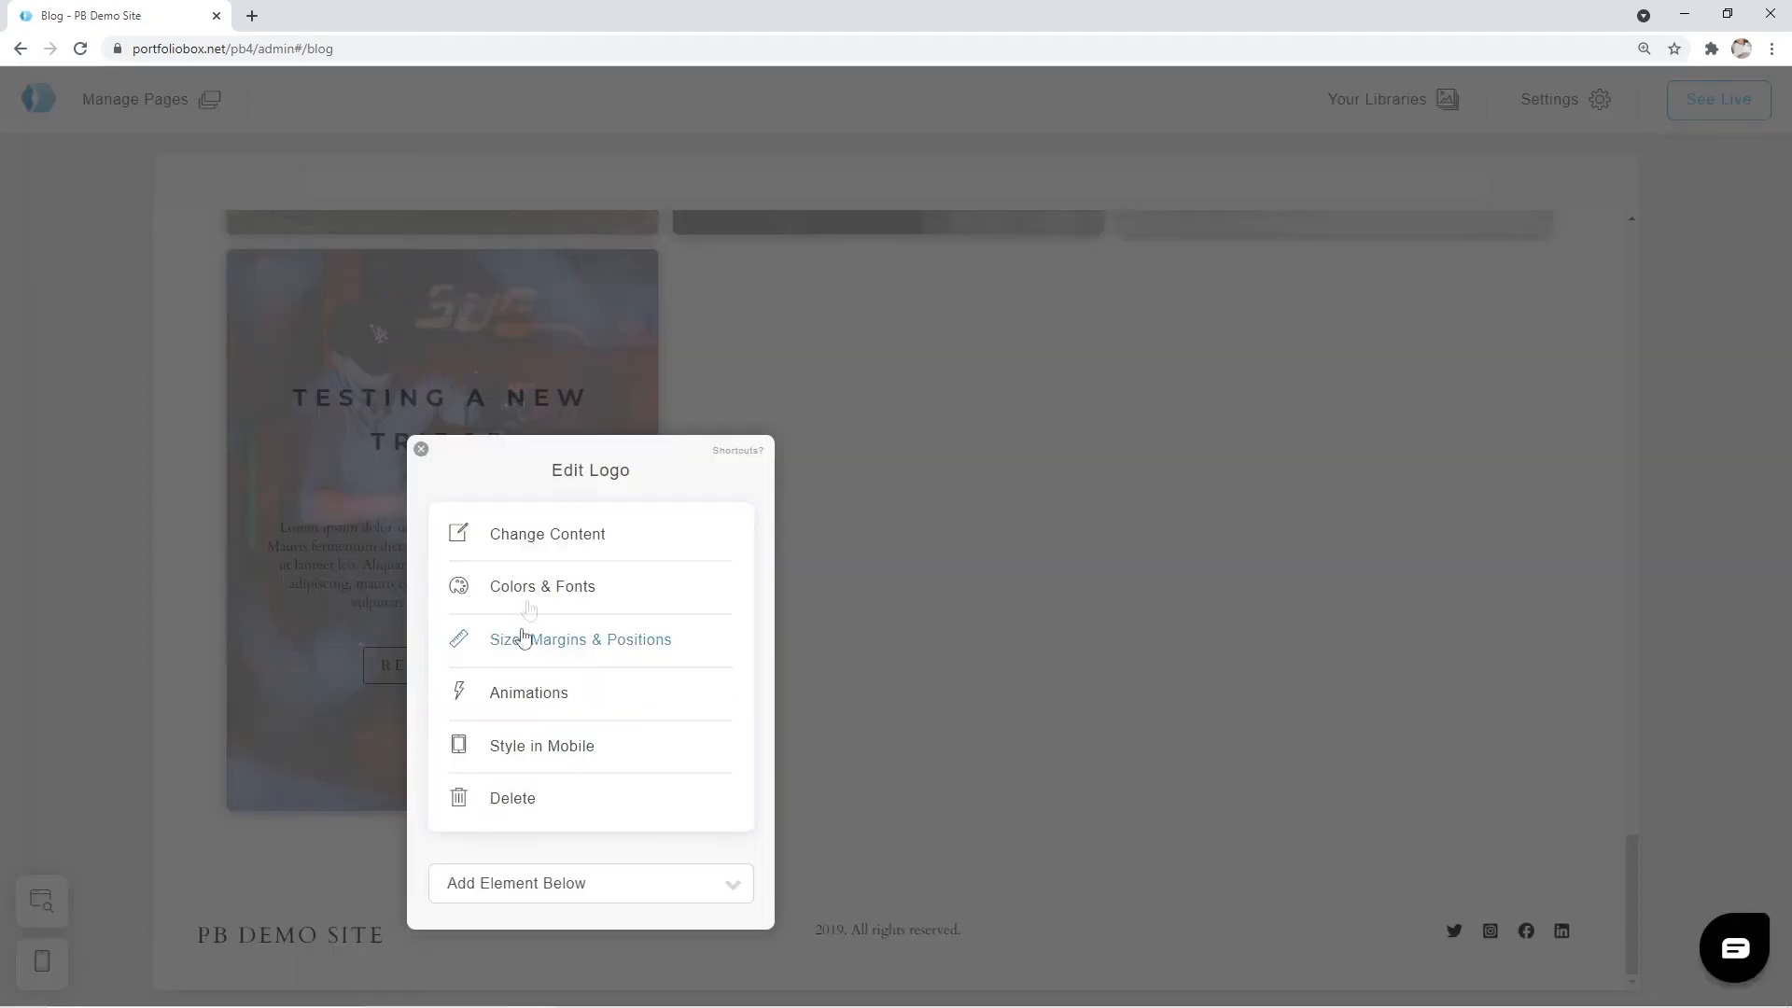
Step: Replace the demo footer name with 'Ivy Jones' and update the copyright year from 2019 to 2021
{"action": "left_click", "coordinate": [546, 534]}
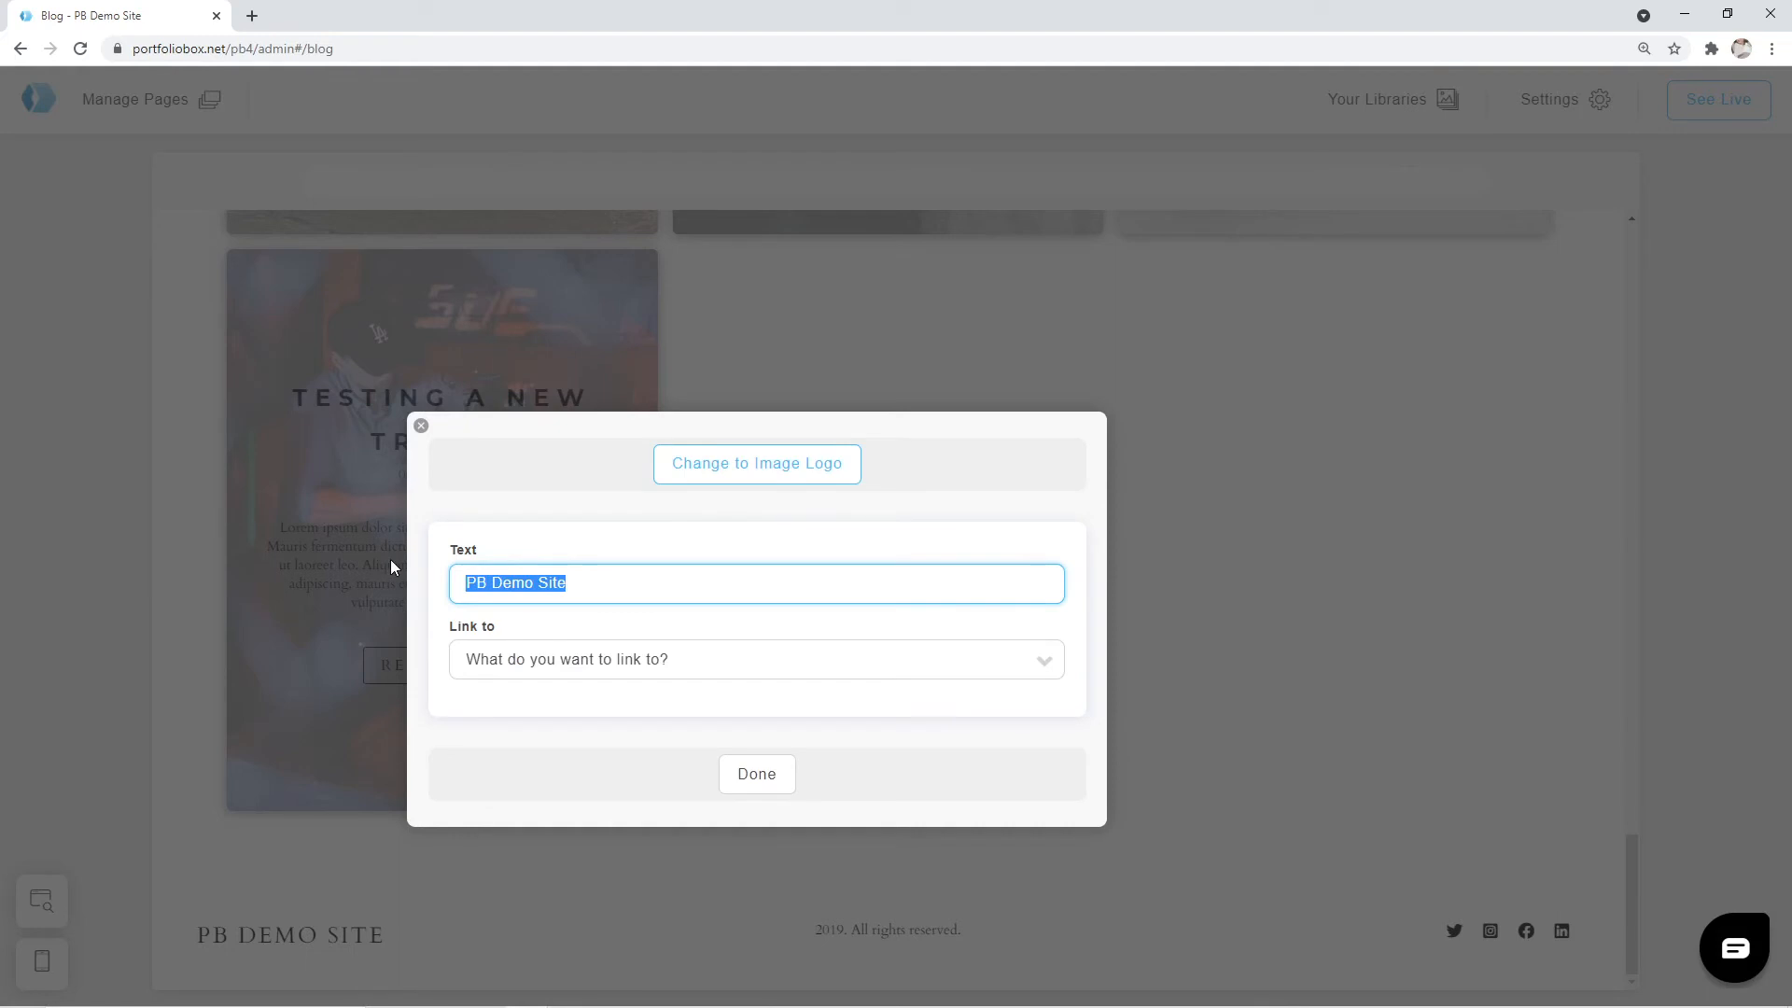
{"action": "type", "text": "Ivy Jones"}
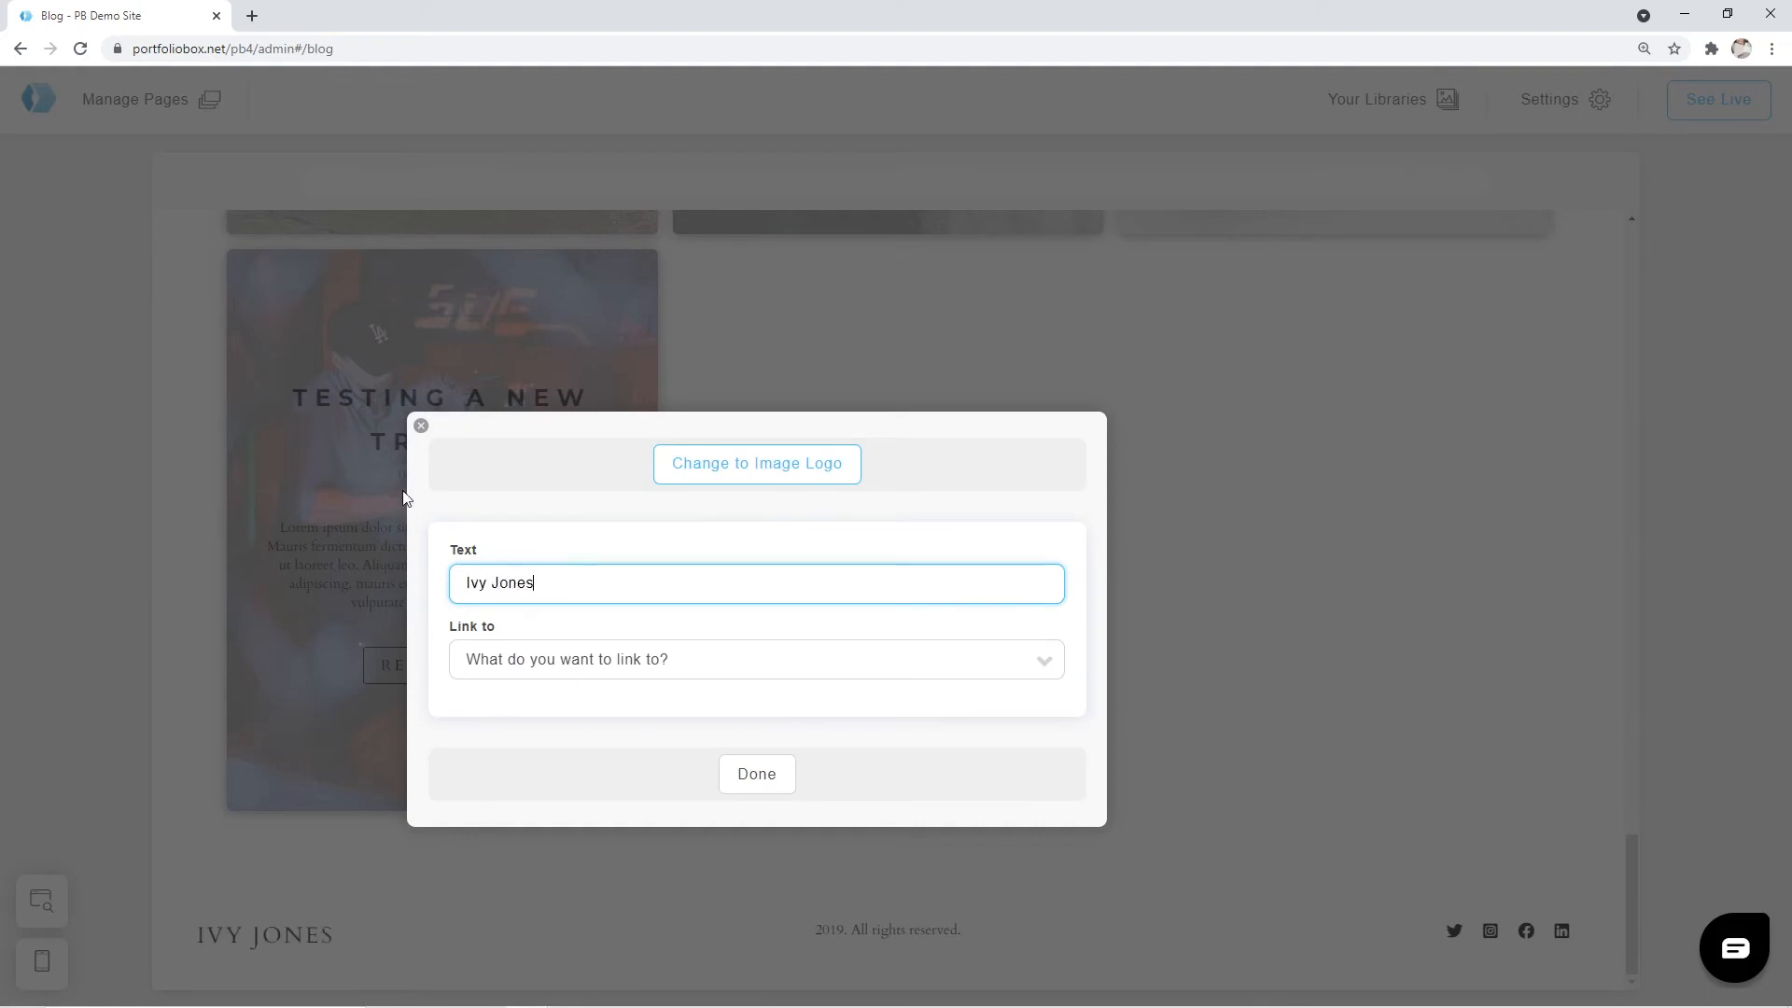
{"action": "left_click", "coordinate": [757, 774]}
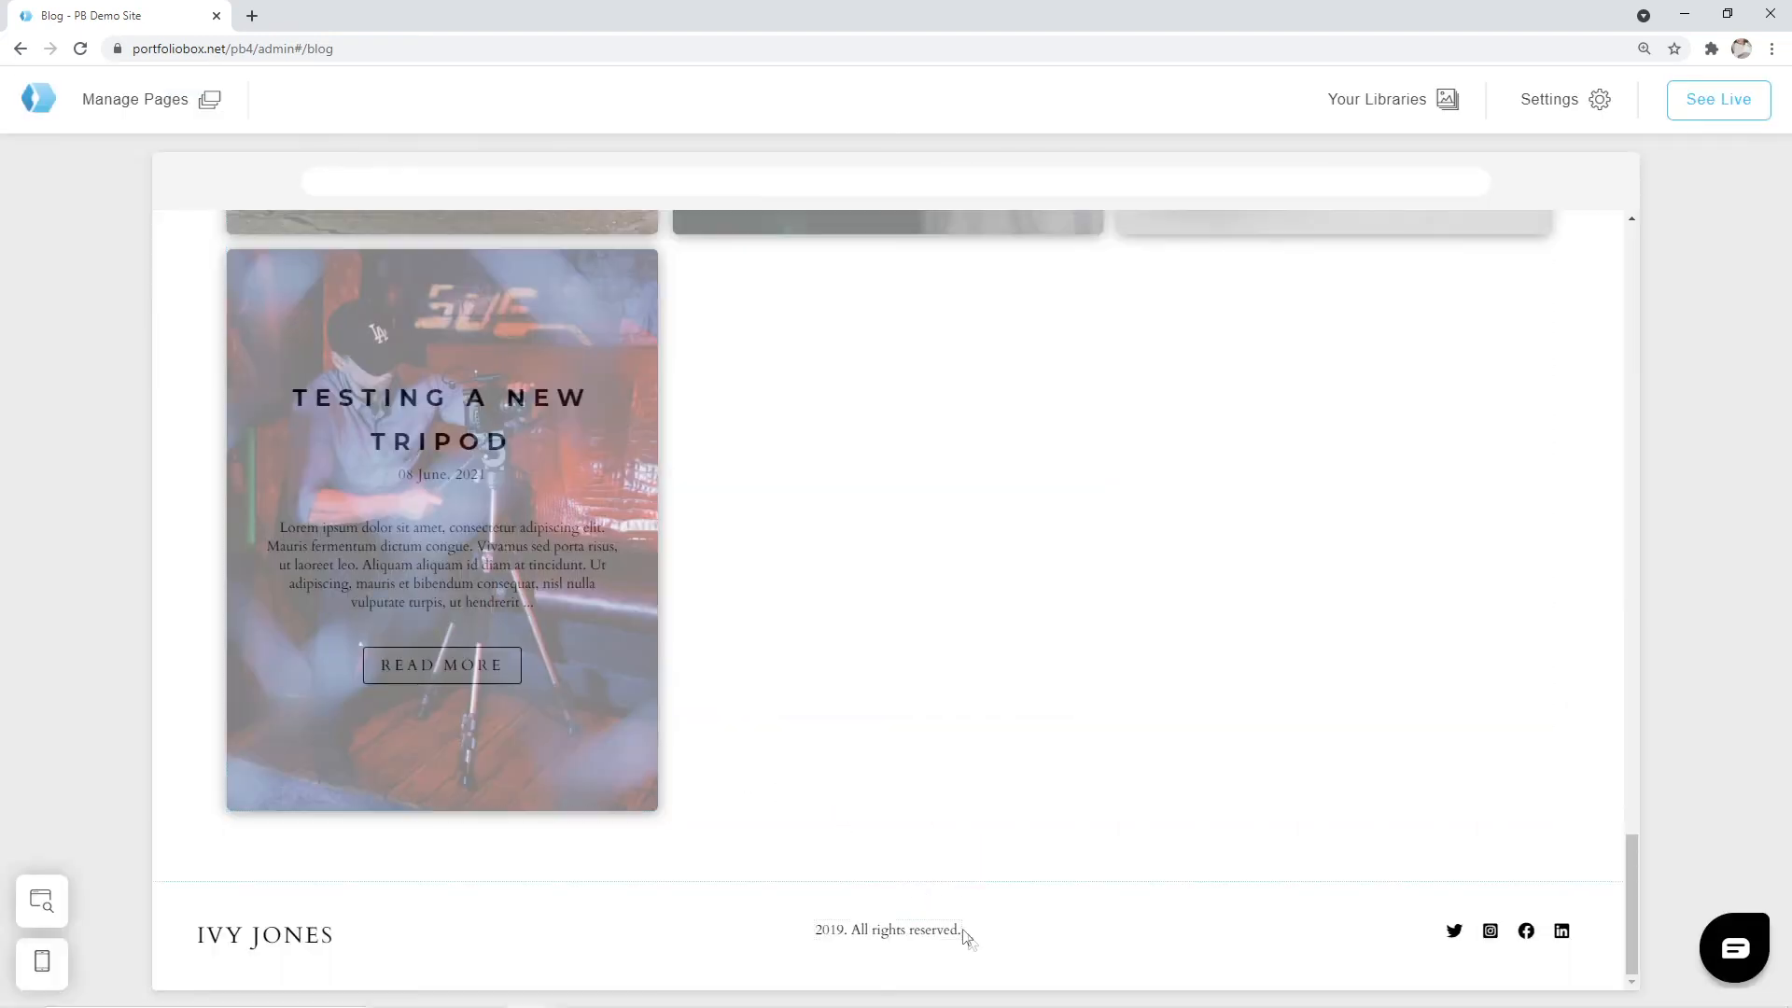
{"action": "left_click", "coordinate": [889, 929]}
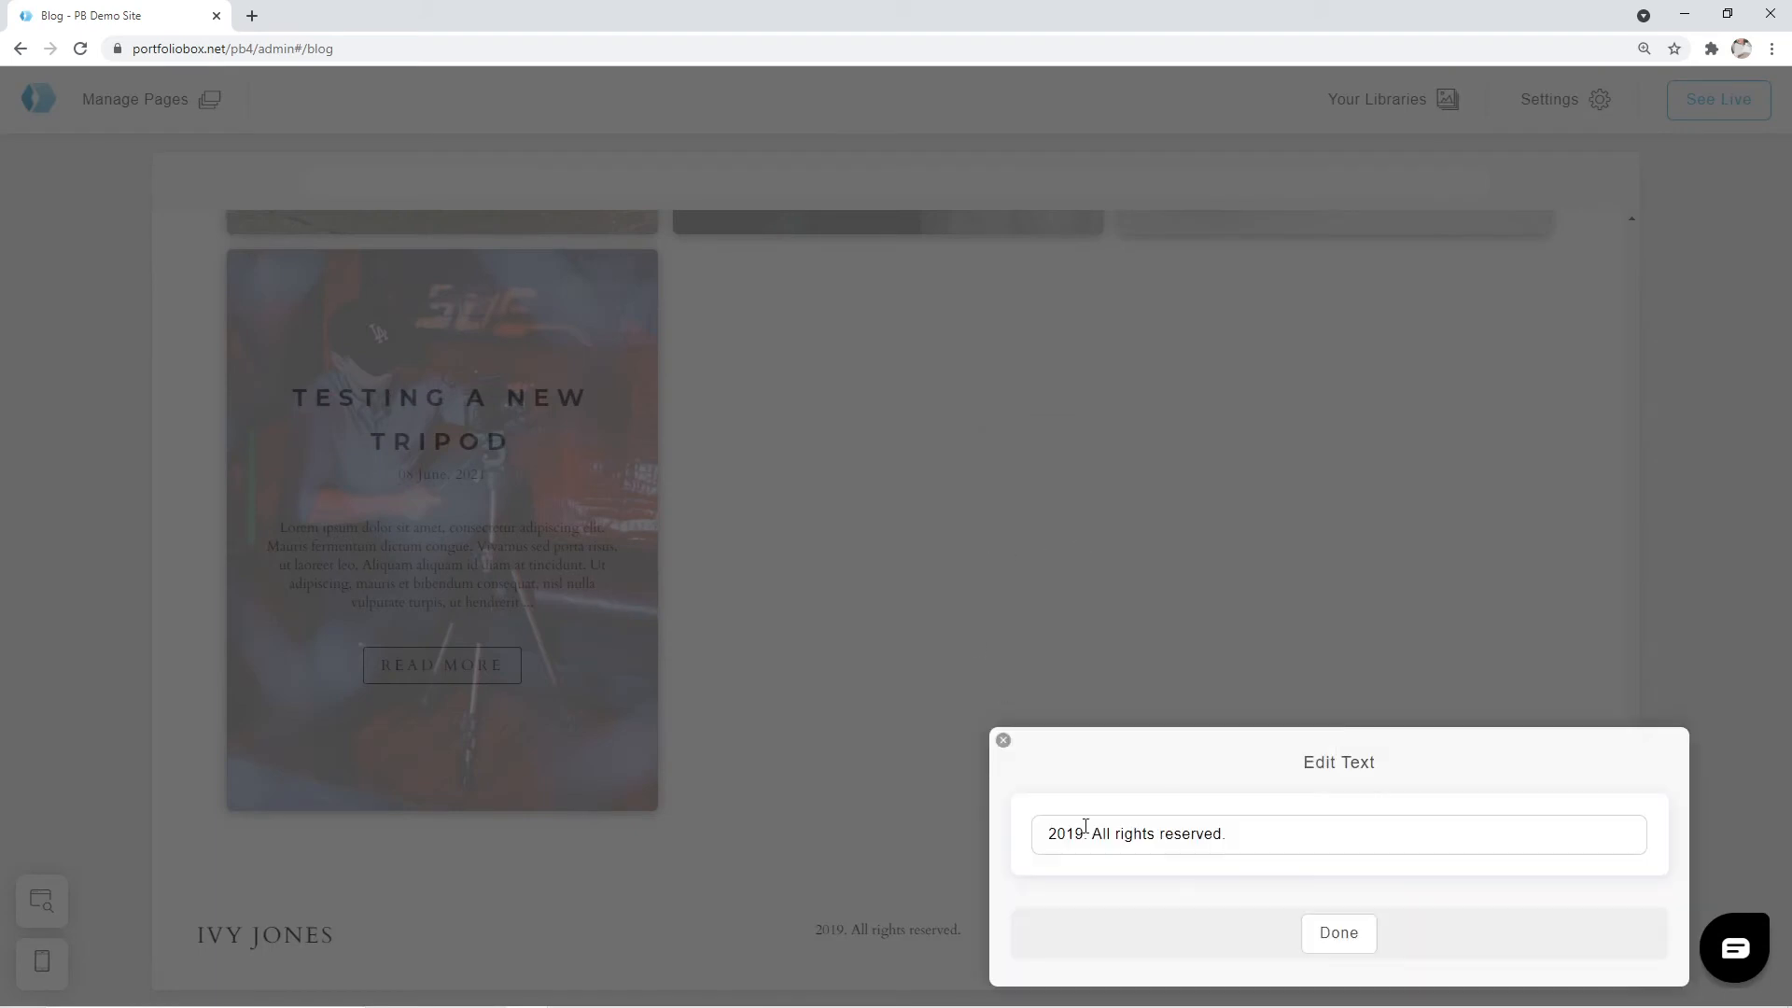
{"action": "left_click", "coordinate": [1335, 932]}
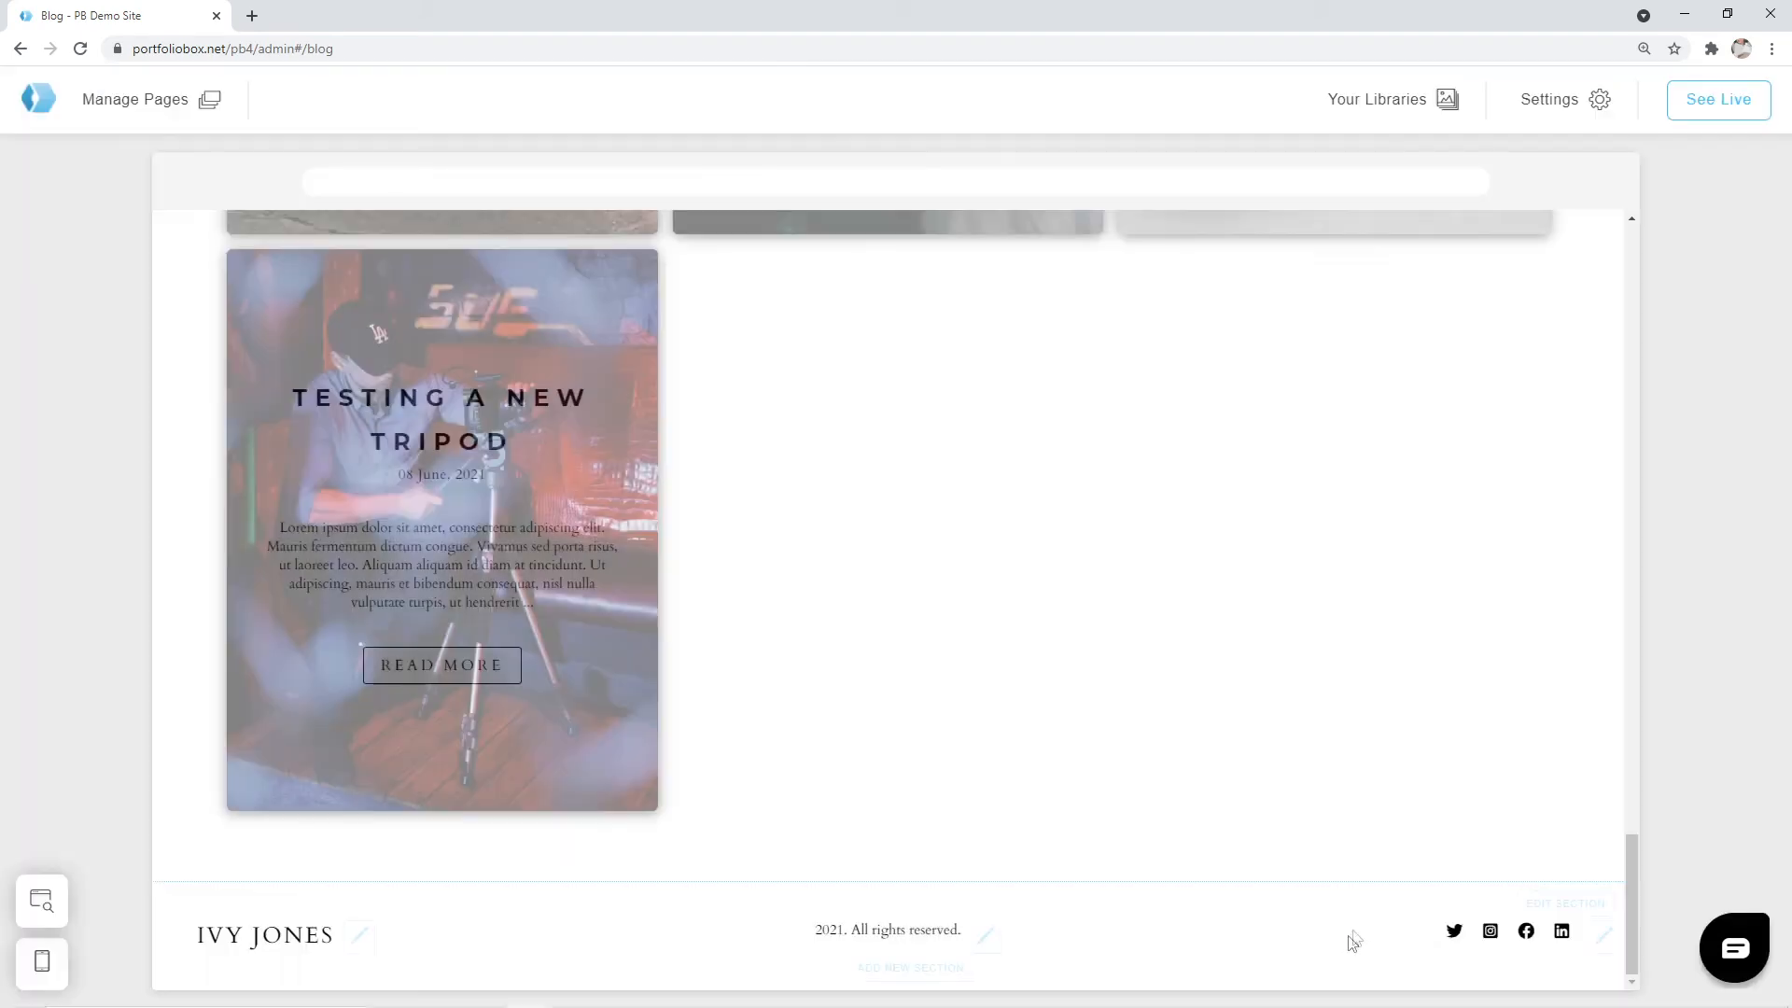
{"action": "scroll", "scroll_direction": "up", "scroll_amount": 3}
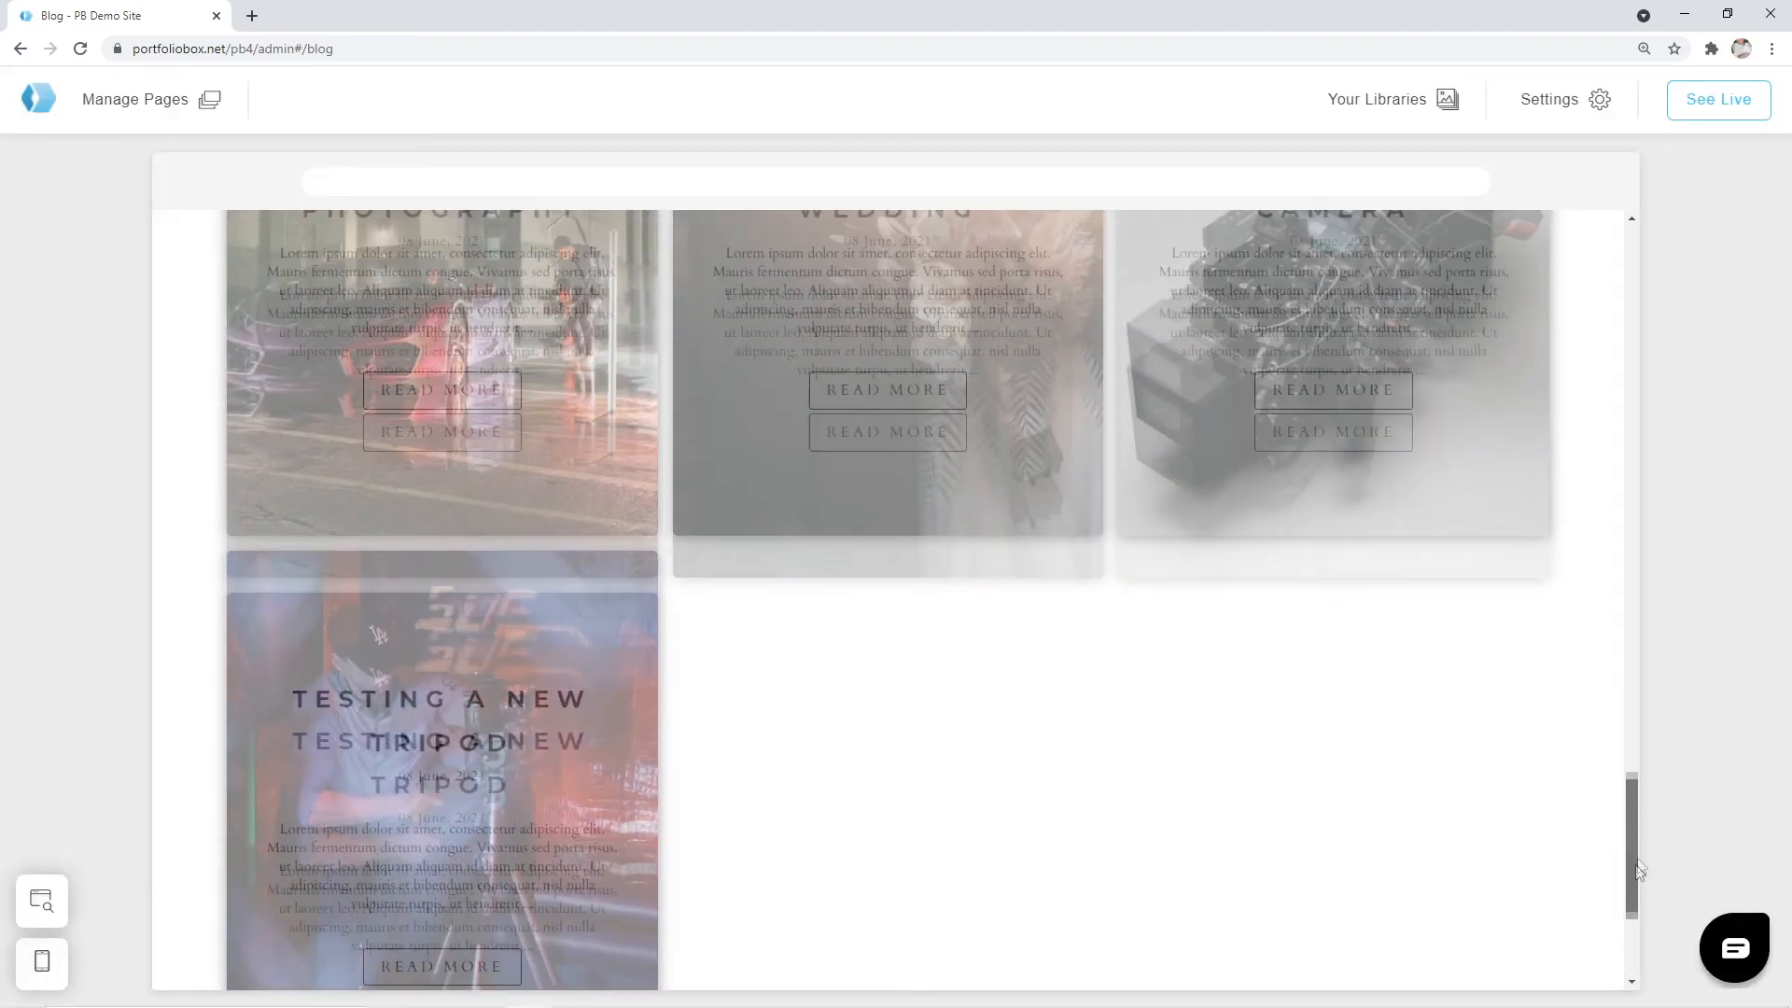
{"action": "scroll", "scroll_direction": "up", "scroll_amount": 3}
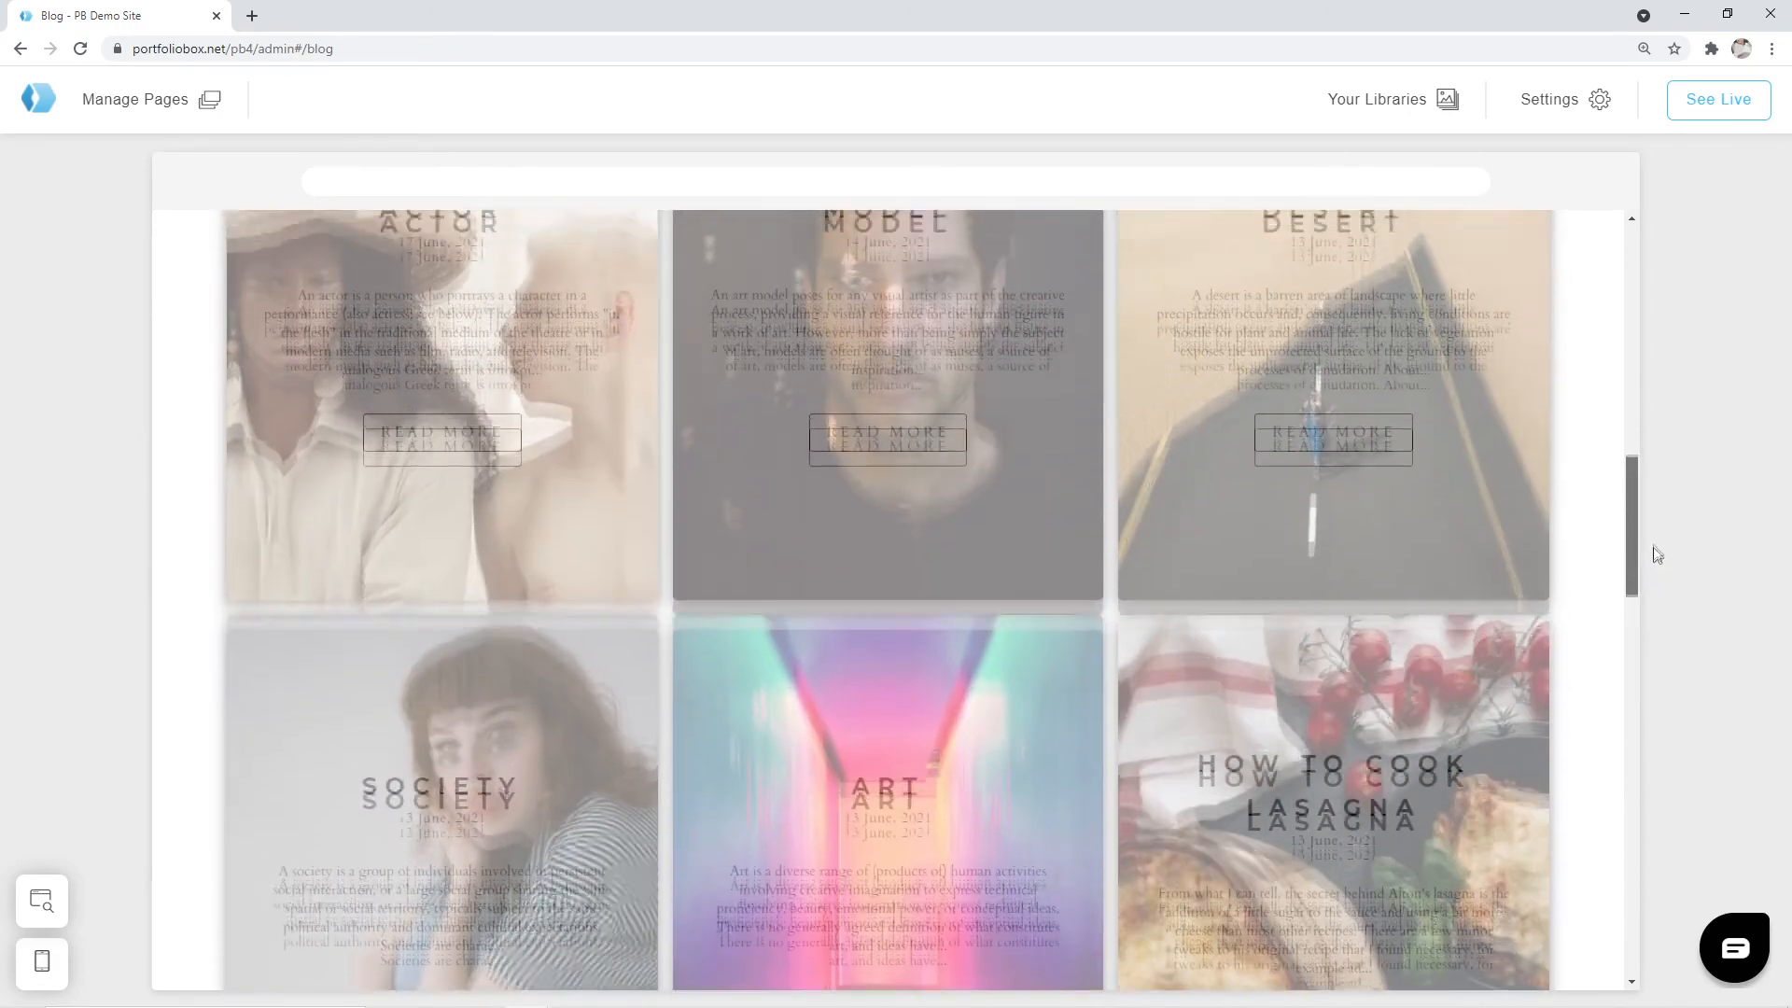
{"action": "scroll", "scroll_direction": "up", "scroll_amount": 3}
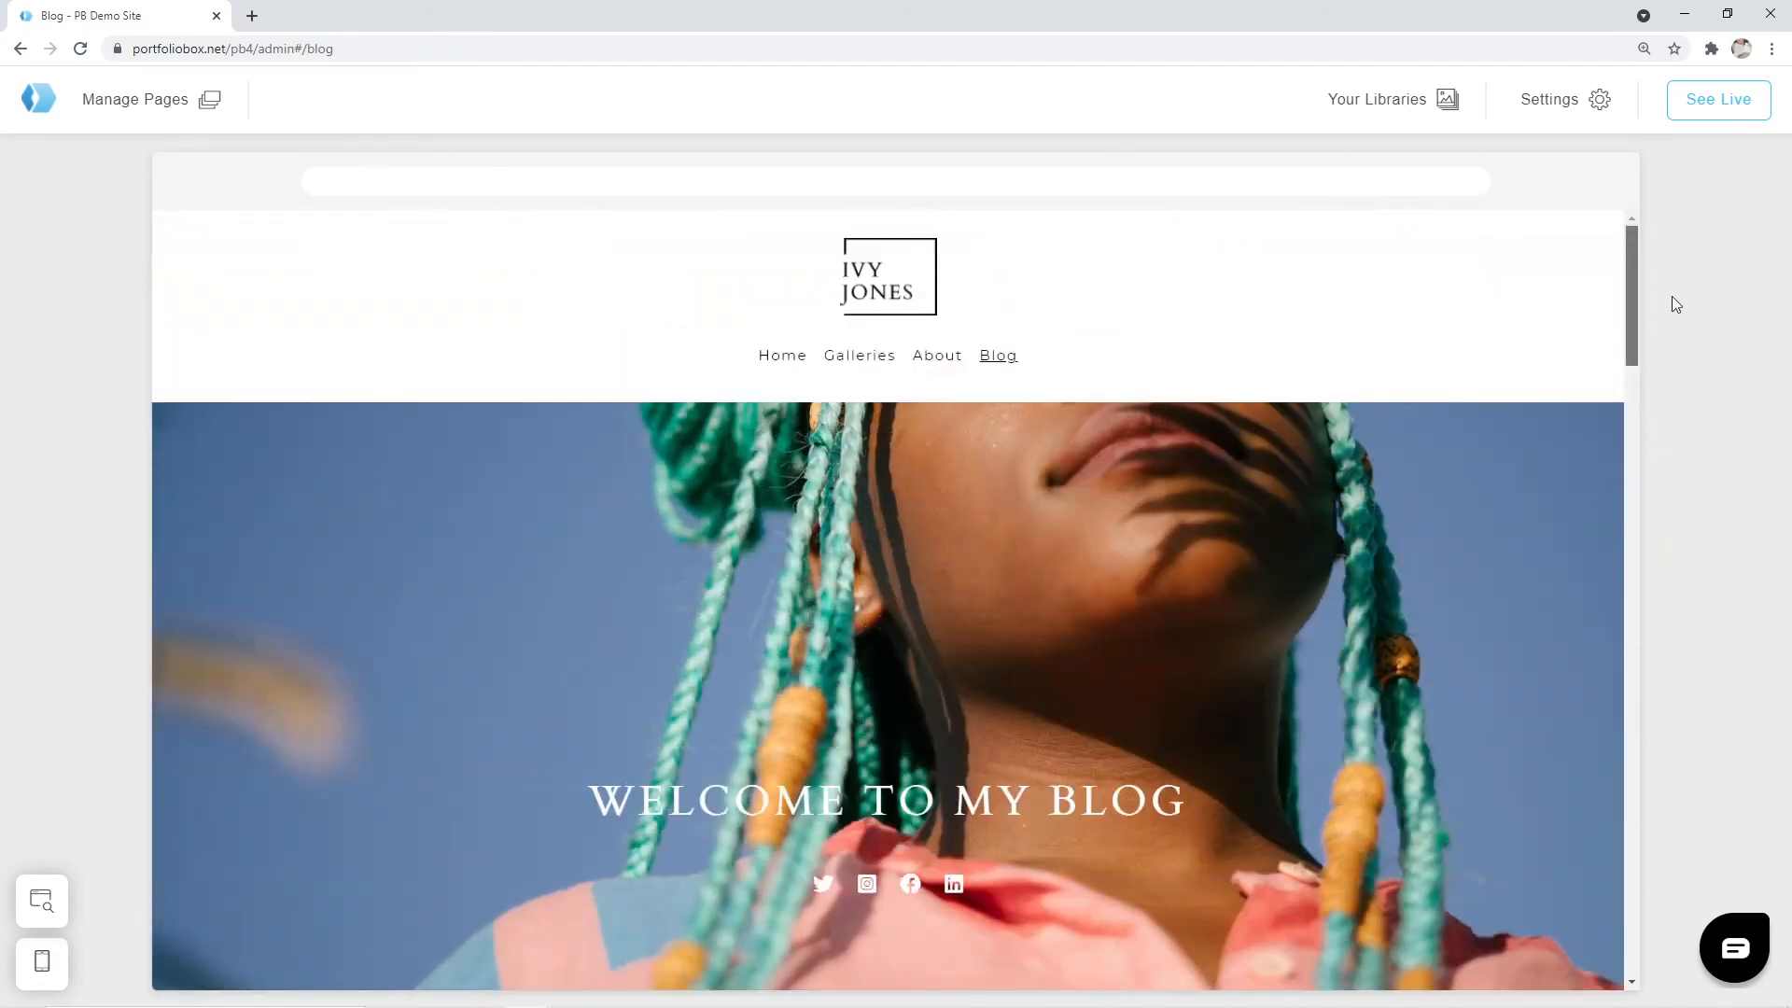